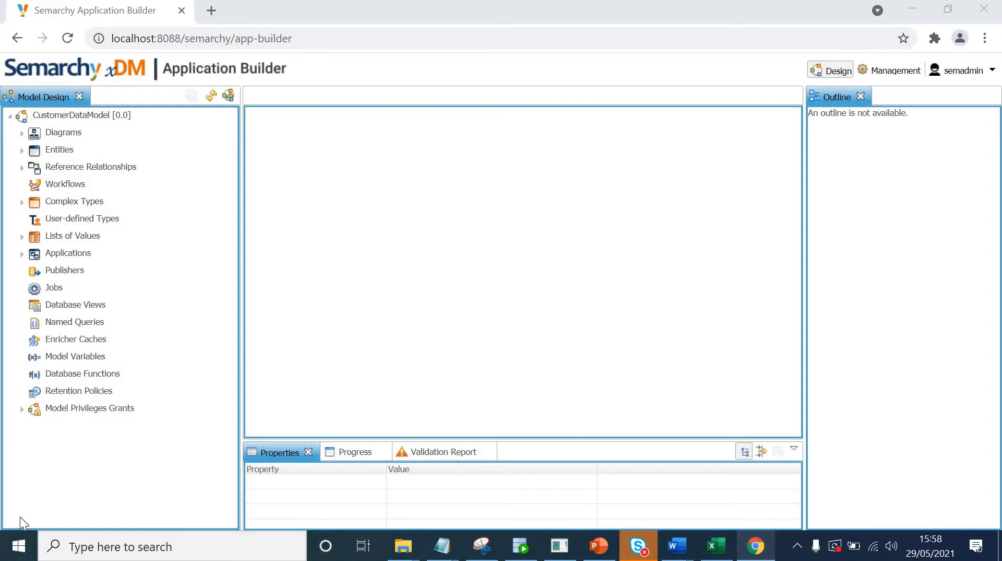
mouse_move(123, 322)
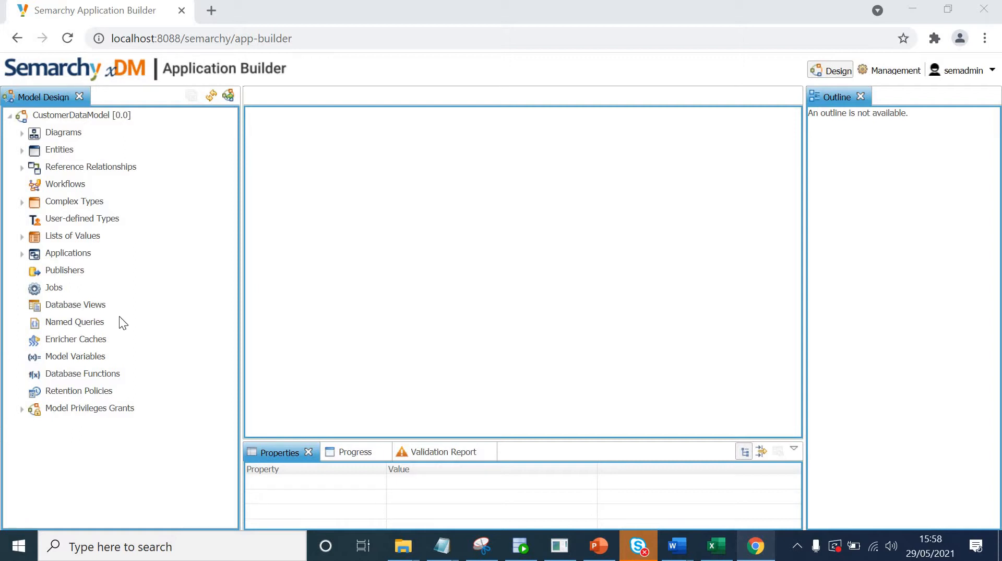
mouse_move(24, 161)
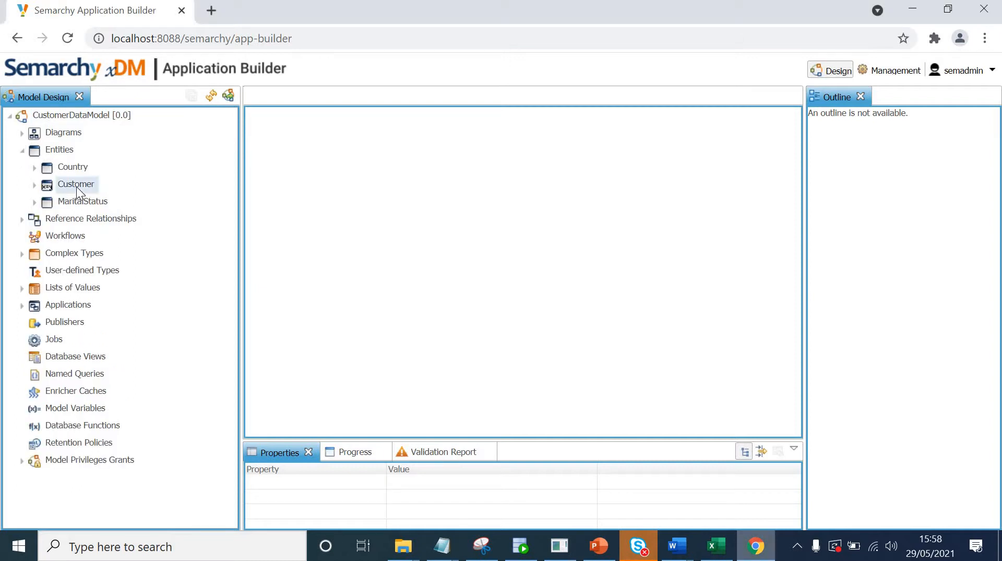
Open the Customer entity's editor from the Model Design tree.
double_click(76, 184)
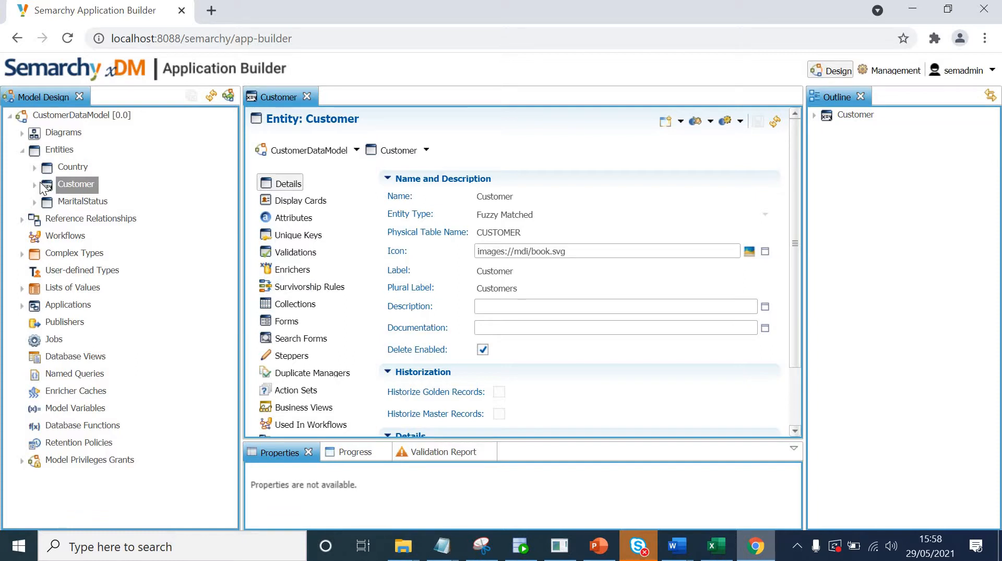
mouse_move(39, 190)
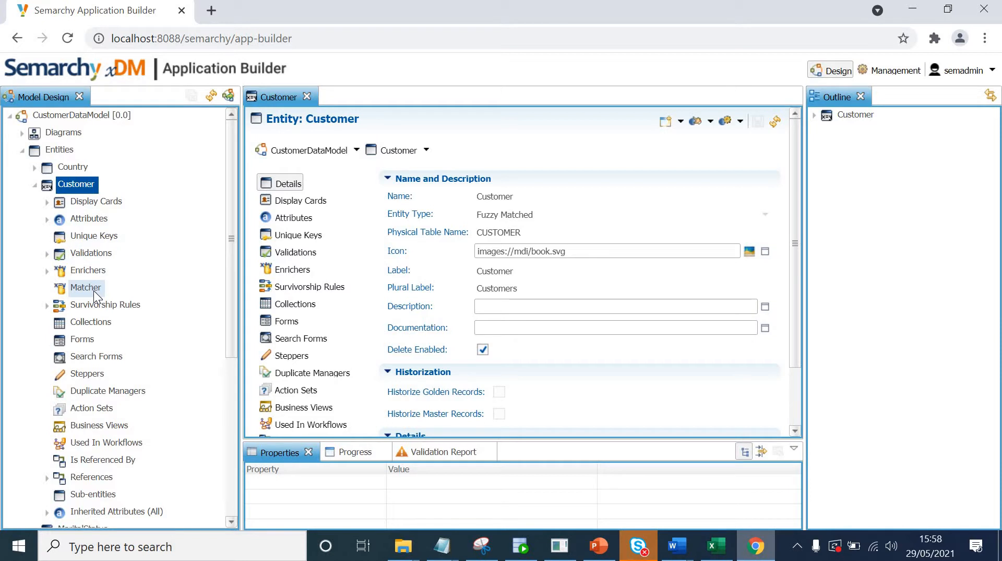
Define a SemQL matcher on Customer's Matcher node with description CustomerMatcher.
right_click(85, 287)
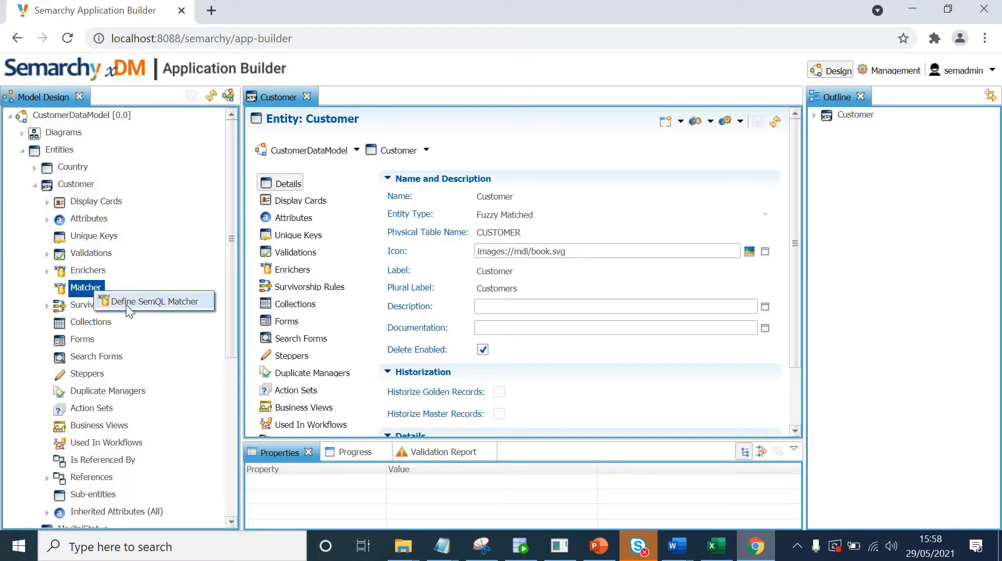
left_click(159, 301)
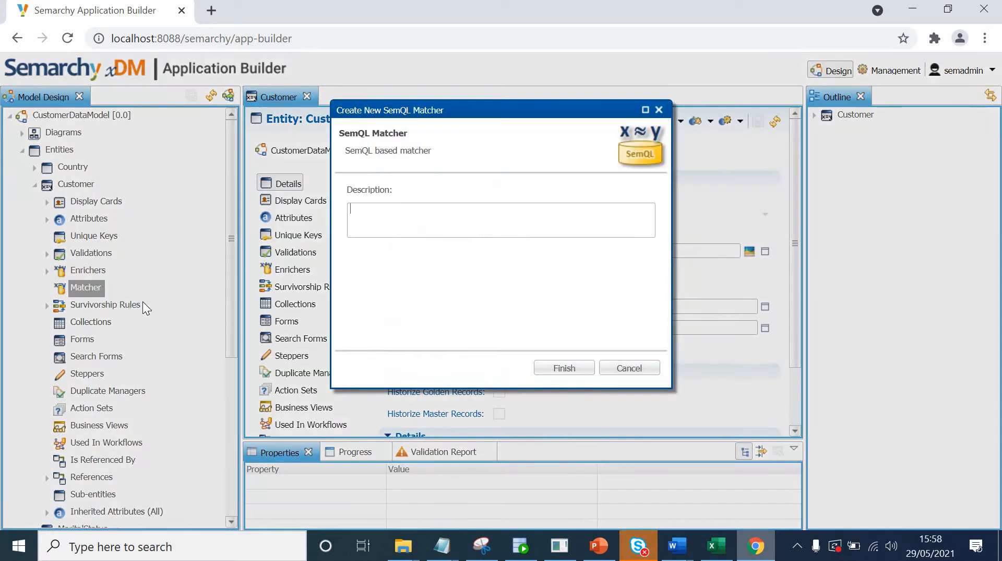
type("CustomerMat")
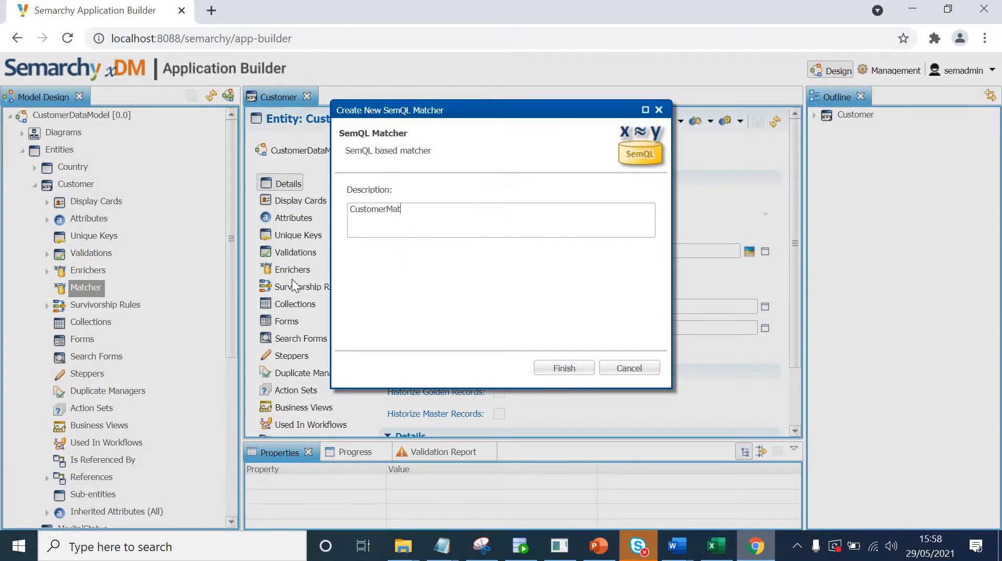
type("cher")
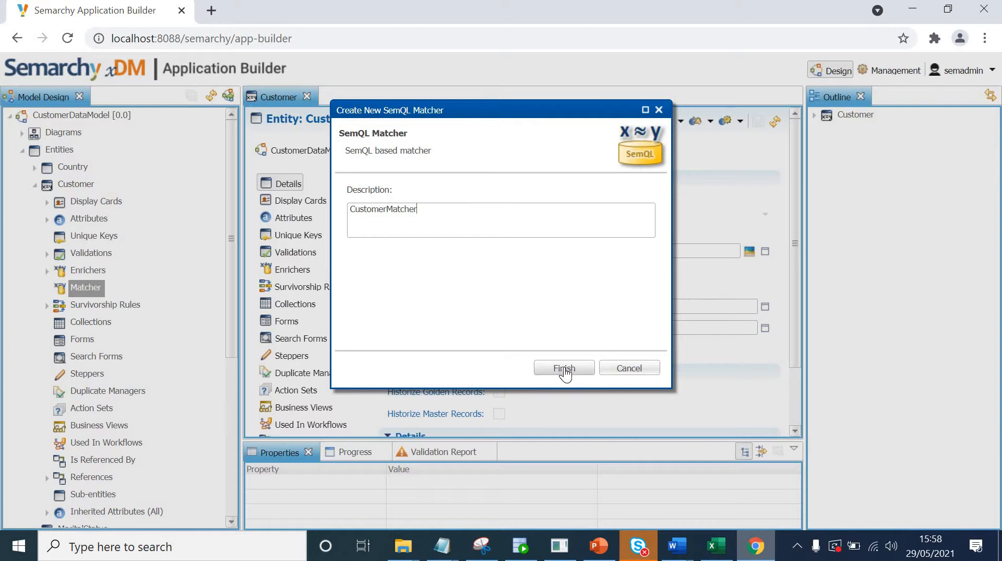
left_click(563, 367)
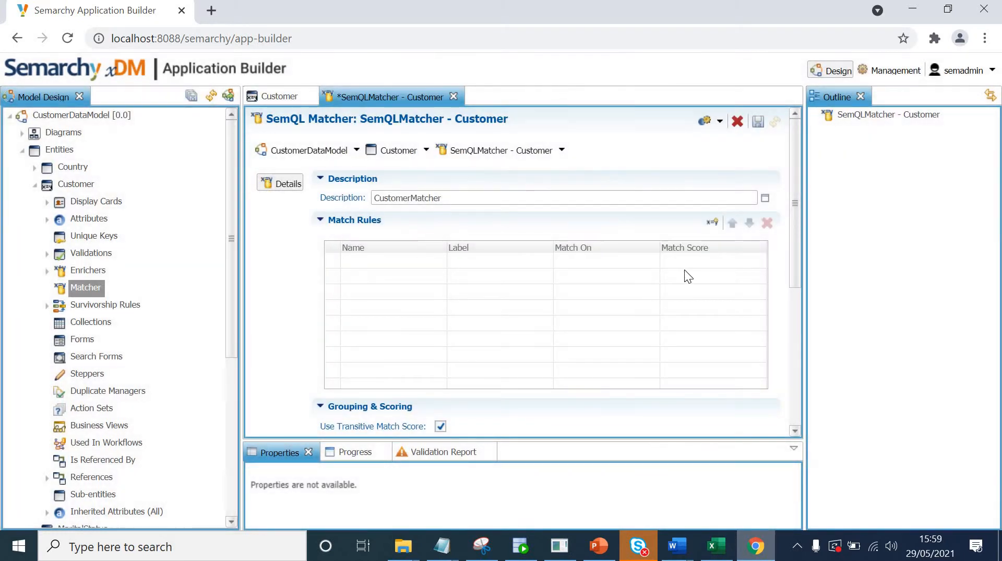
Scroll through the matcher editor to review Grouping & Scoring, Merge Policy and Match Rules.
scroll("down", 3)
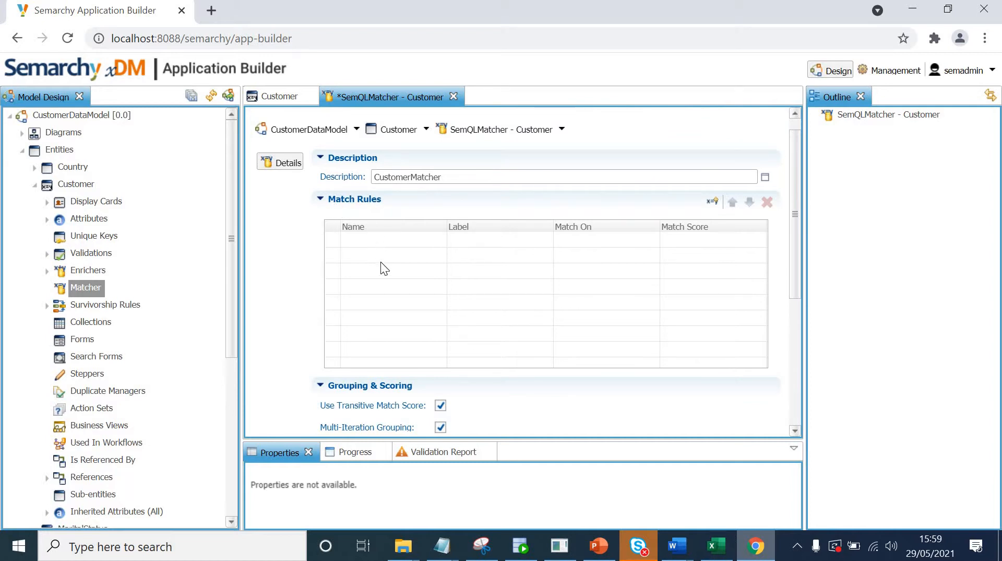
mouse_move(803, 265)
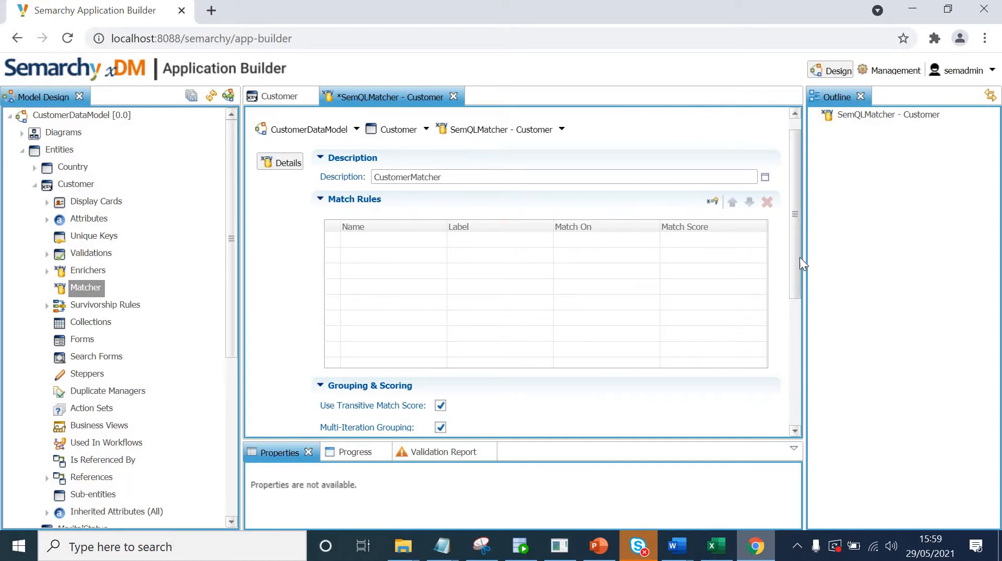
scroll("down", 3)
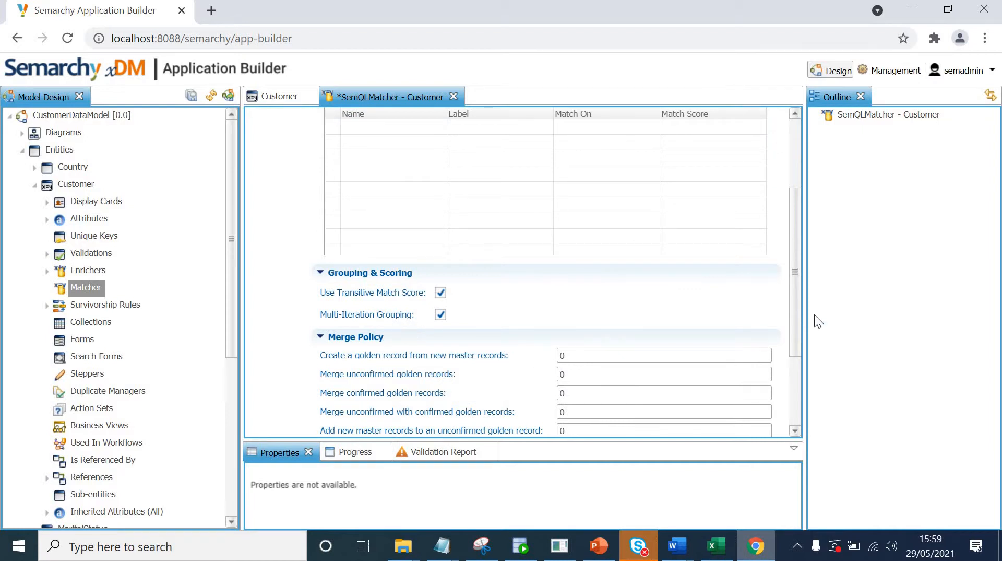
scroll("down", 3)
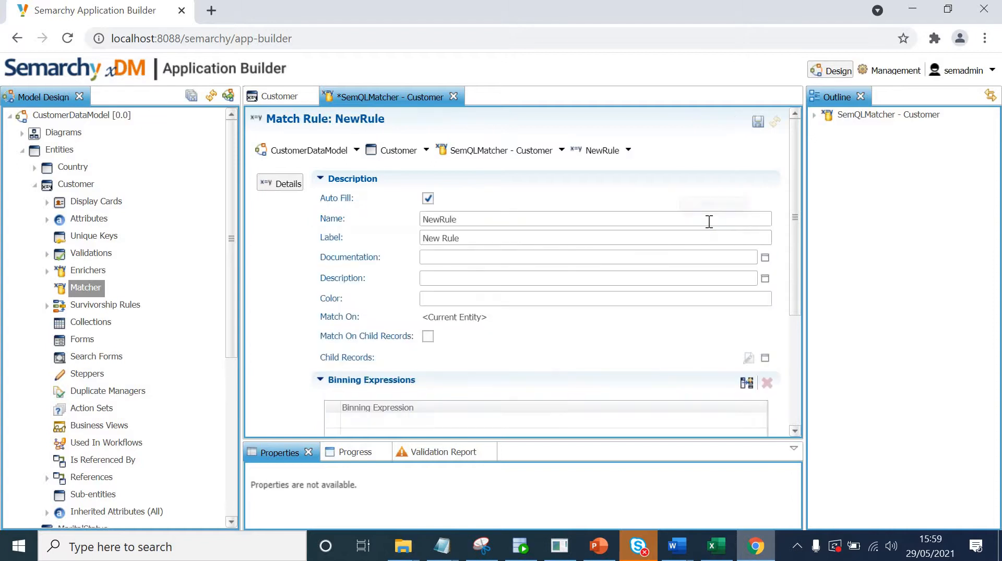
Replace the rule's default name with NameEmailPhoneRule, letting the label auto-fill as Name Email Phone Rule.
left_click(467, 218)
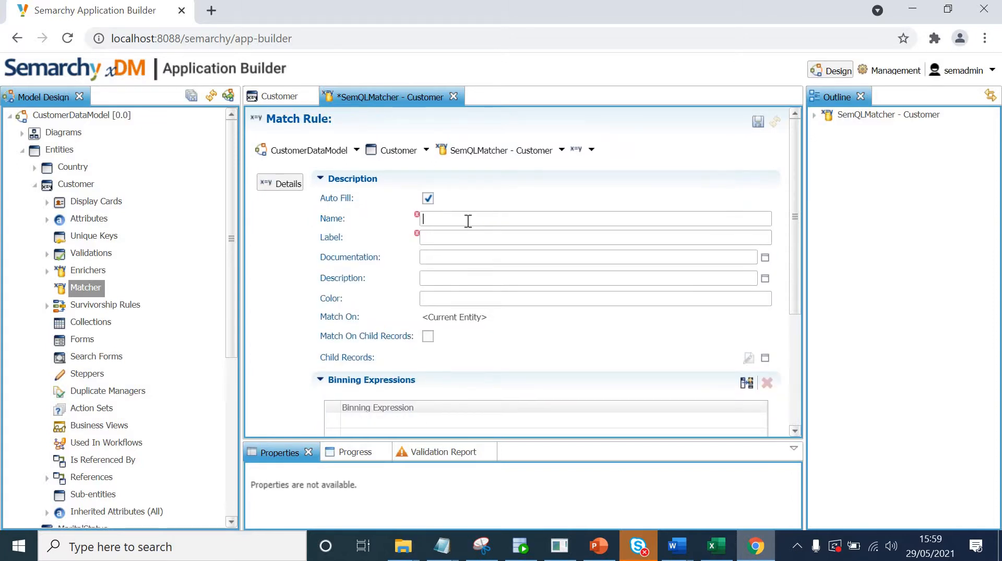
type("Name")
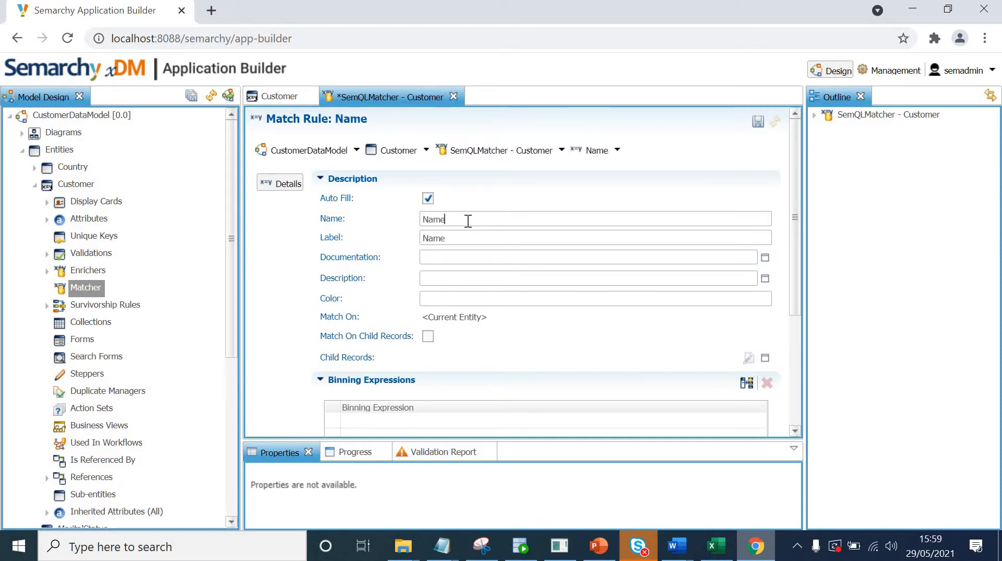
type("EmailCon")
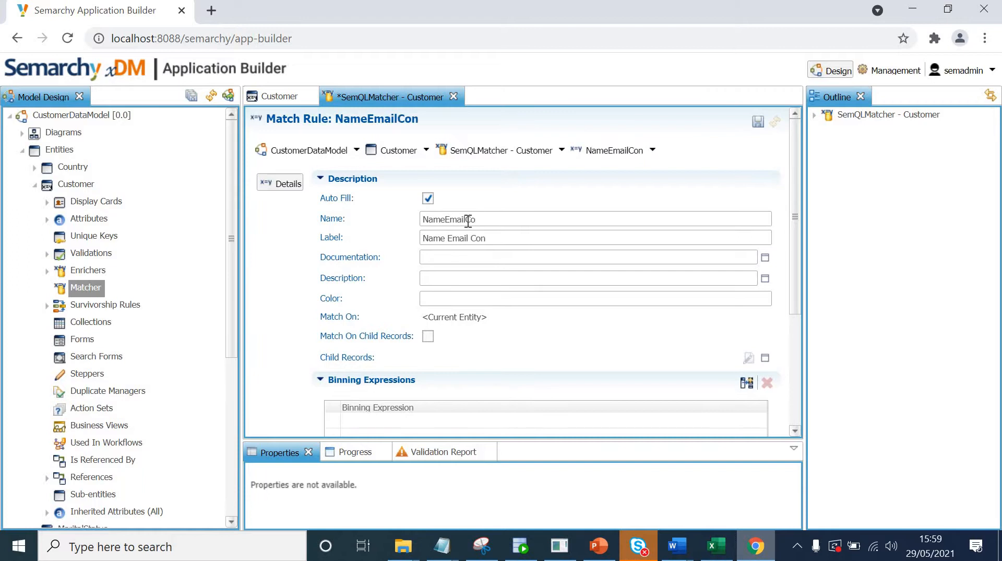
key("BackSpace")
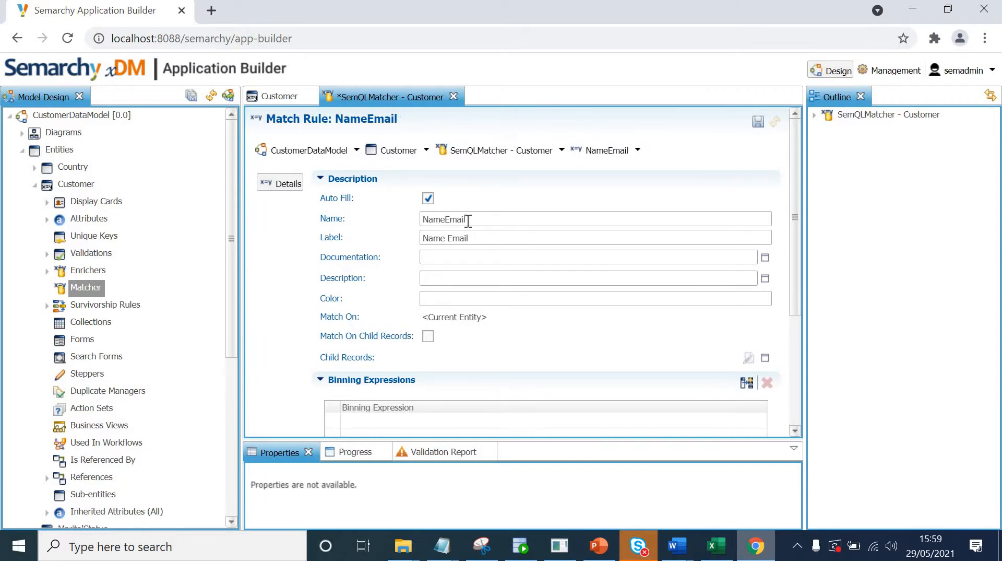
type("Phone")
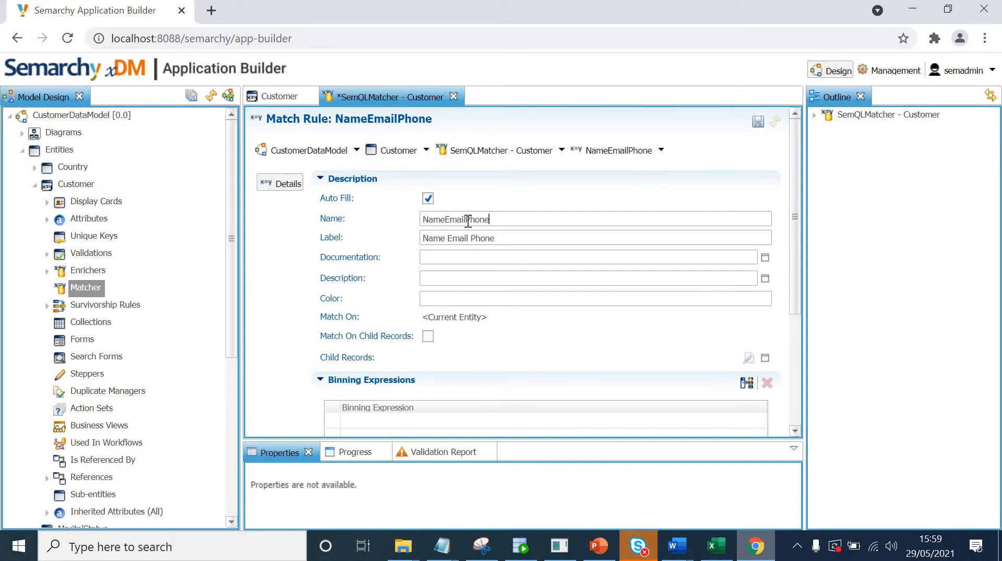
type("Rule")
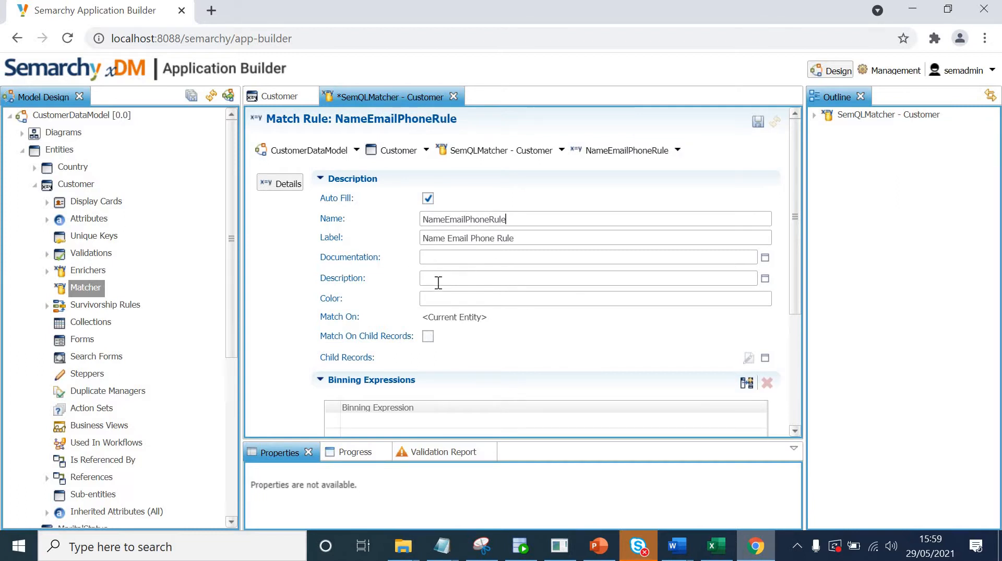
mouse_move(411, 342)
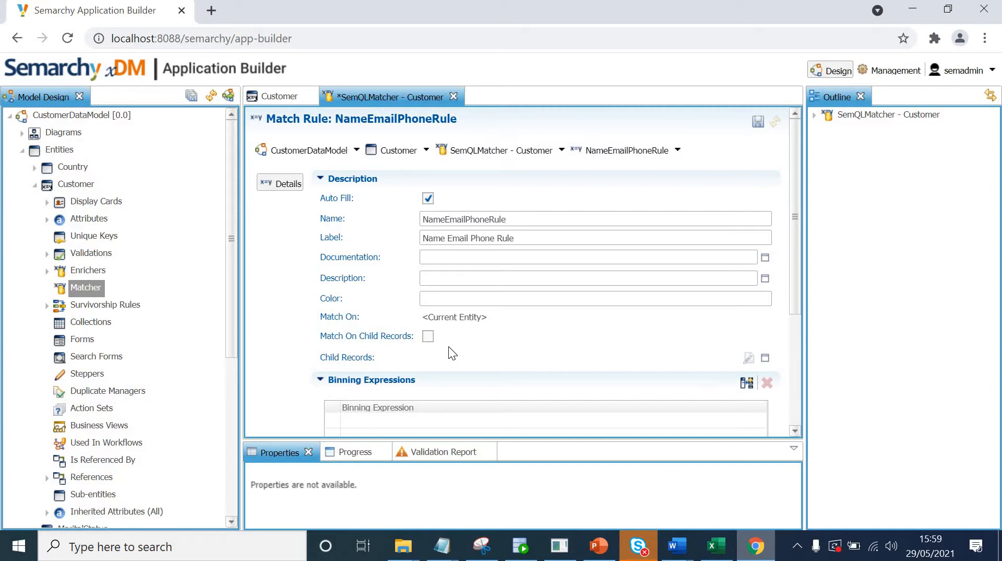
left_click(506, 218)
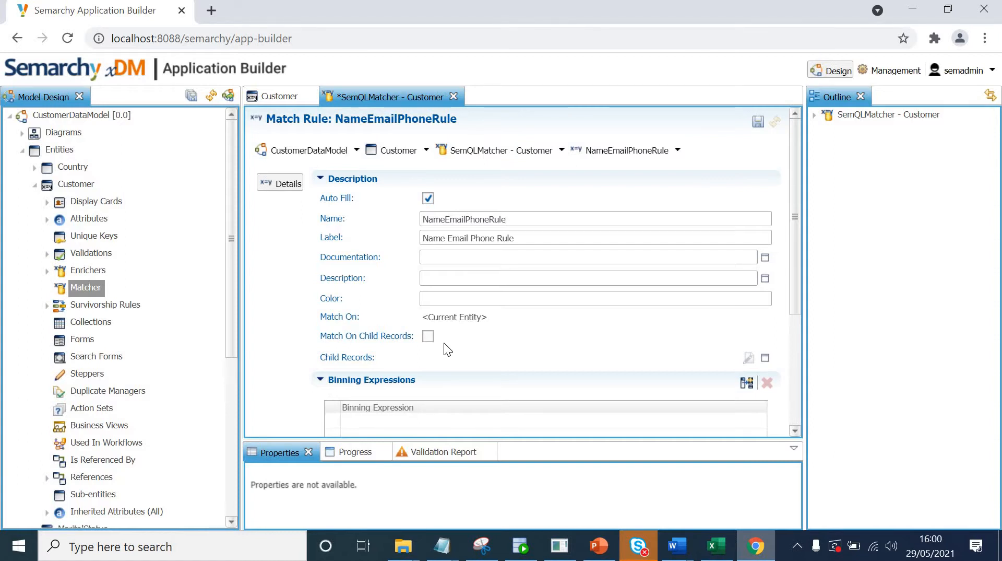
left_click(428, 335)
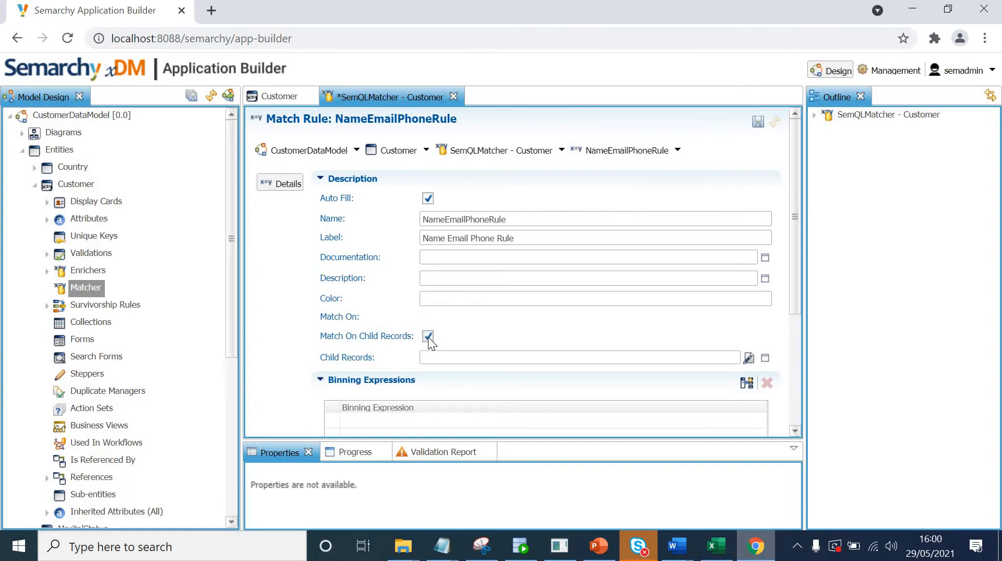
mouse_move(750, 359)
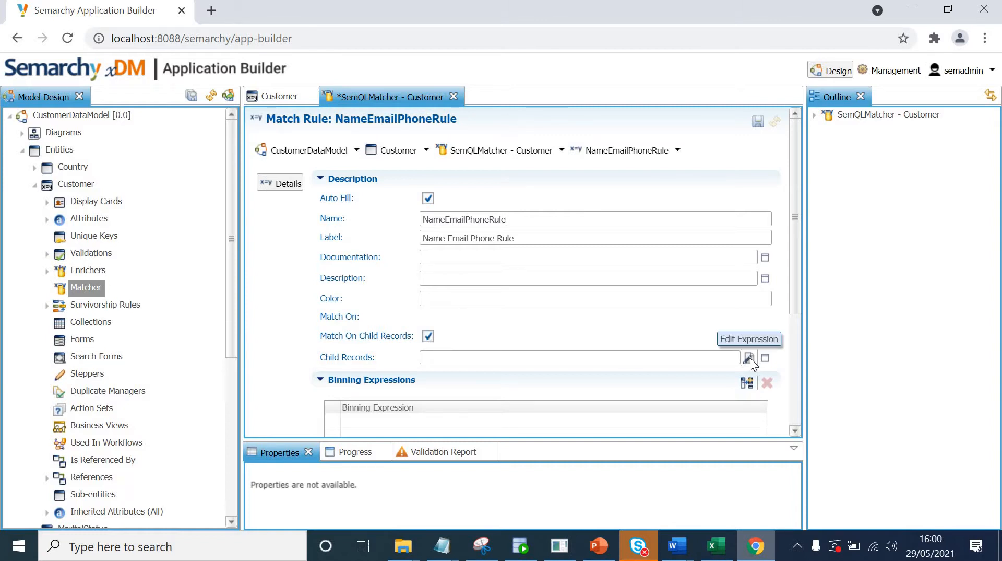
left_click(750, 357)
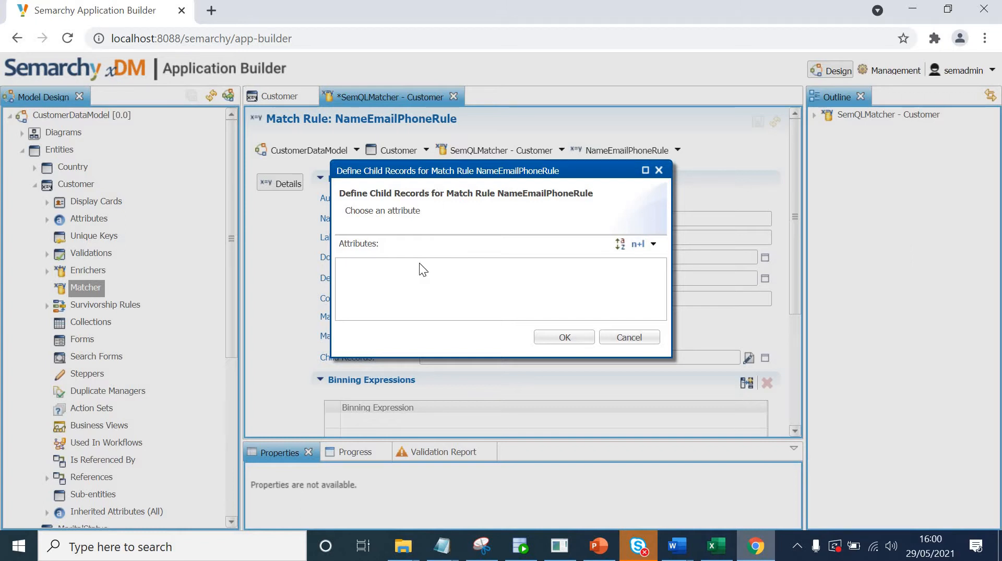
mouse_move(375, 274)
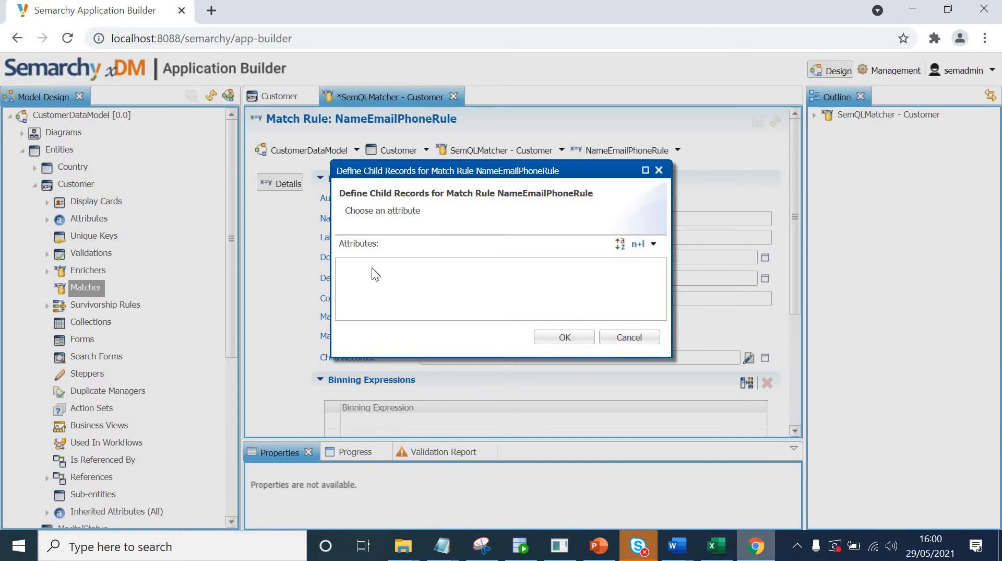
mouse_move(462, 291)
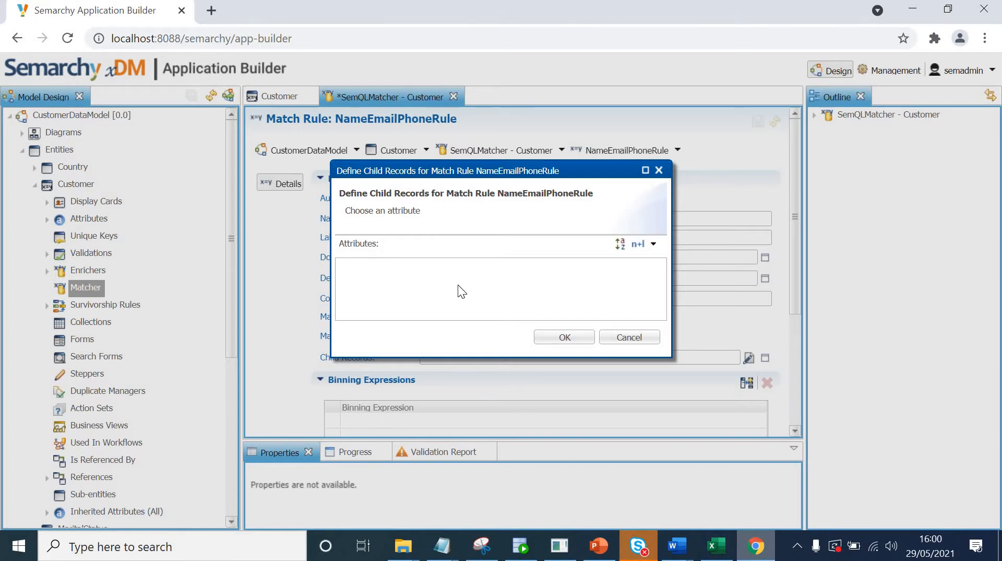
left_click(627, 337)
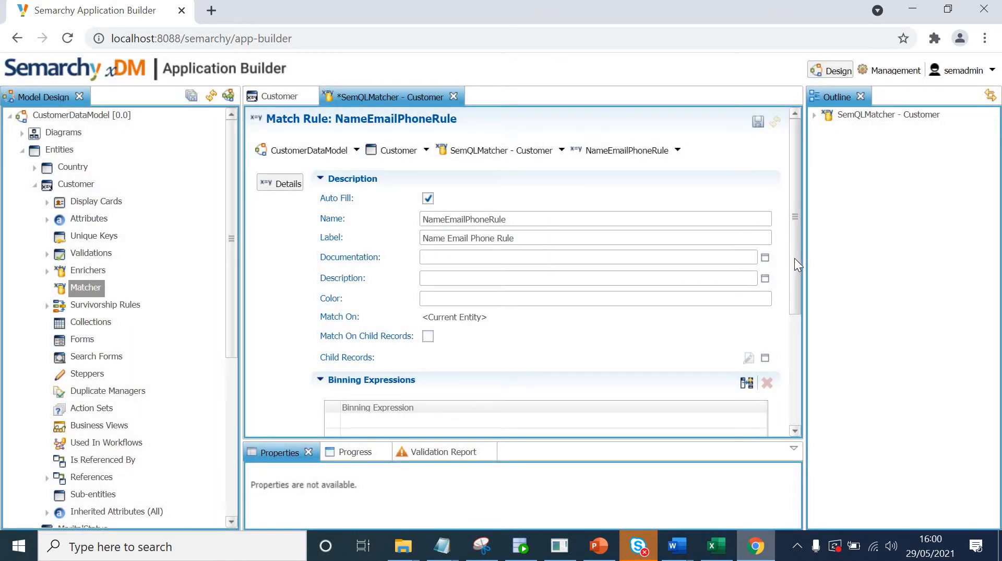
scroll("down", 3)
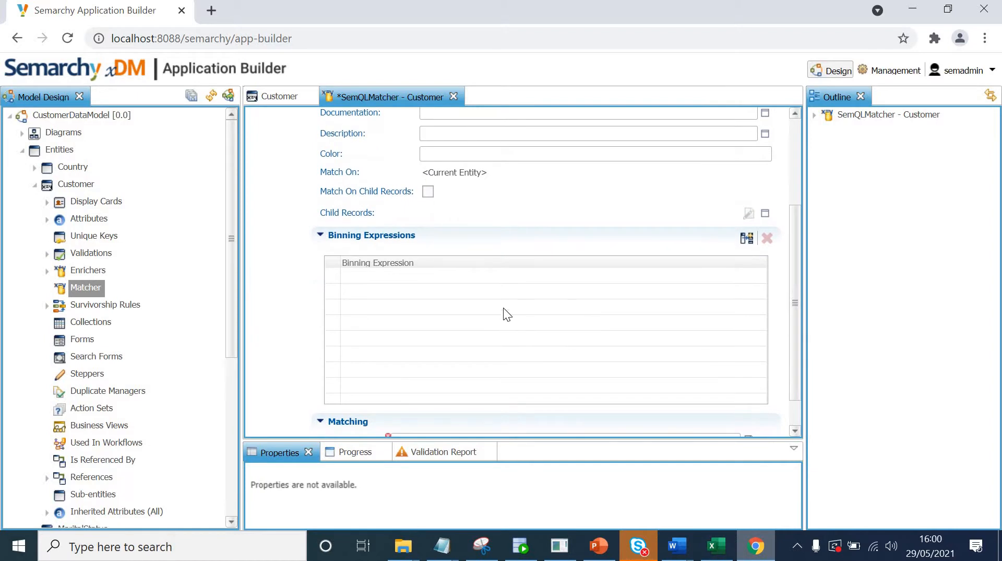
mouse_move(488, 301)
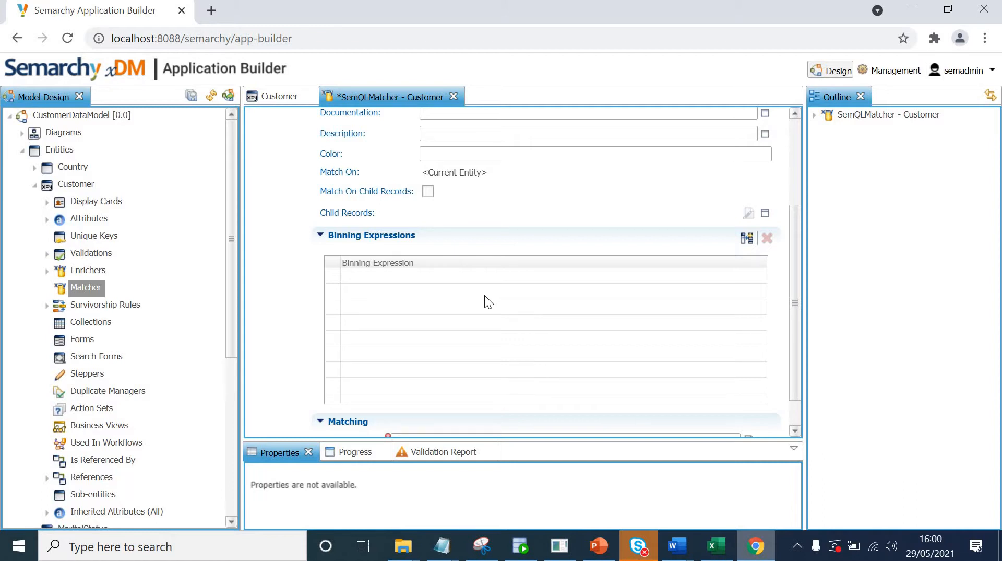
mouse_move(576, 286)
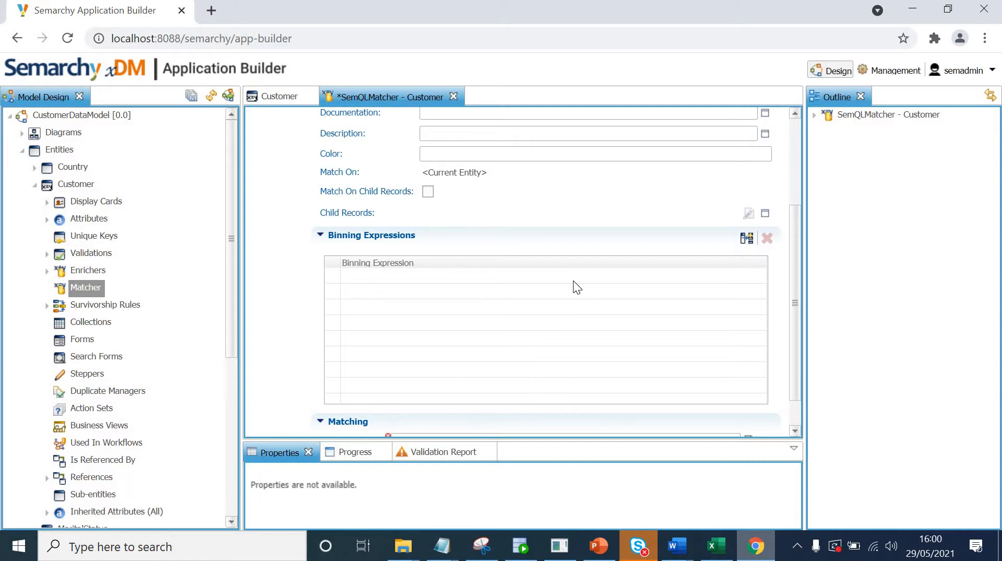
mouse_move(744, 278)
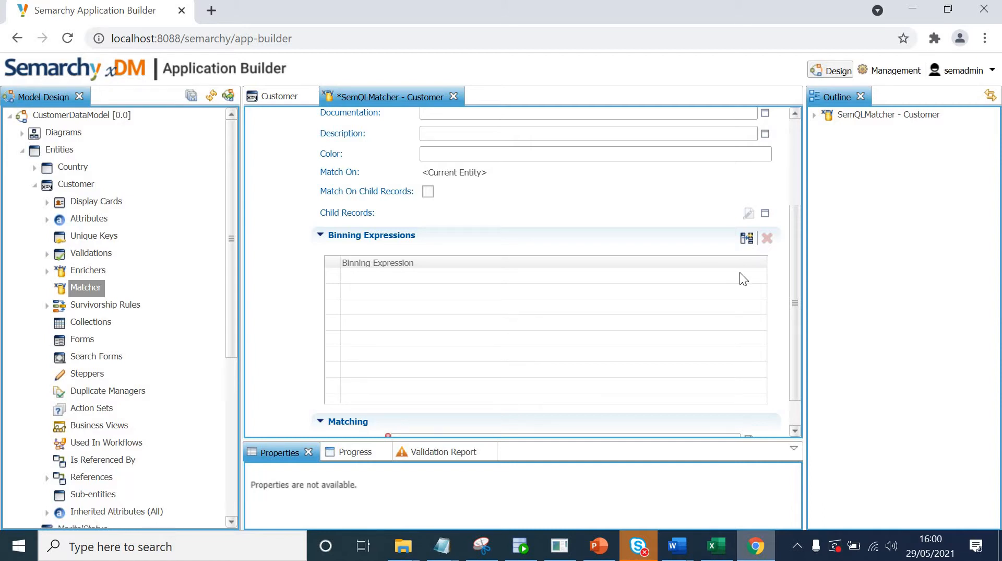
scroll("down", 3)
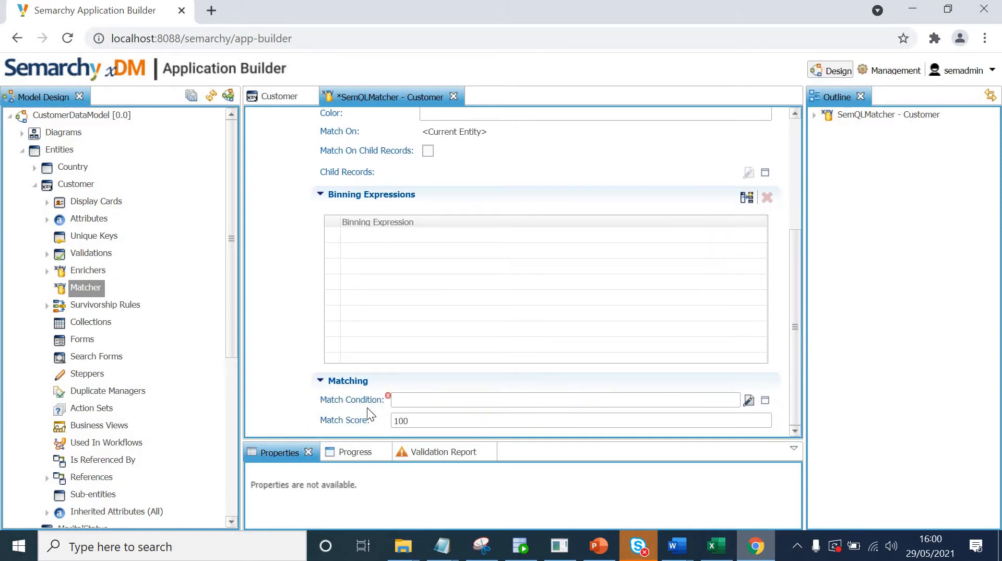
mouse_move(377, 413)
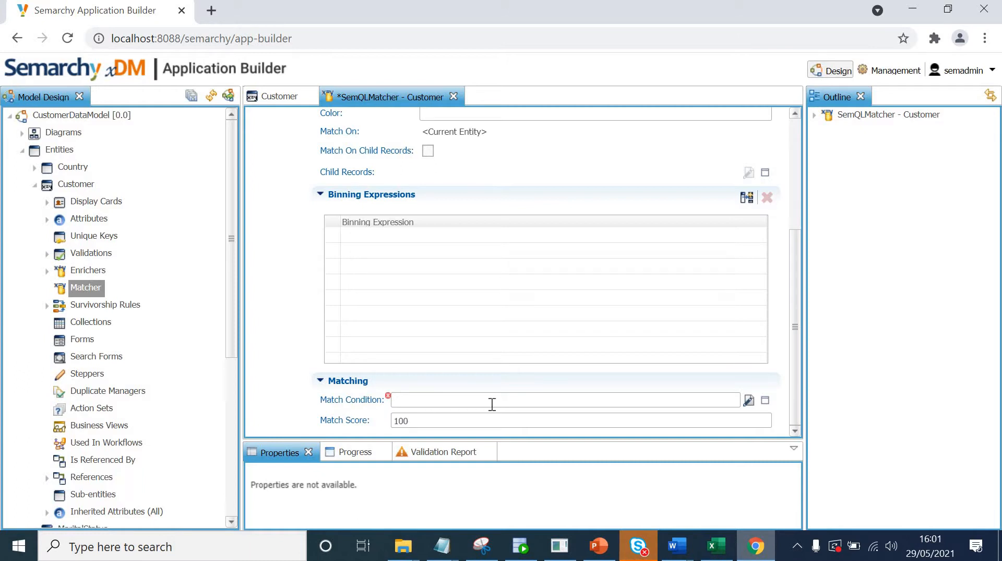
mouse_move(749, 399)
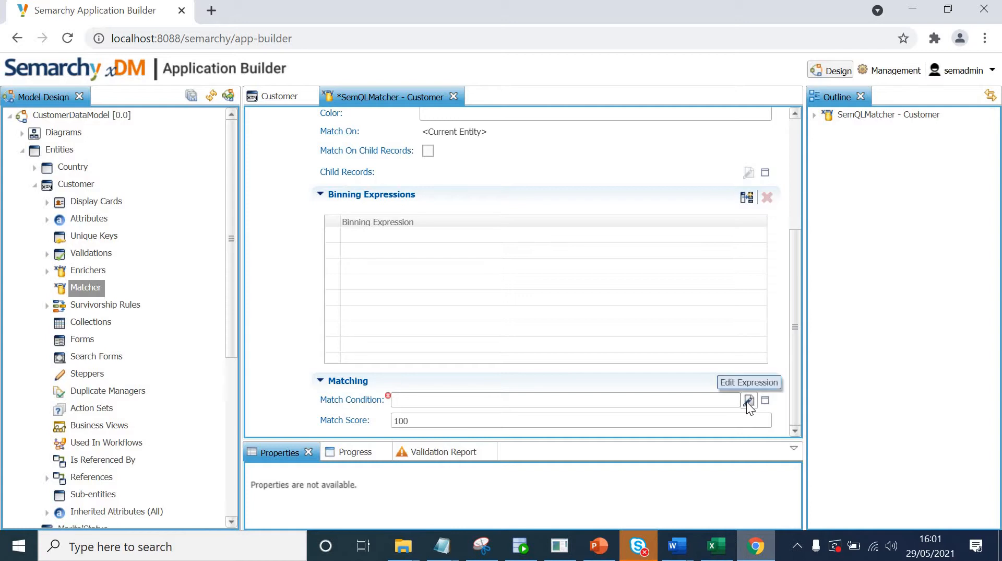
Open the match condition expression editor and expand the Matching category of functions.
left_click(750, 400)
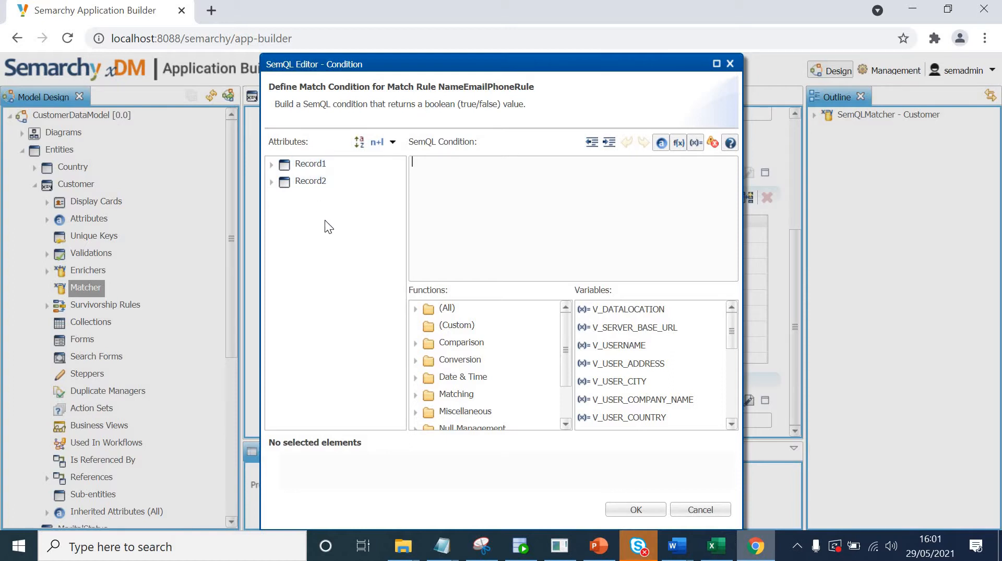
mouse_move(271, 171)
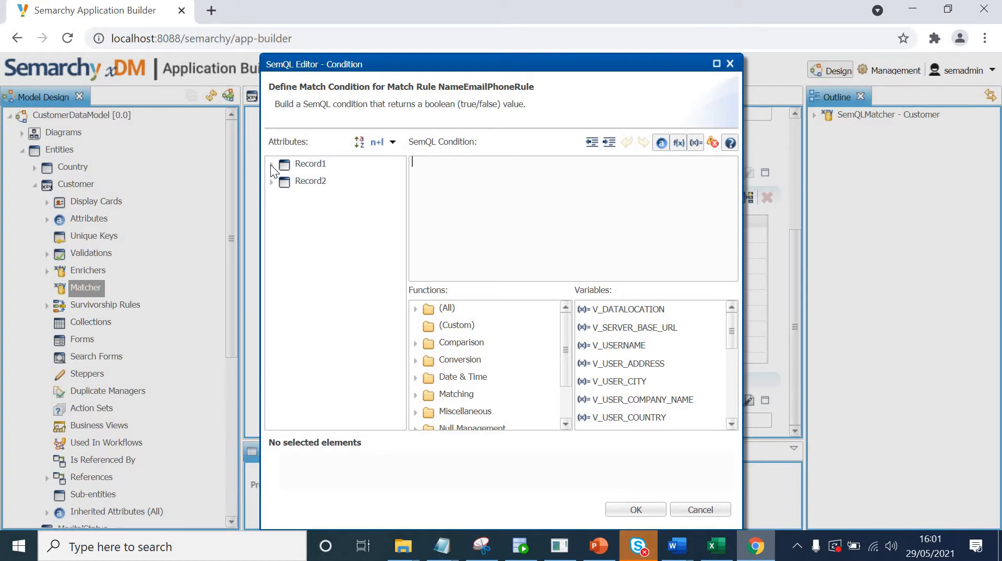
left_click(272, 164)
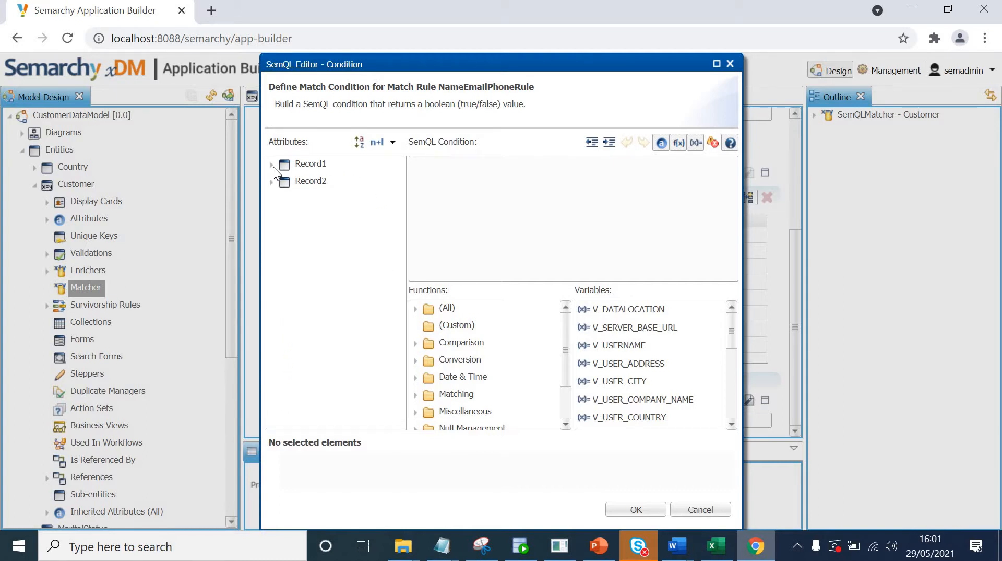
mouse_move(314, 171)
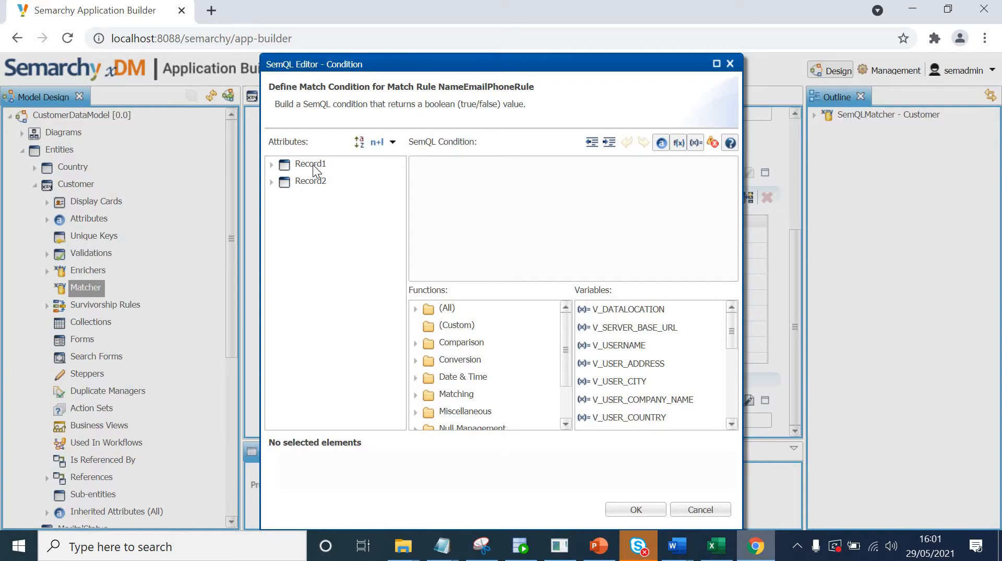
mouse_move(320, 198)
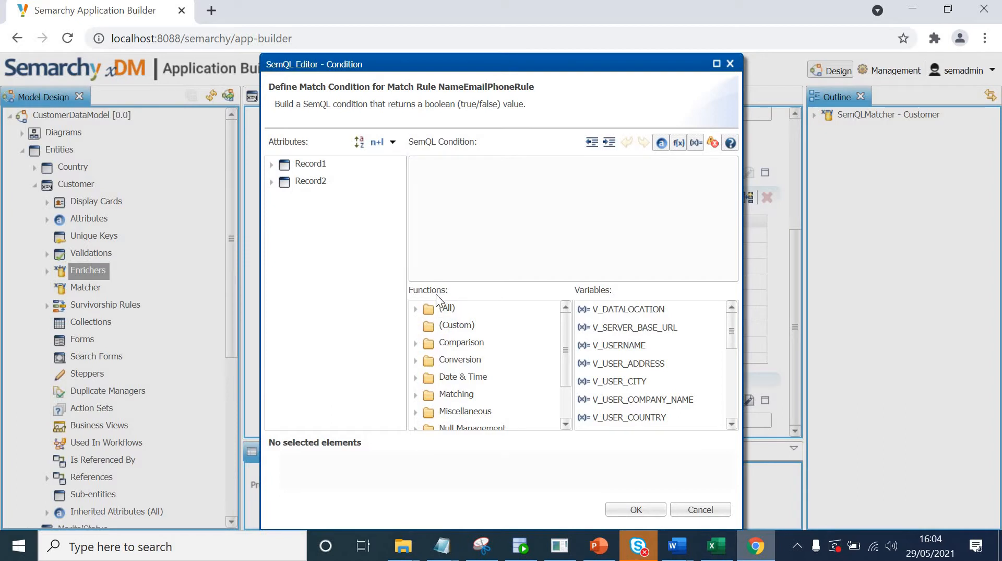
mouse_move(485, 335)
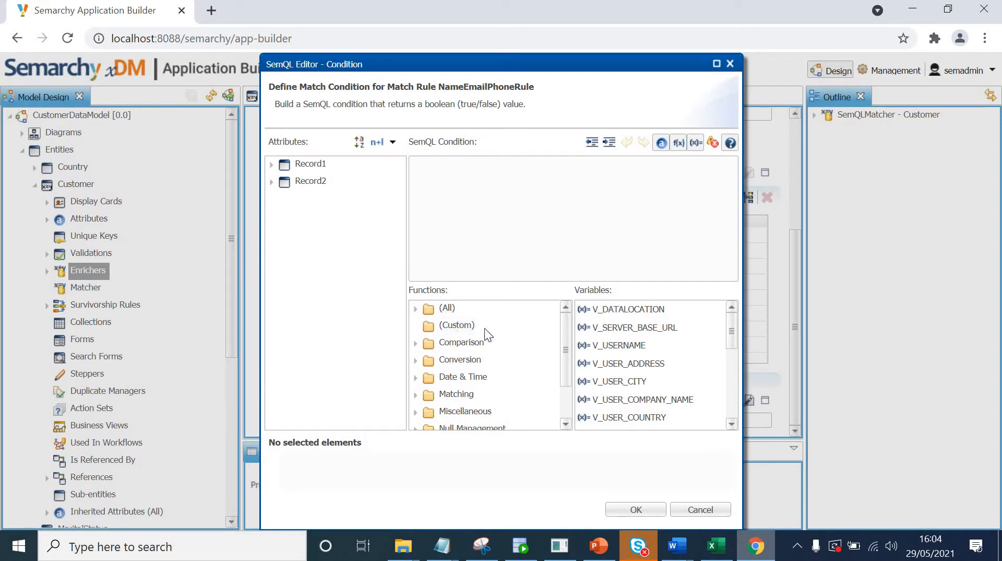
mouse_move(416, 314)
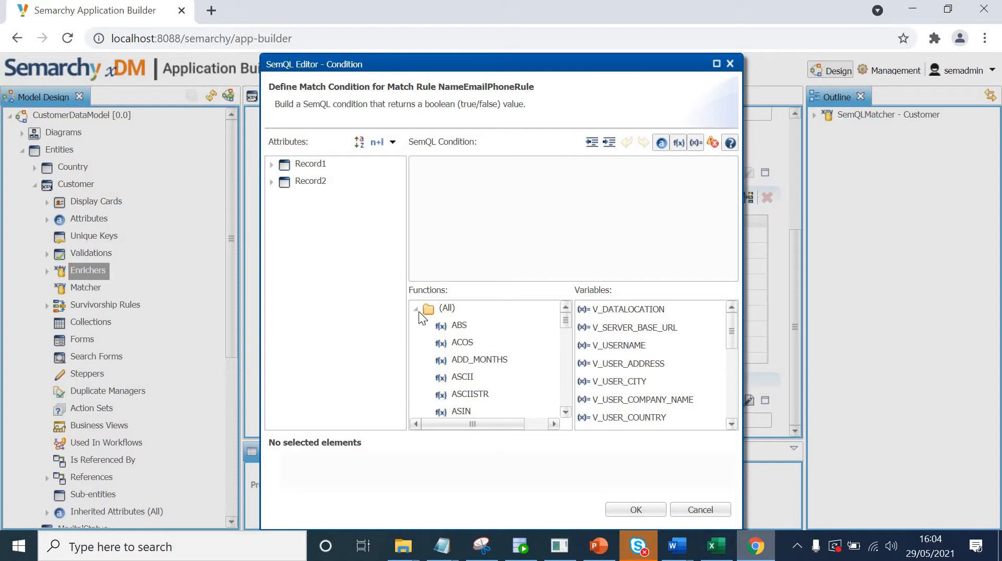
left_click(417, 308)
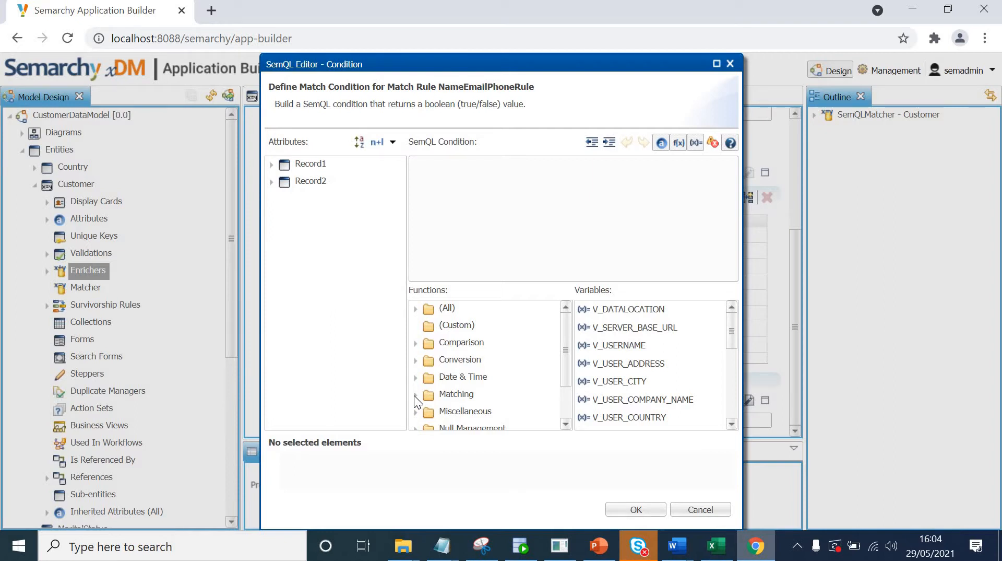
left_click(416, 394)
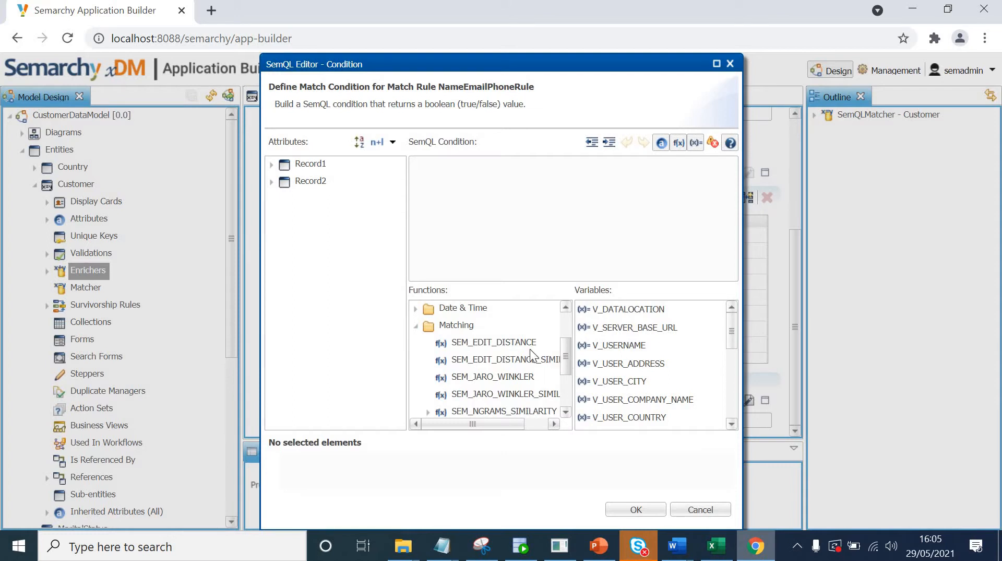
Read the descriptions of SEM_EDIT_DISTANCE_SIMILARITY and SEM_NORMALIZE in the functions list.
left_click(494, 342)
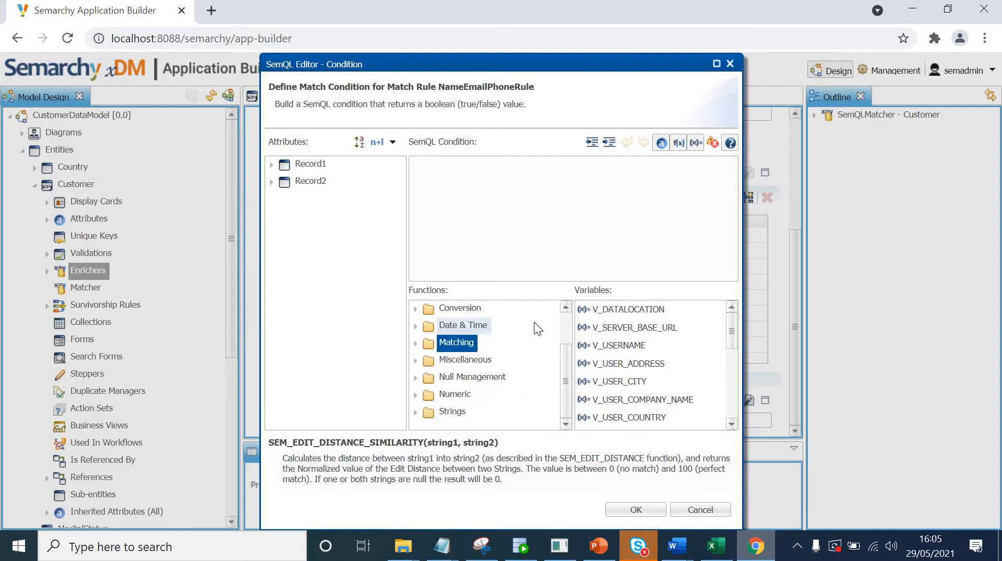
mouse_move(512, 332)
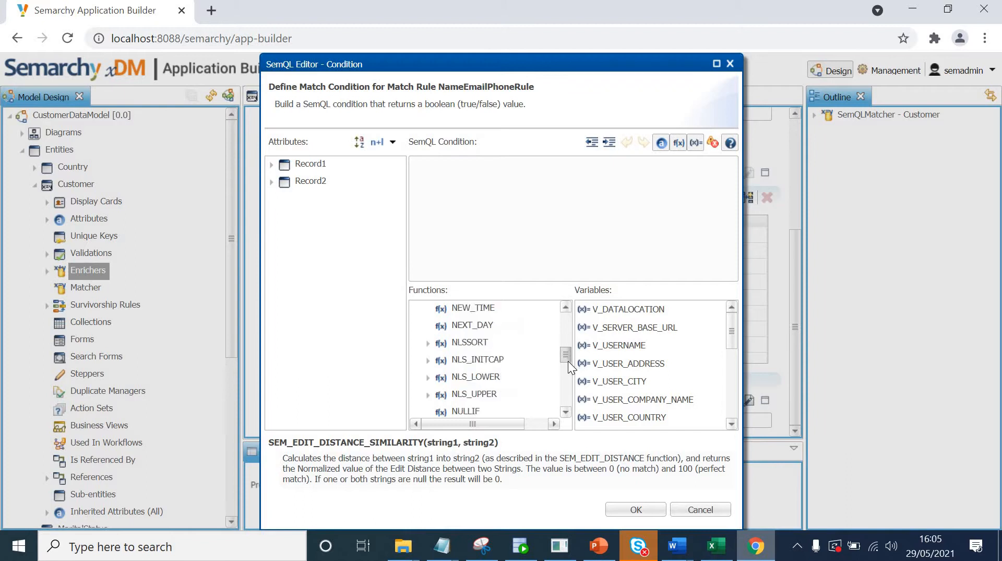
scroll("down", 3)
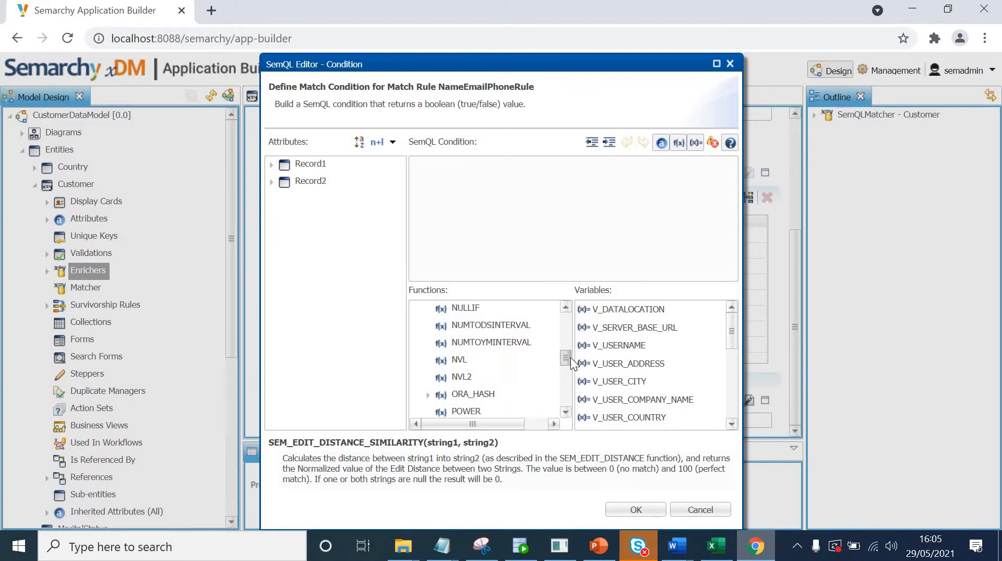
scroll("down", 3)
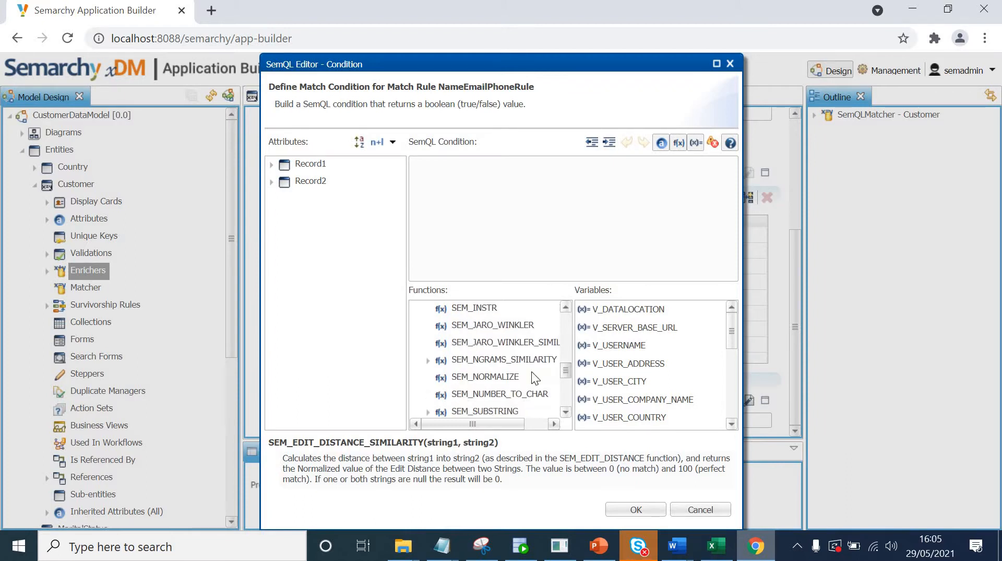
left_click(484, 377)
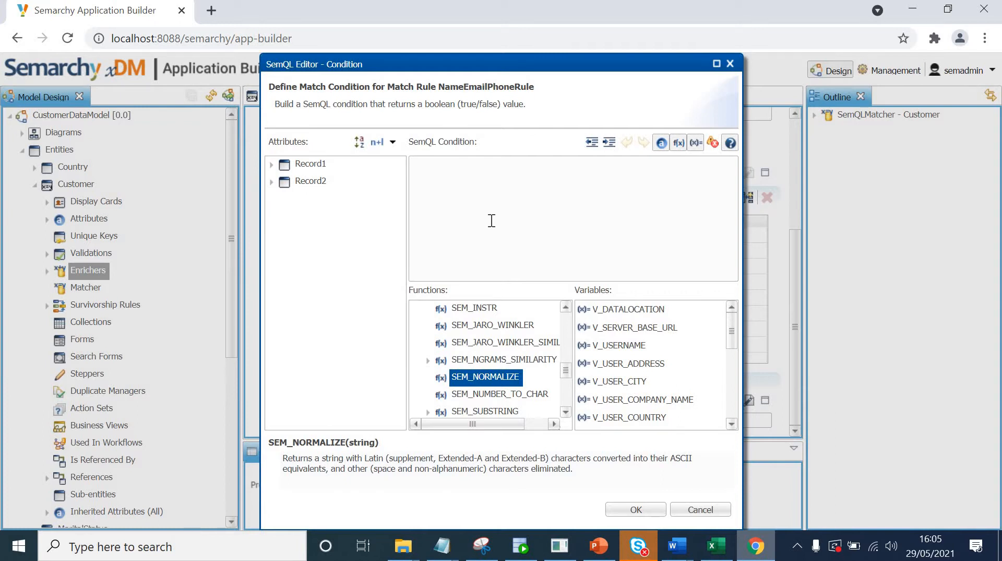
mouse_move(497, 254)
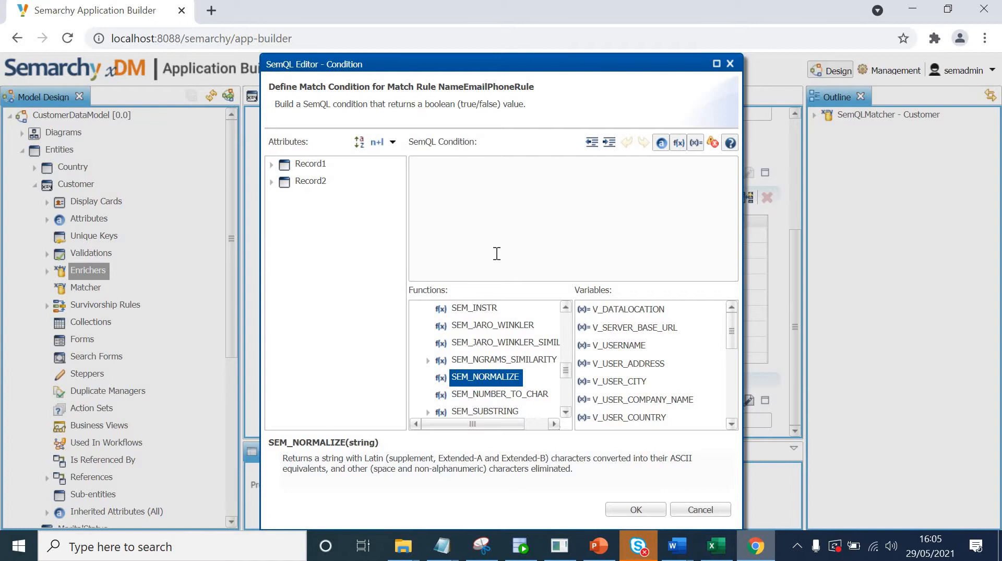
mouse_move(491, 384)
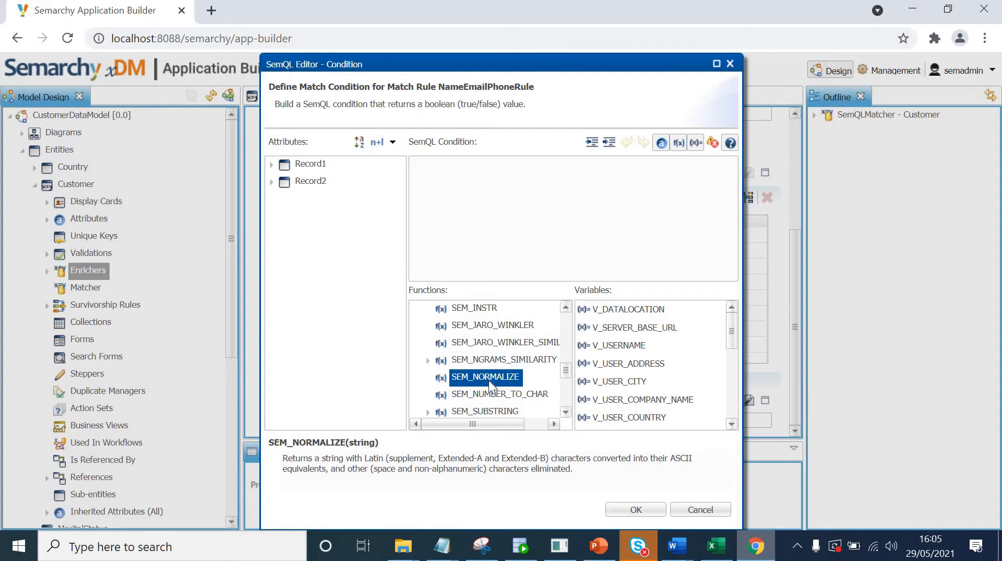
Enter SEM_NORMALIZE(Record1.FirstName) = SEM_NORMALIZE(Record2.FirstName) as the condition's first comparison.
double_click(486, 377)
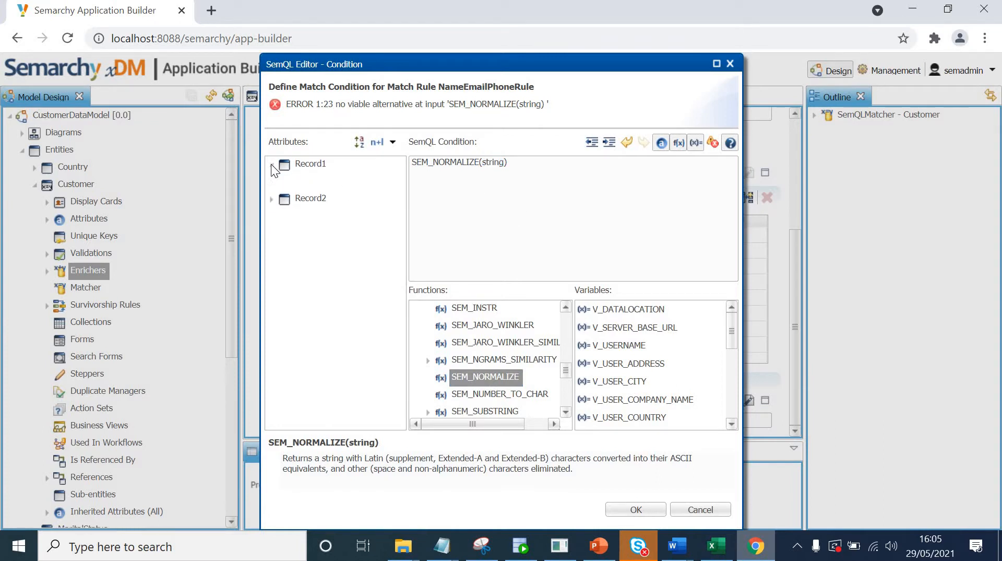
left_click(272, 164)
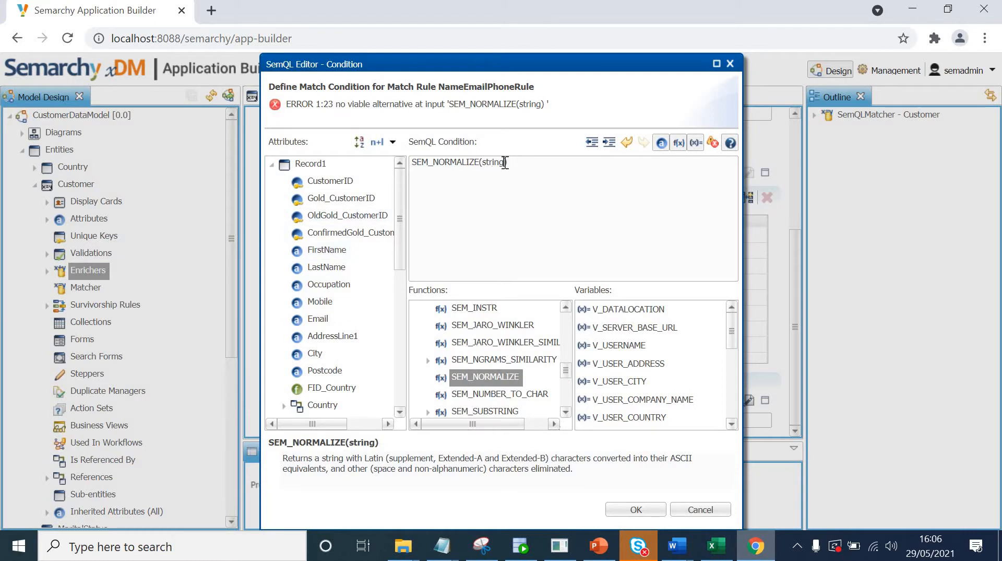
double_click(491, 162)
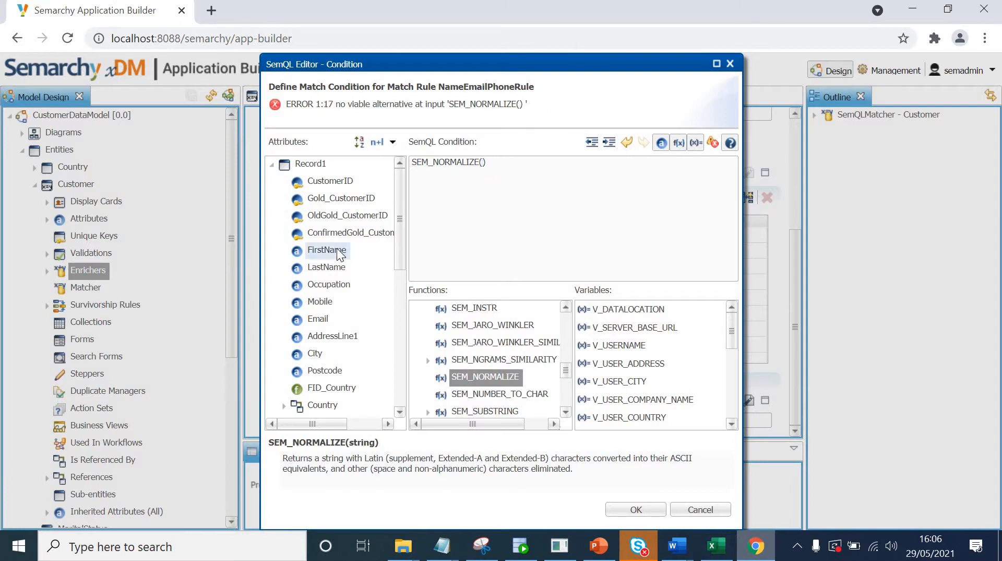
double_click(326, 250)
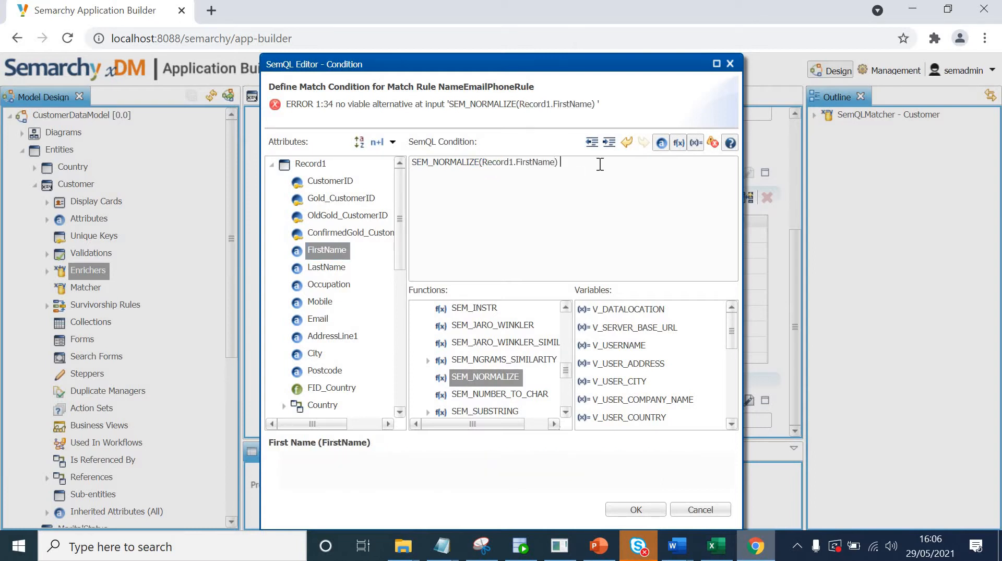
type("= SEM_NORMALIZE(string")
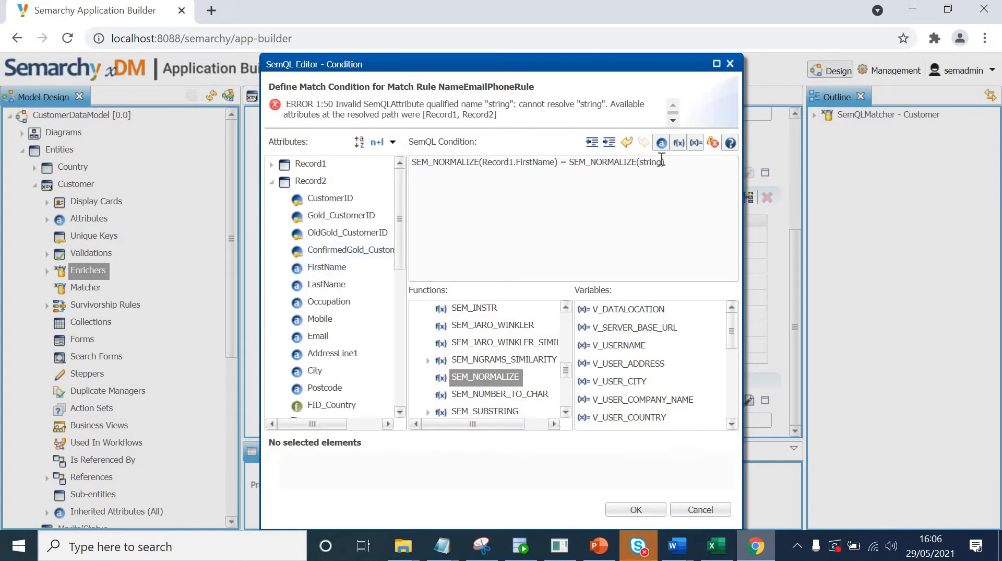
key("BackSpace")
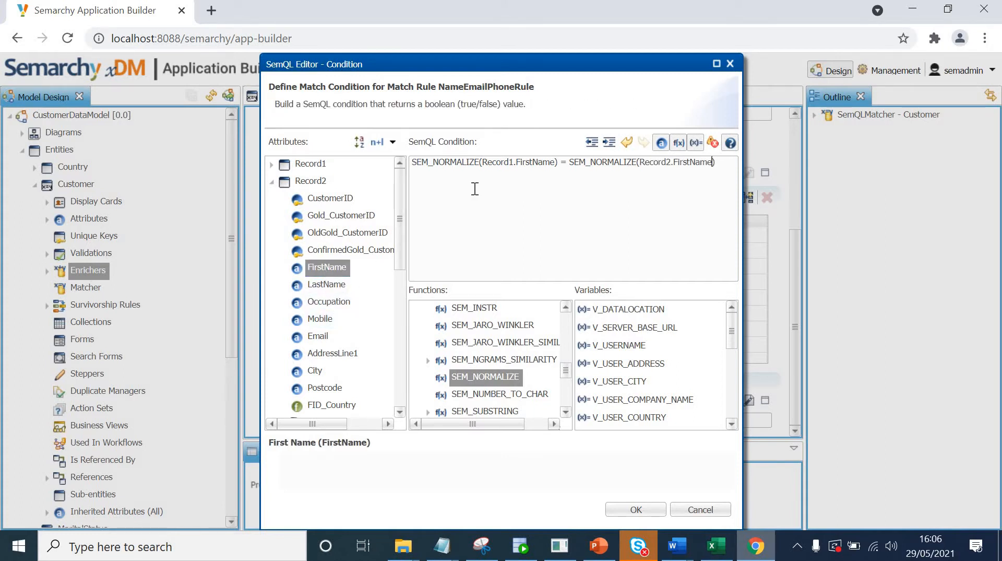
mouse_move(538, 182)
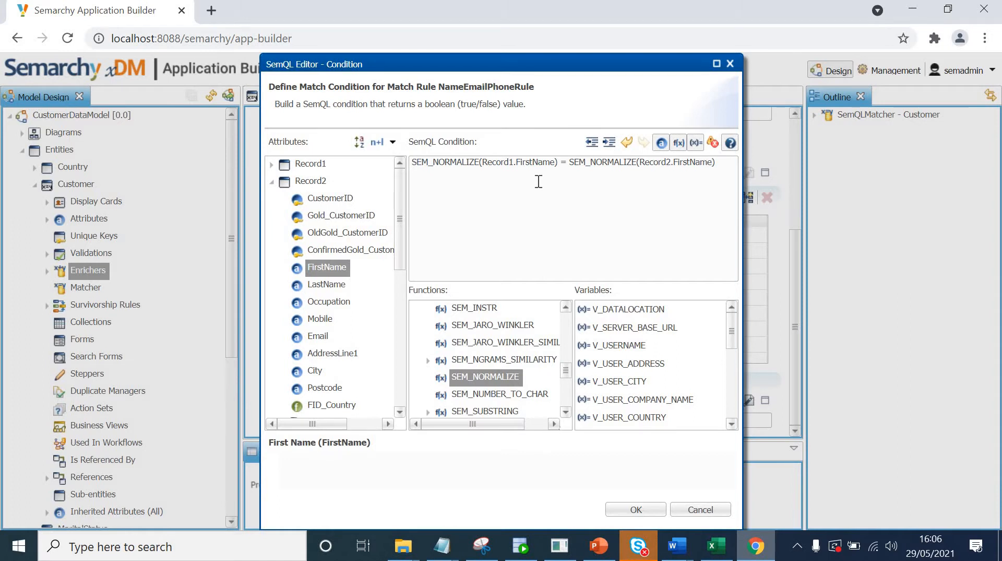
mouse_move(466, 170)
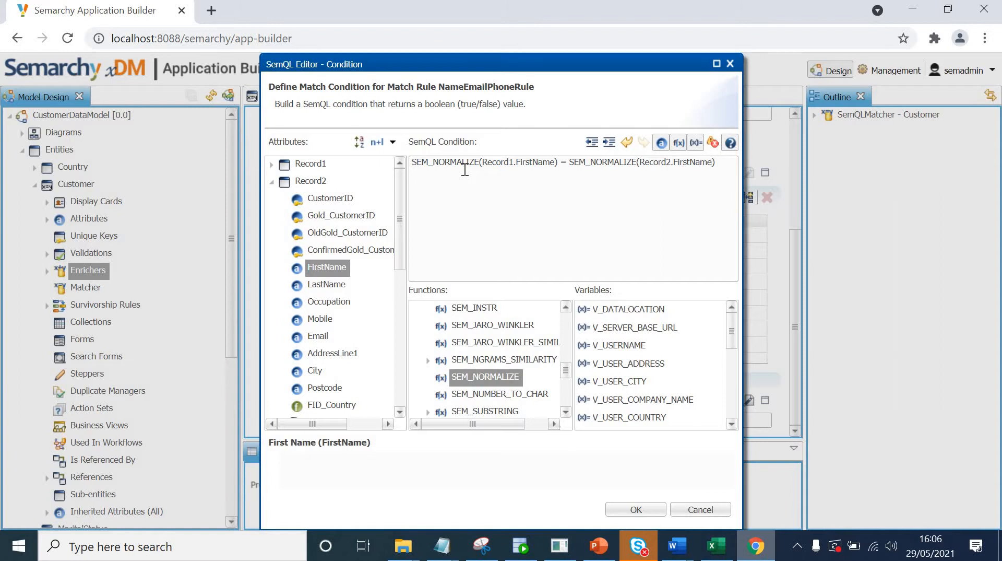
left_click(719, 162)
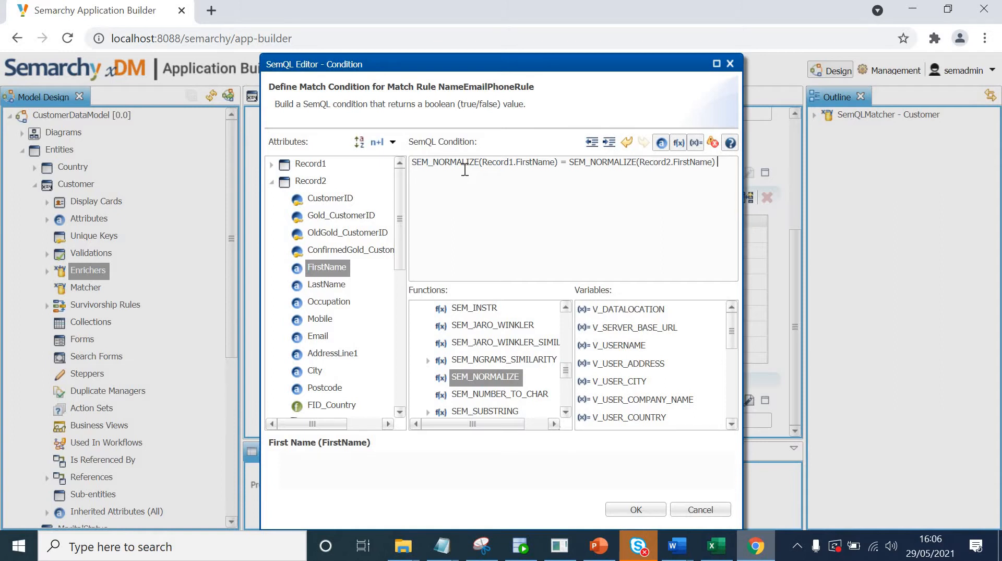
Append AND SEM_NORMALIZE(Record1.LastName) = SEM_NORMALIZE(Record2.LastName) to the condition.
type("AND")
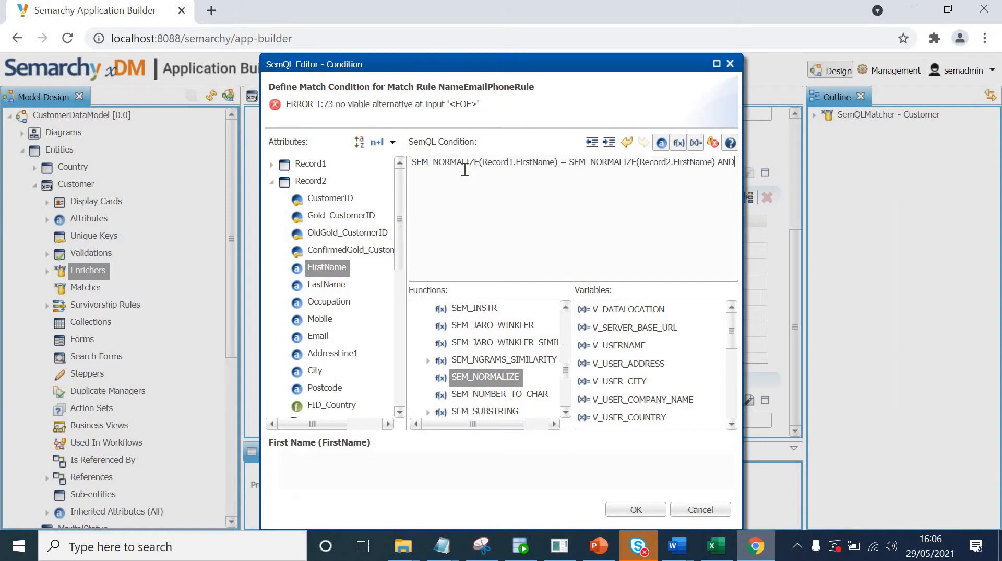
mouse_move(525, 173)
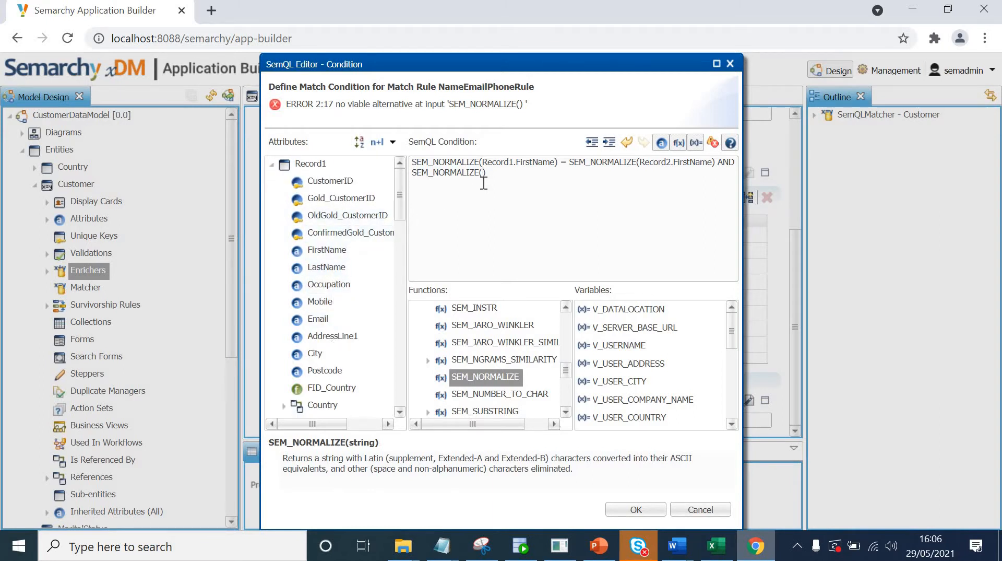
left_click(327, 249)
type("Record1.Fir")
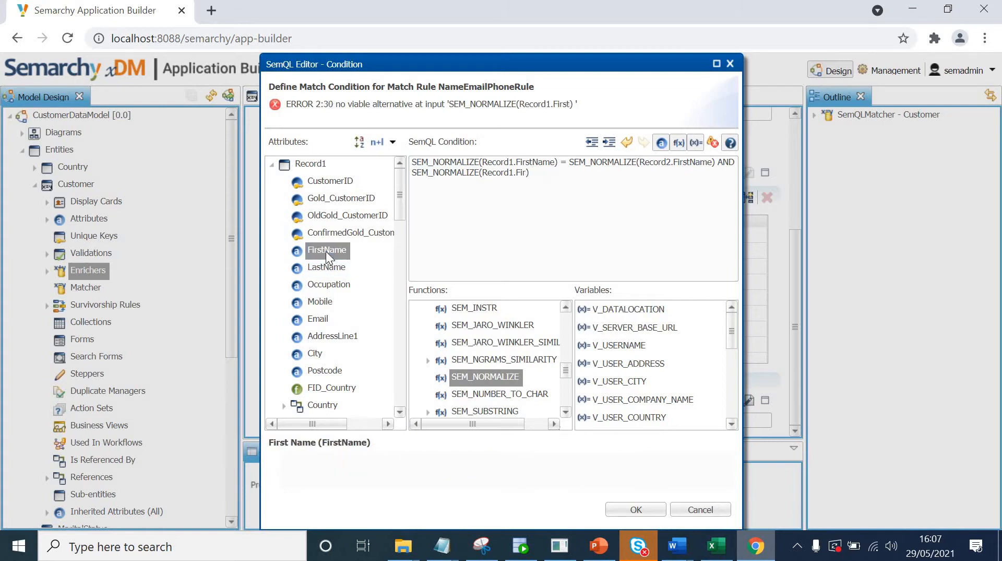
key("BackSpace")
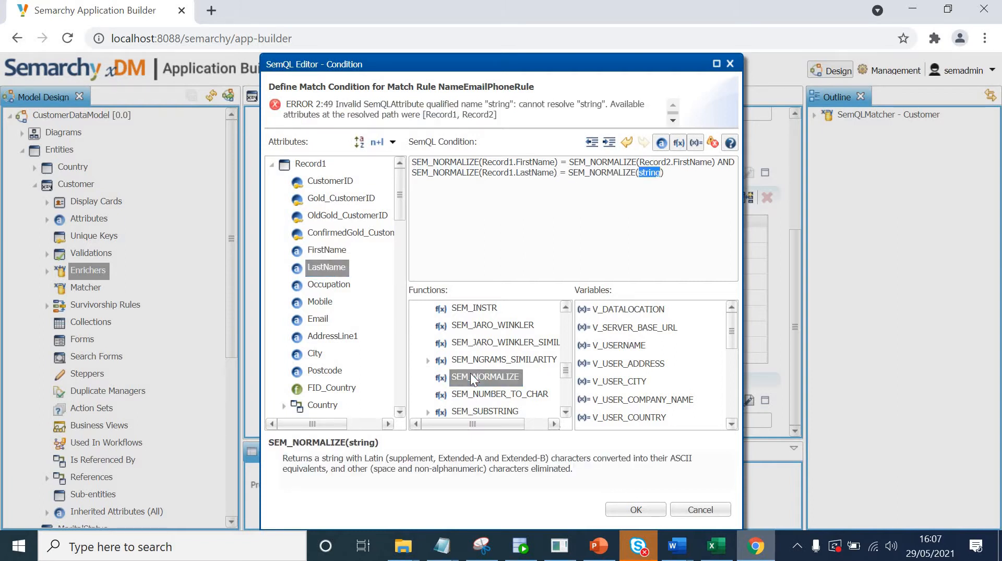
key("Delete")
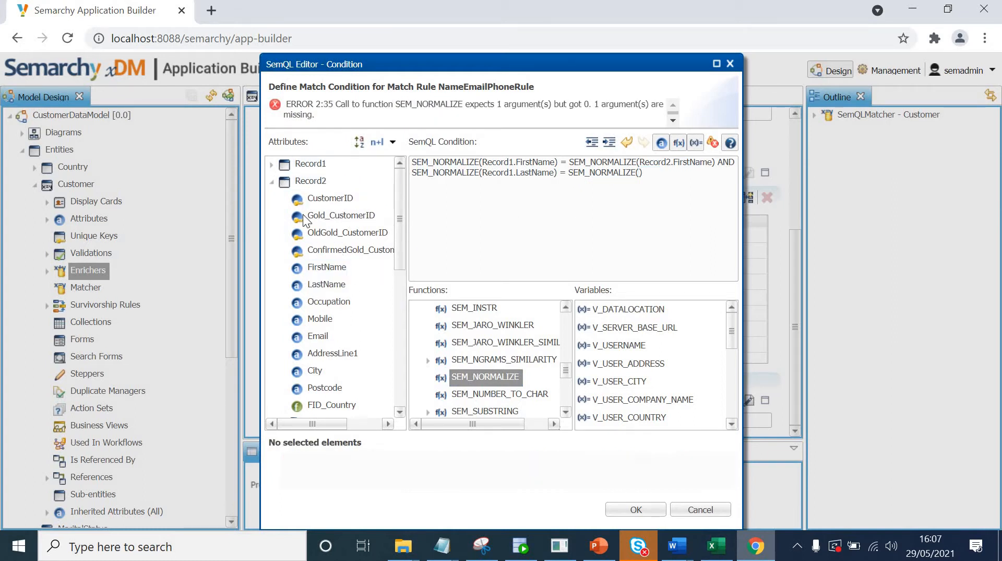
left_click(639, 173)
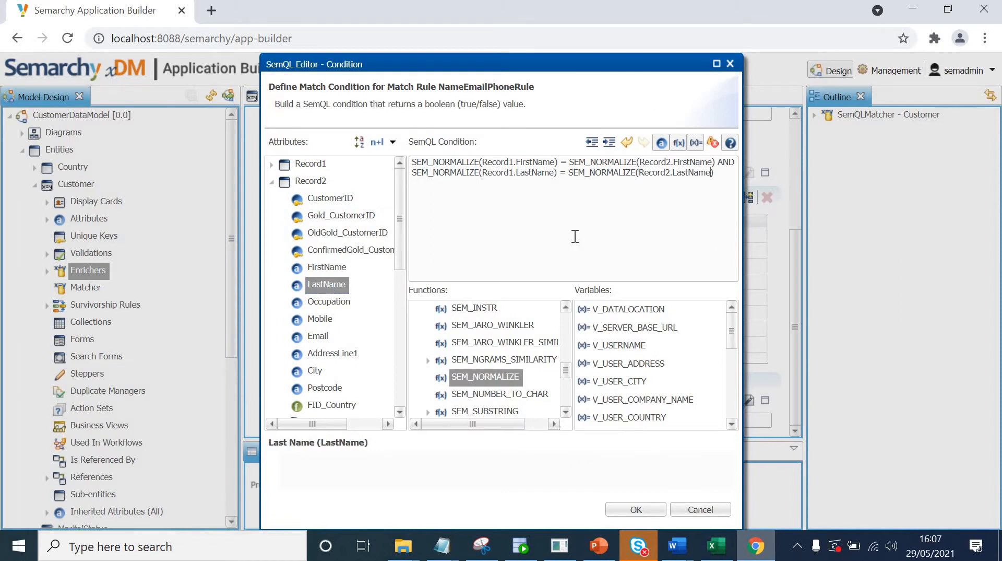
mouse_move(648, 234)
type(" AND")
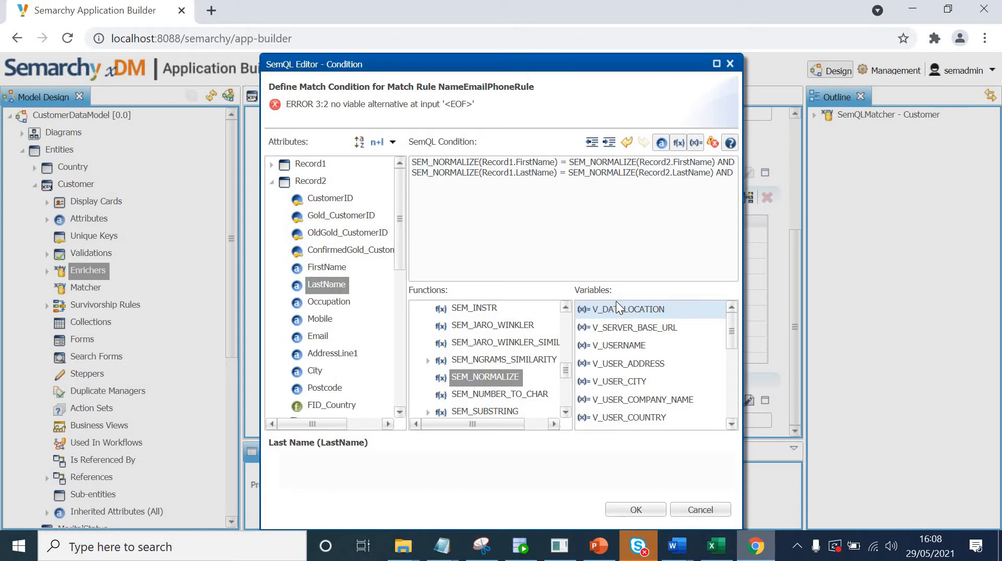
Begin the parenthesised clause with Record1.Mobile = Record2.Mobile OR.
type("(")
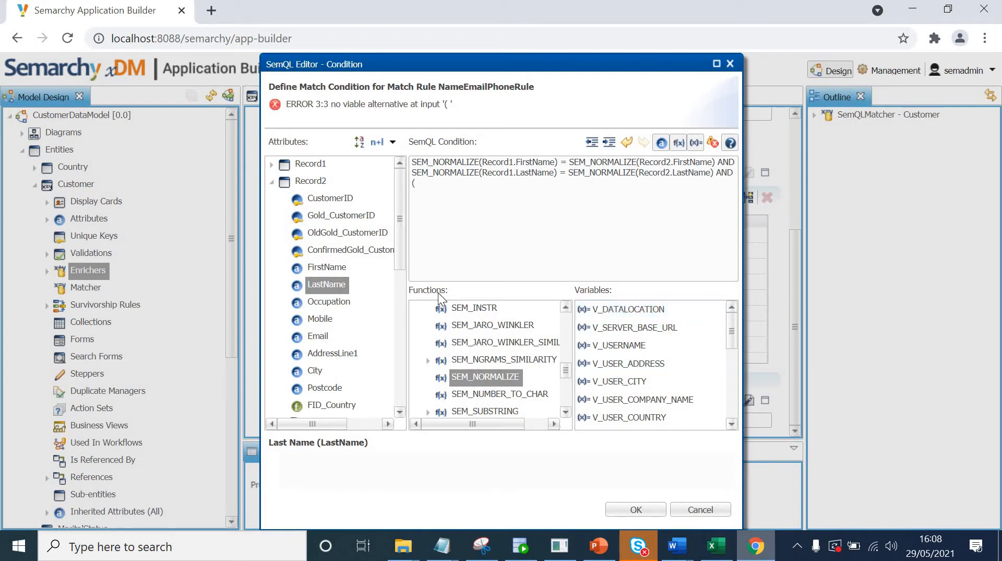
left_click(348, 232)
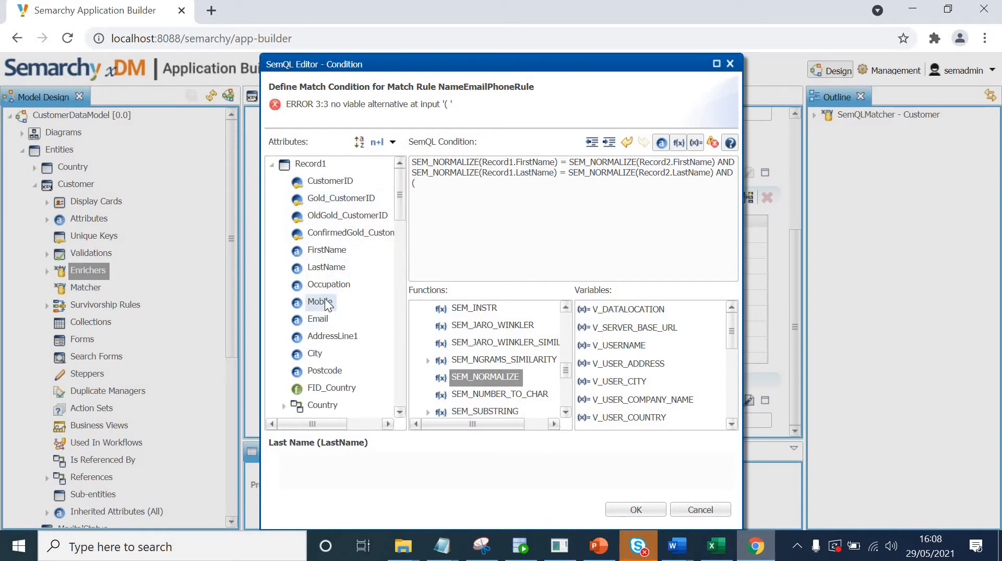
double_click(319, 302)
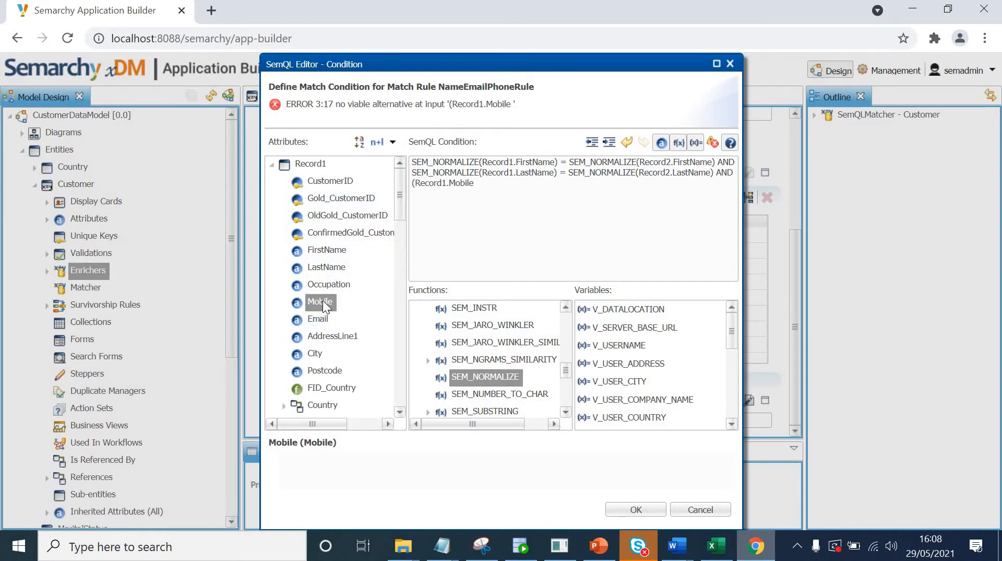
type("=")
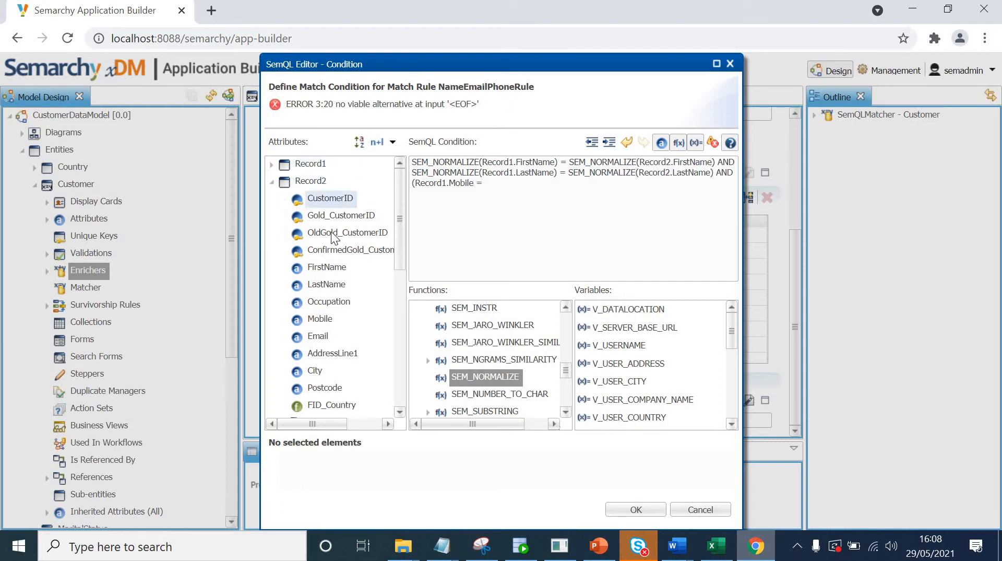
double_click(319, 319)
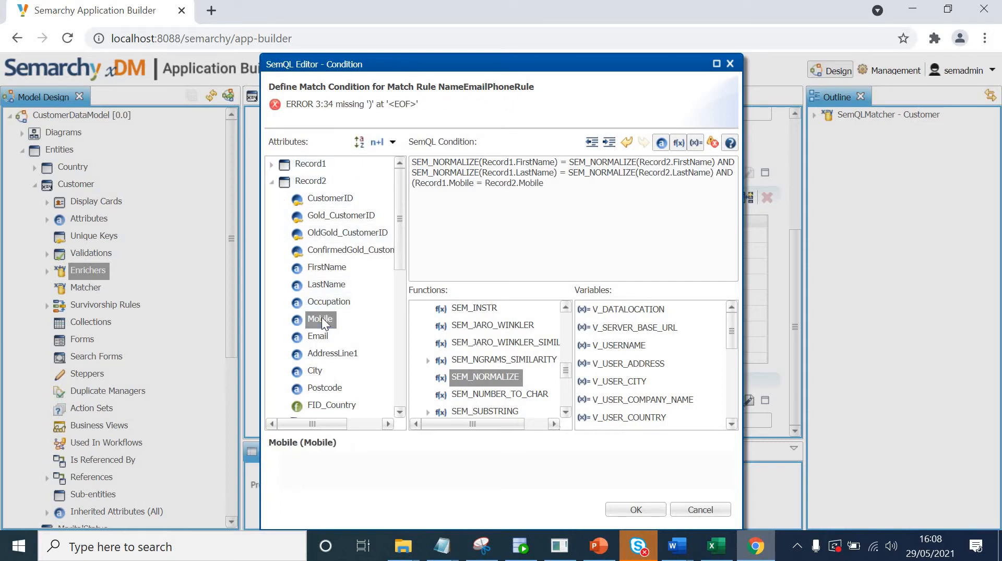
type("O")
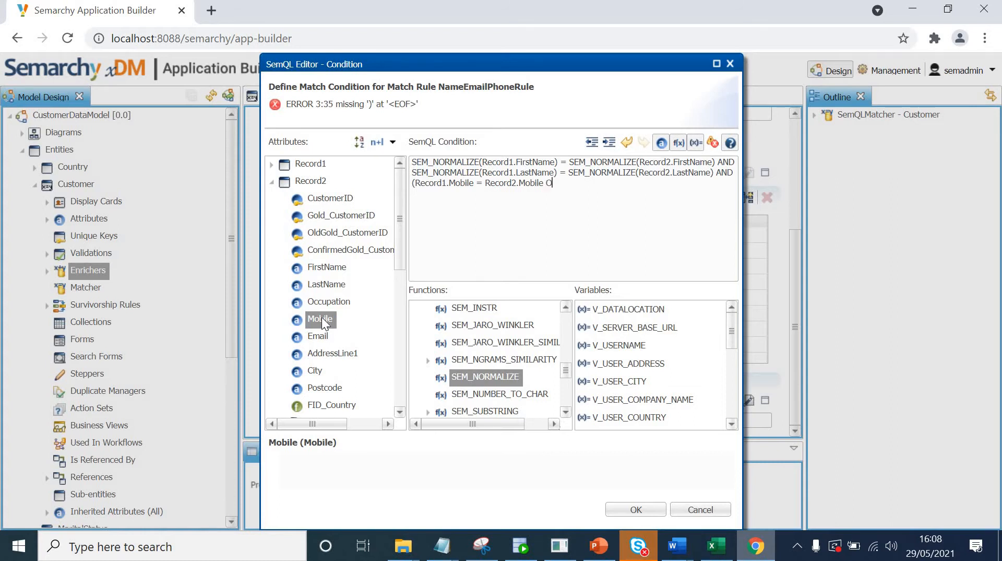
type("R")
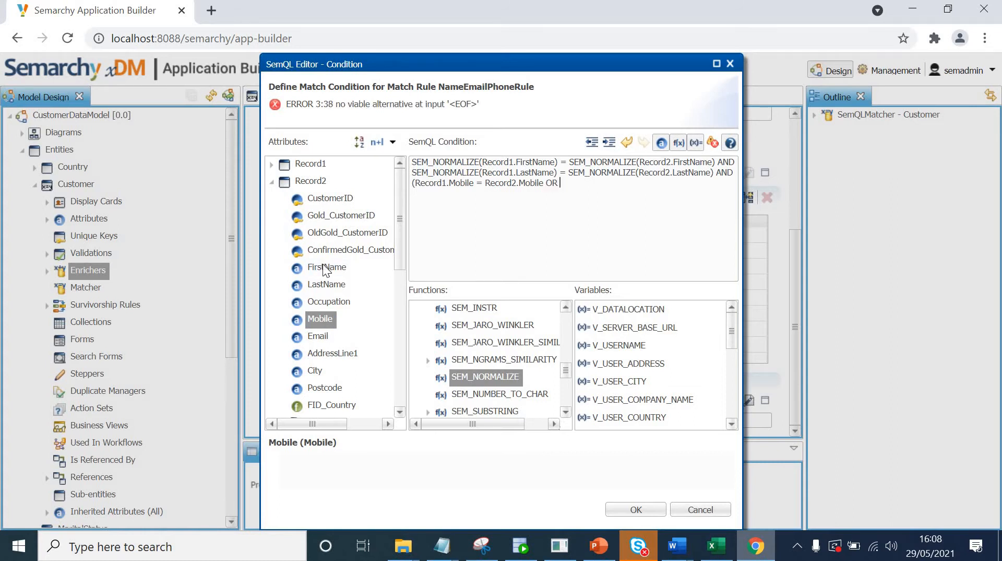
Complete the clause with Record1.Email = Record2.Email.
left_click(271, 180)
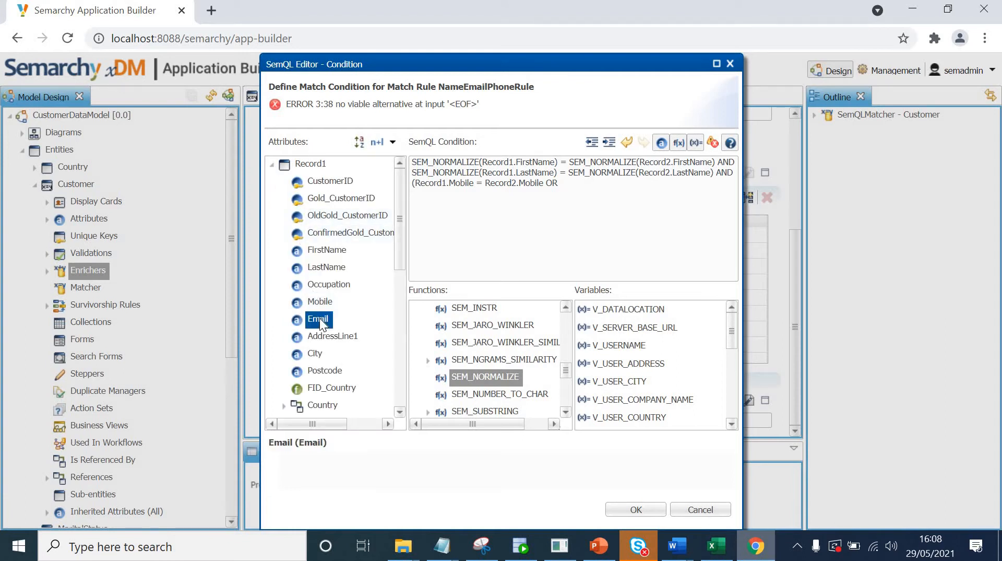
double_click(317, 319)
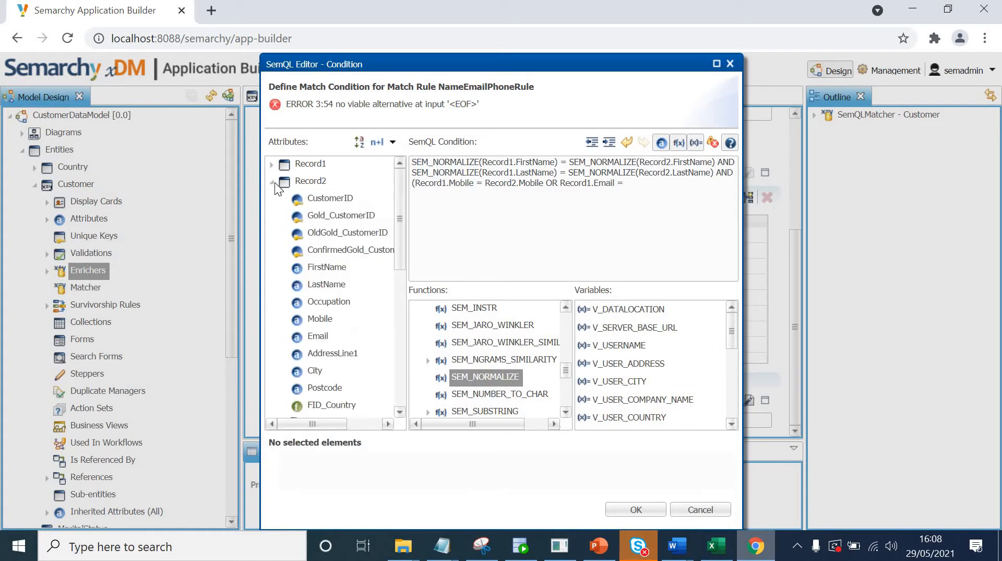
left_click(317, 335)
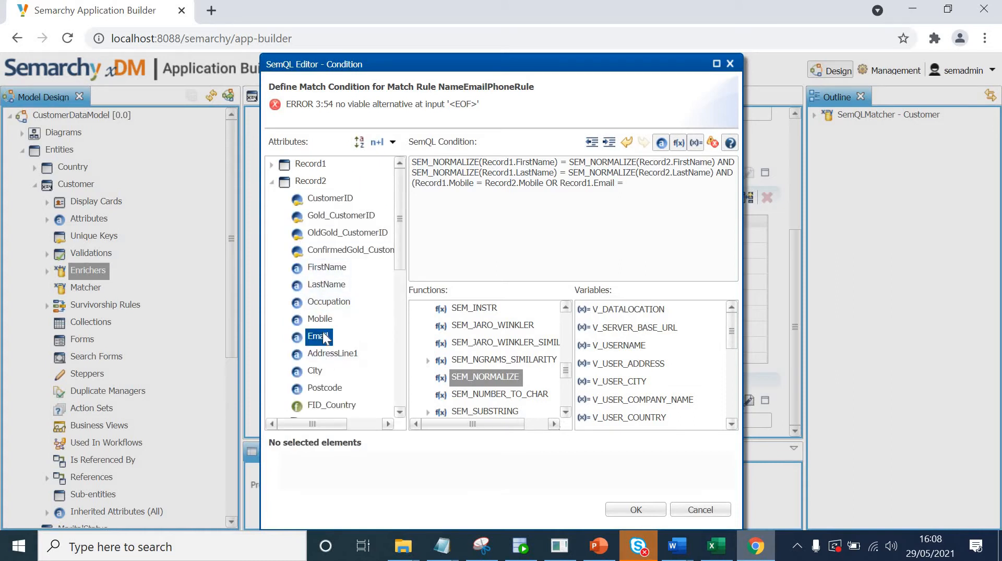
double_click(318, 335)
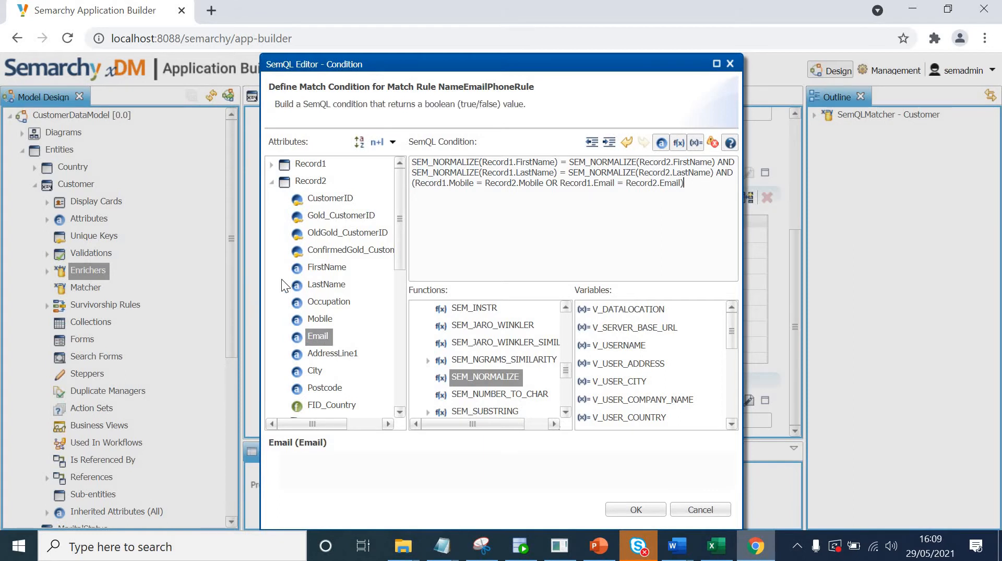
mouse_move(512, 229)
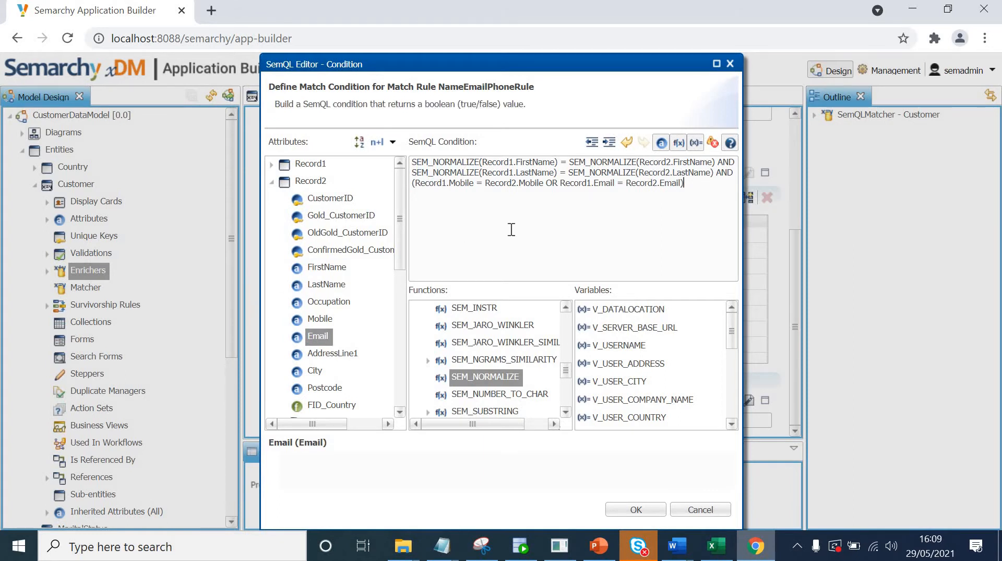
mouse_move(594, 168)
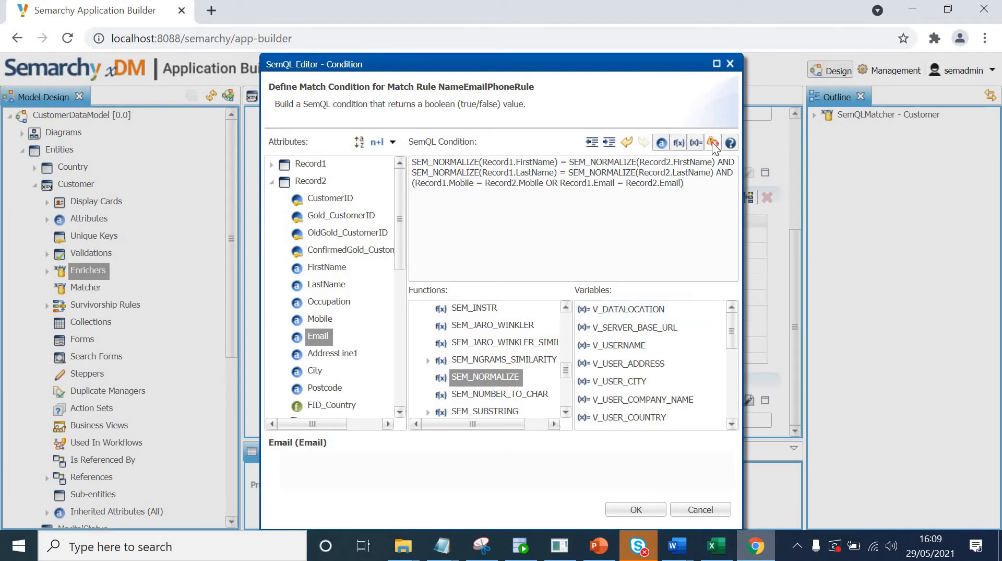
Validate the condition and accept it as NameEmailPhoneRule's match condition.
left_click(713, 142)
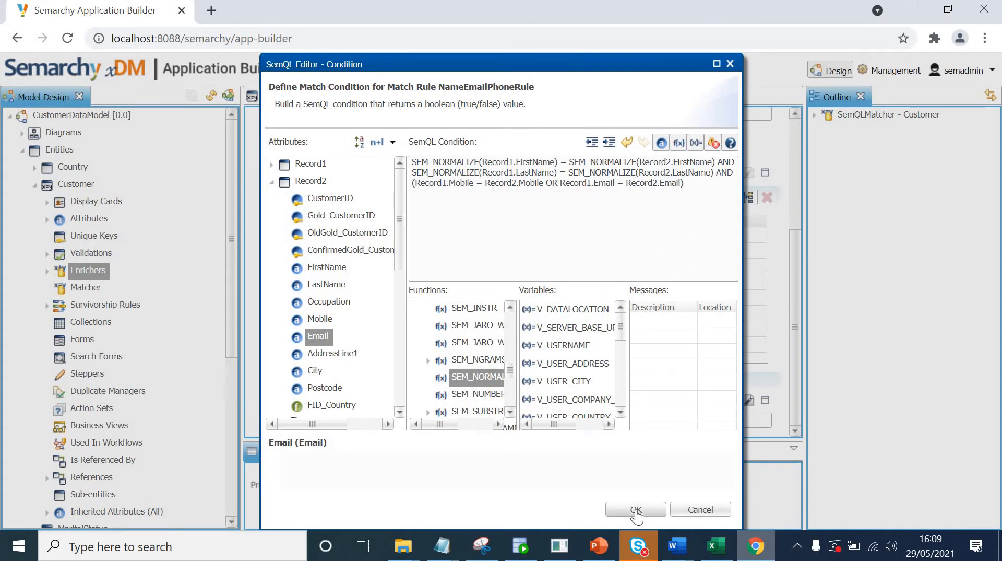
left_click(634, 508)
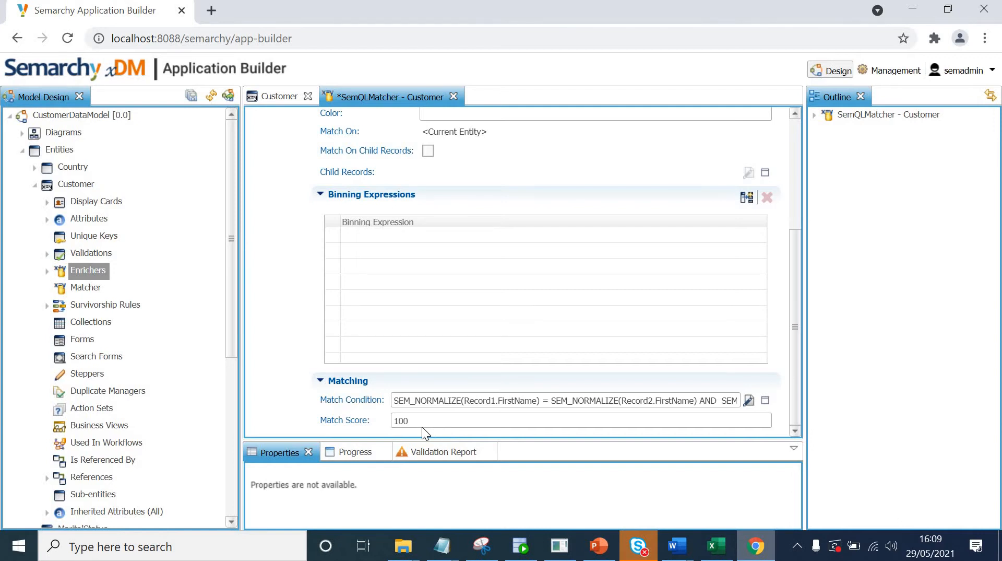
mouse_move(799, 404)
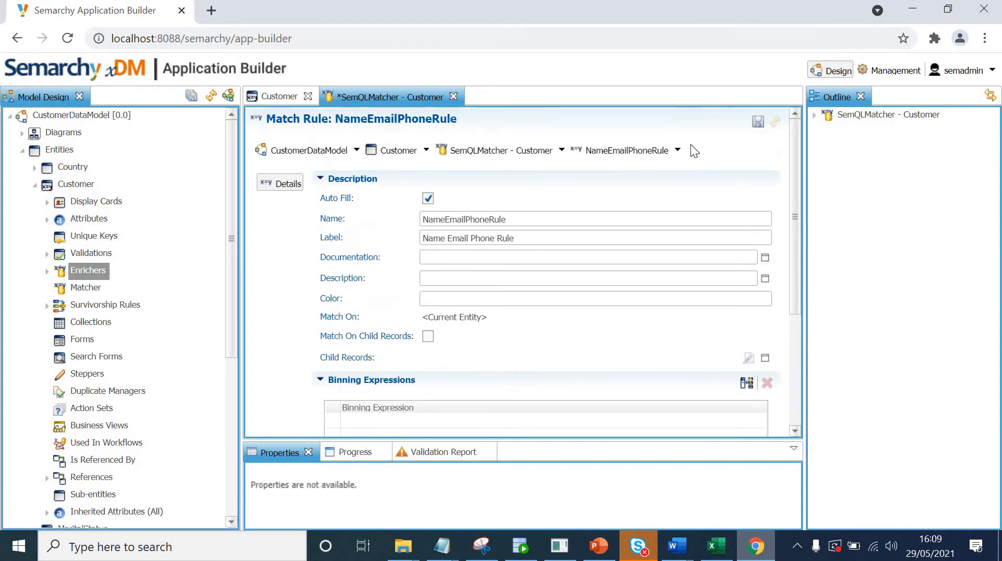
mouse_move(758, 123)
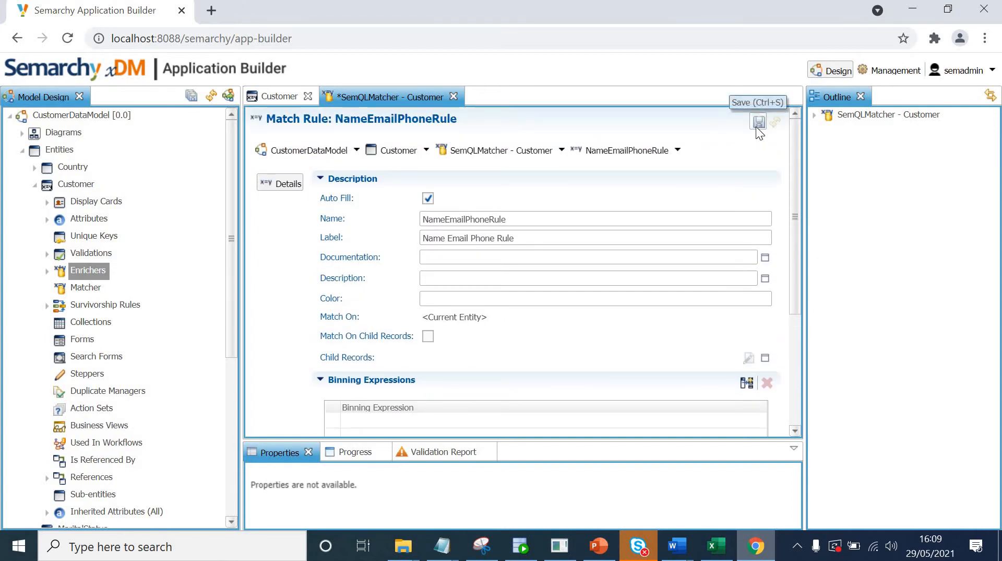
Navigate via the Customer breadcrumb back to the SemQLMatcher - Customer overview.
left_click(759, 122)
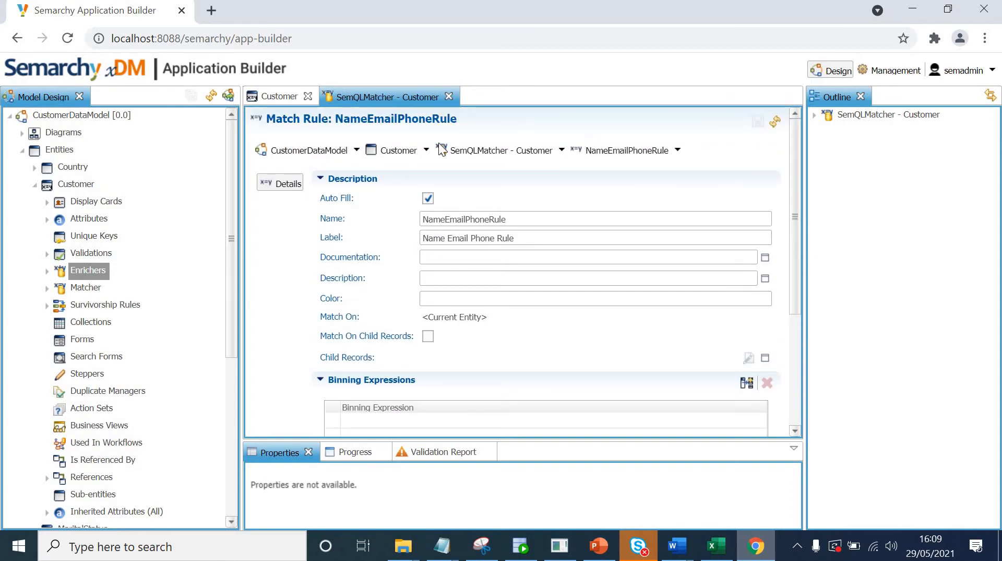
mouse_move(400, 149)
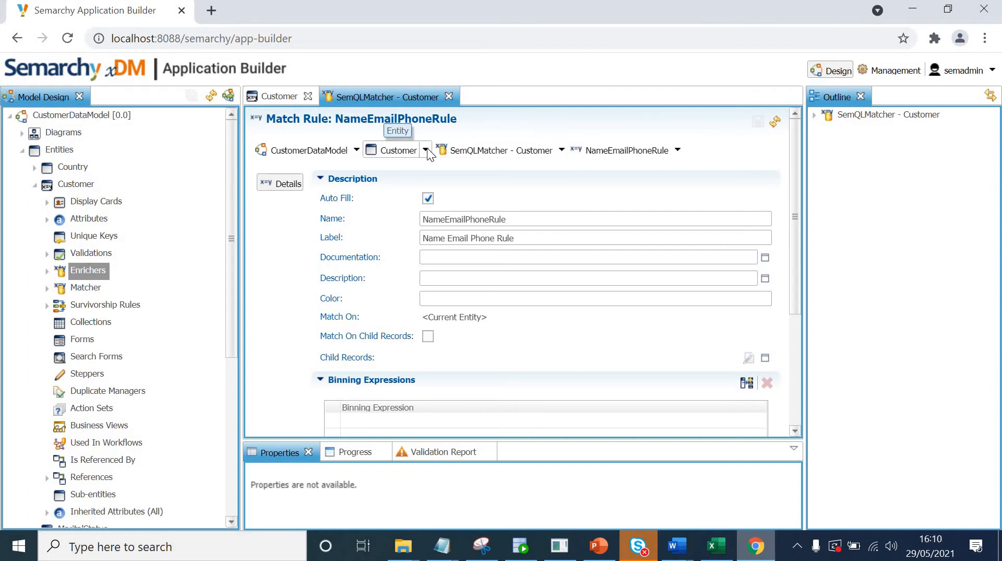
left_click(425, 149)
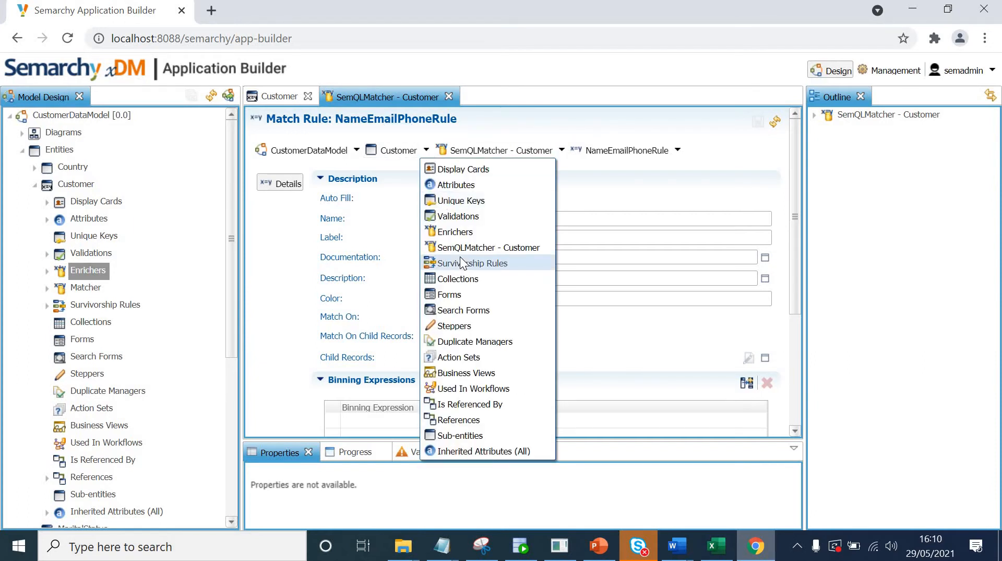
mouse_move(451, 271)
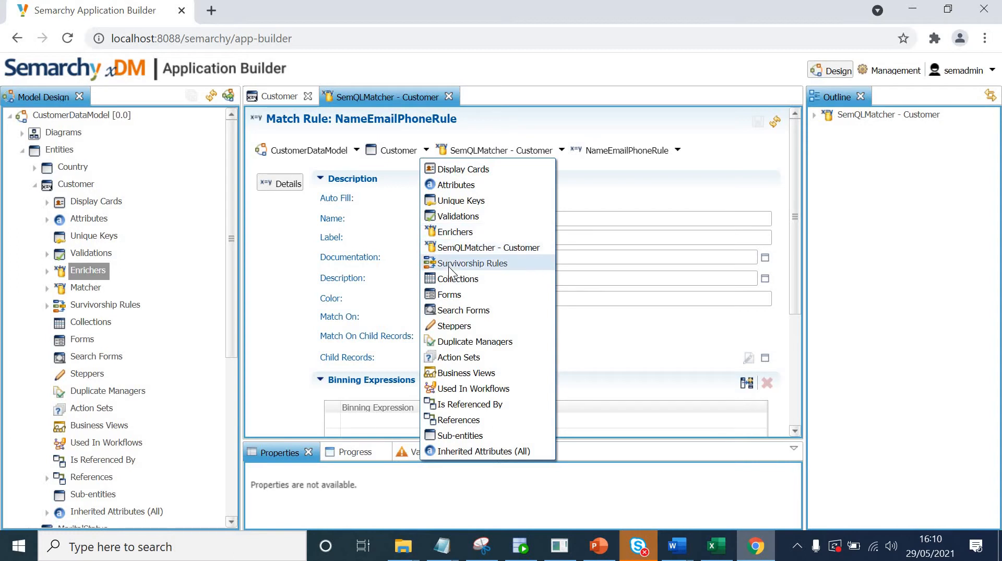
mouse_move(473, 248)
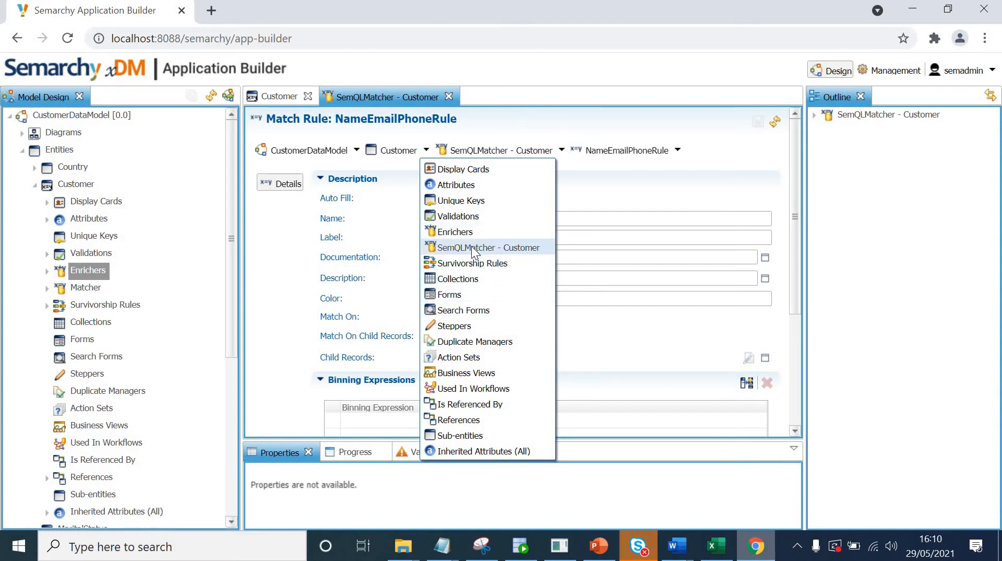
left_click(490, 248)
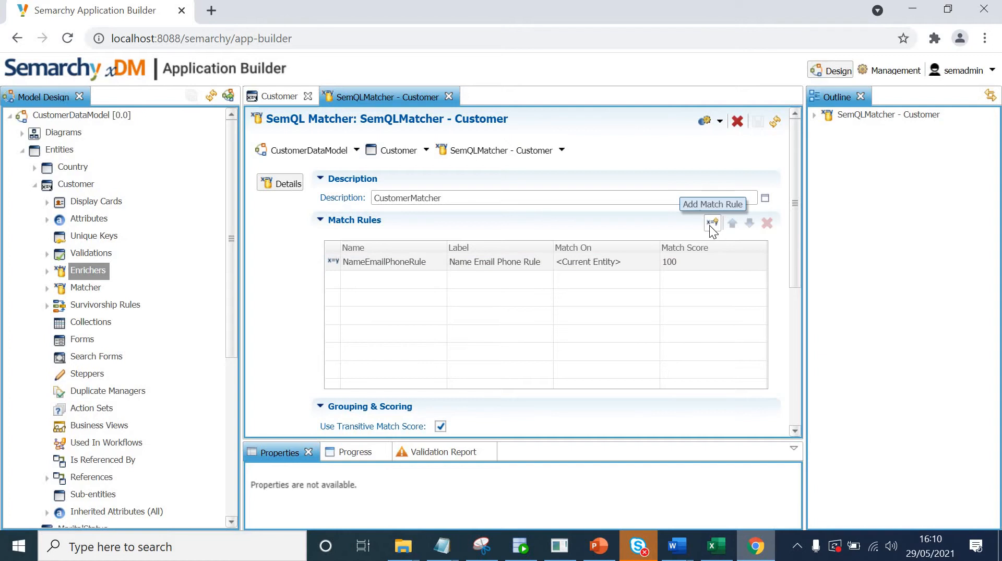
Add a second match rule named NameAddressRule, labelled Name Address Rule.
left_click(712, 222)
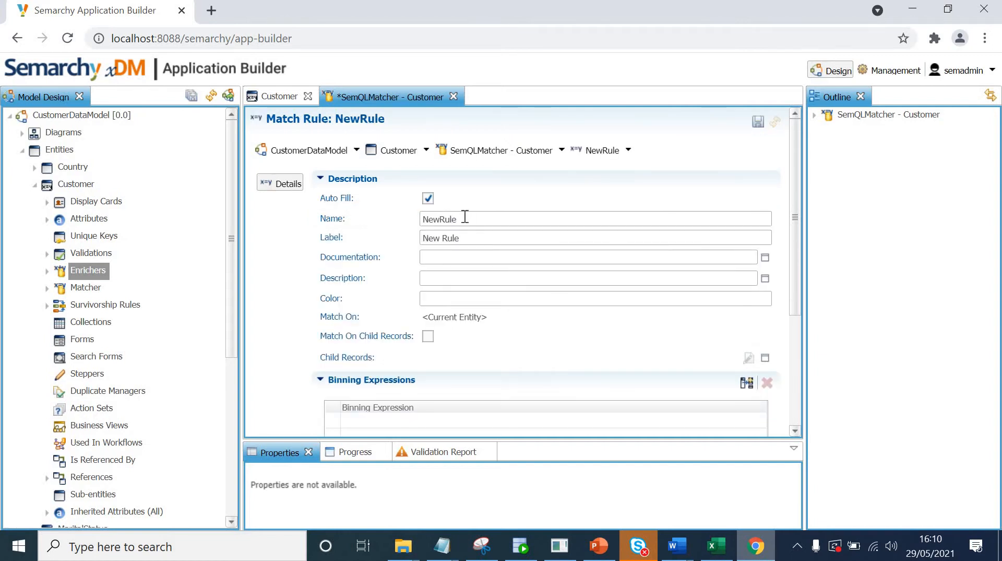
type("NameAddre")
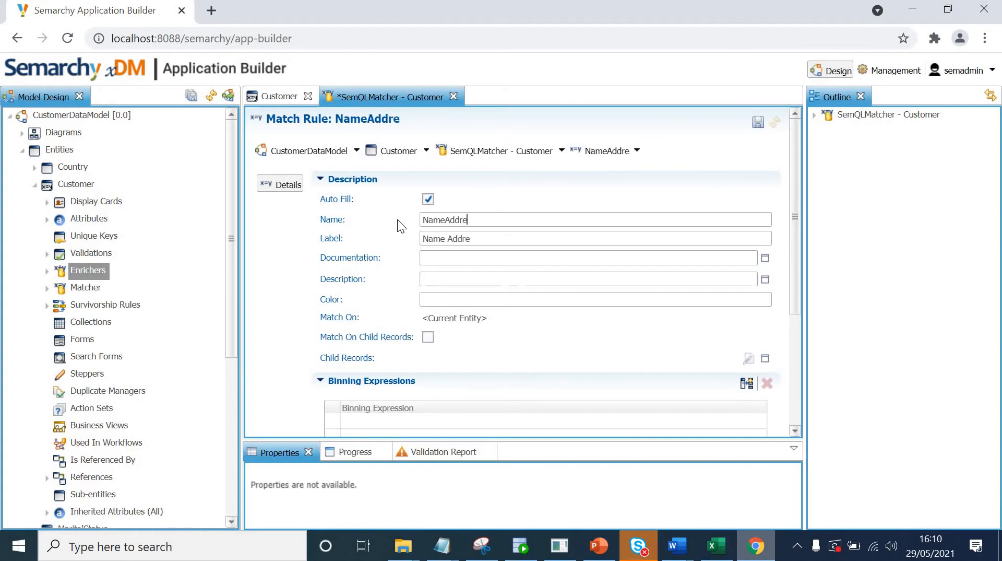
type("ssRule")
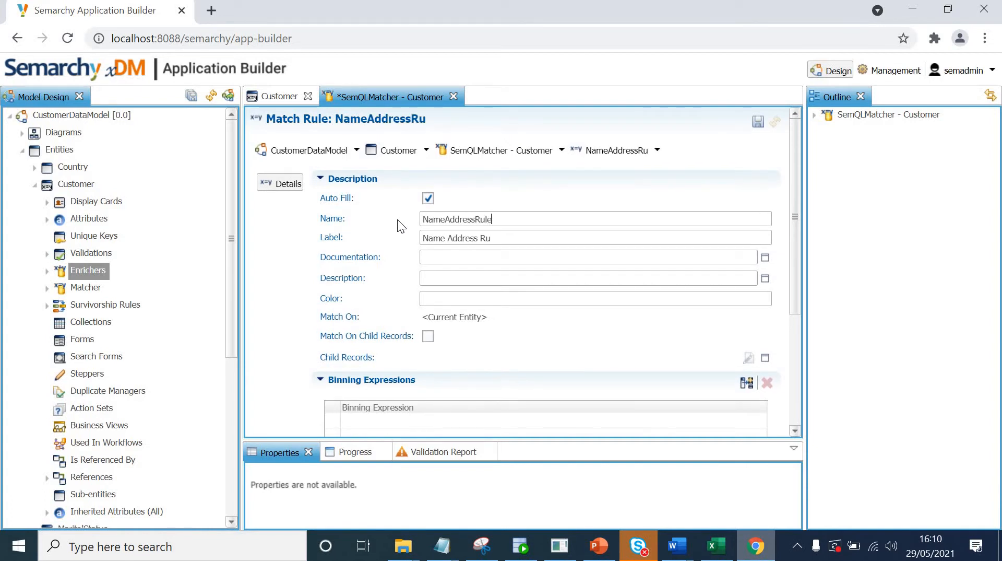
type("le")
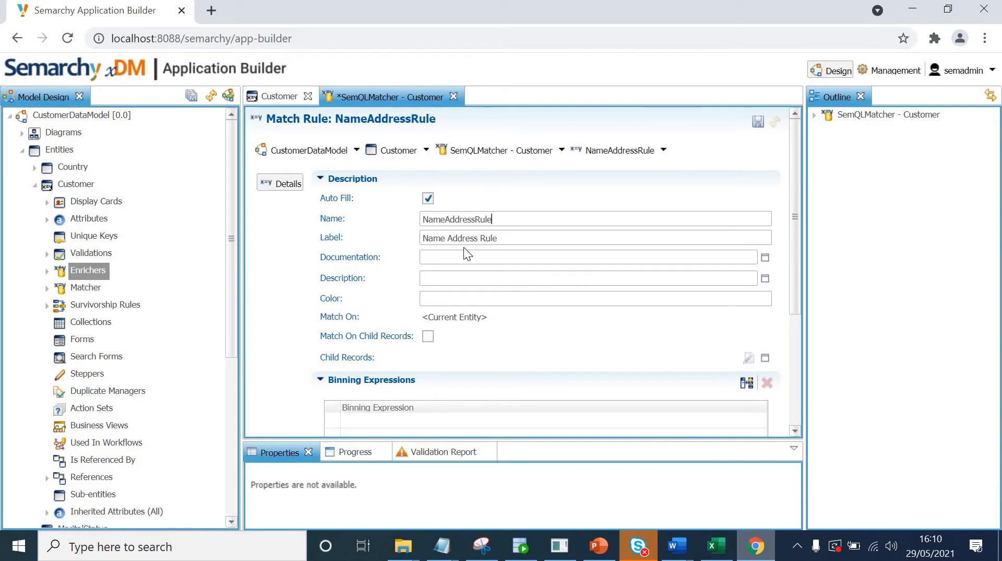
mouse_move(520, 293)
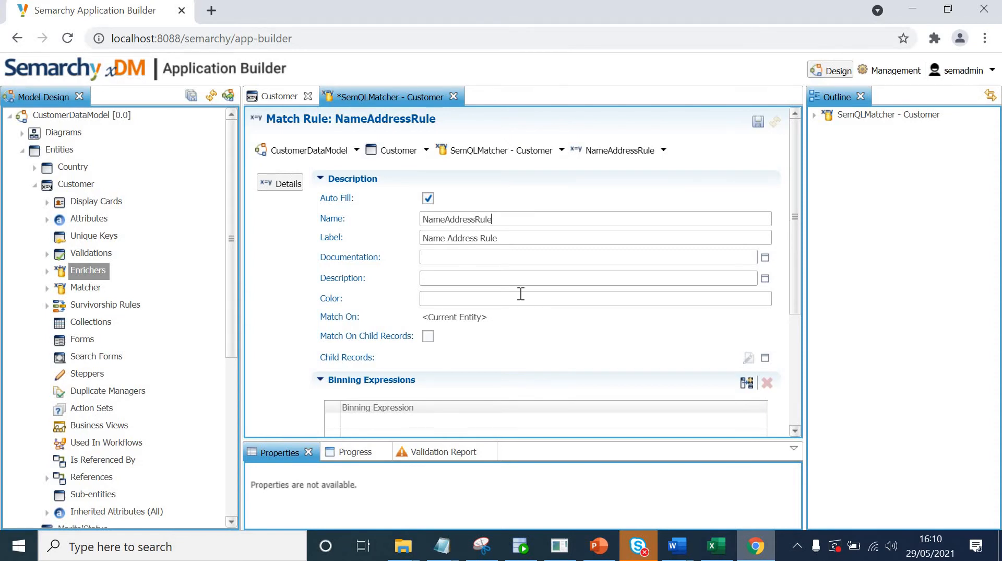
mouse_move(801, 285)
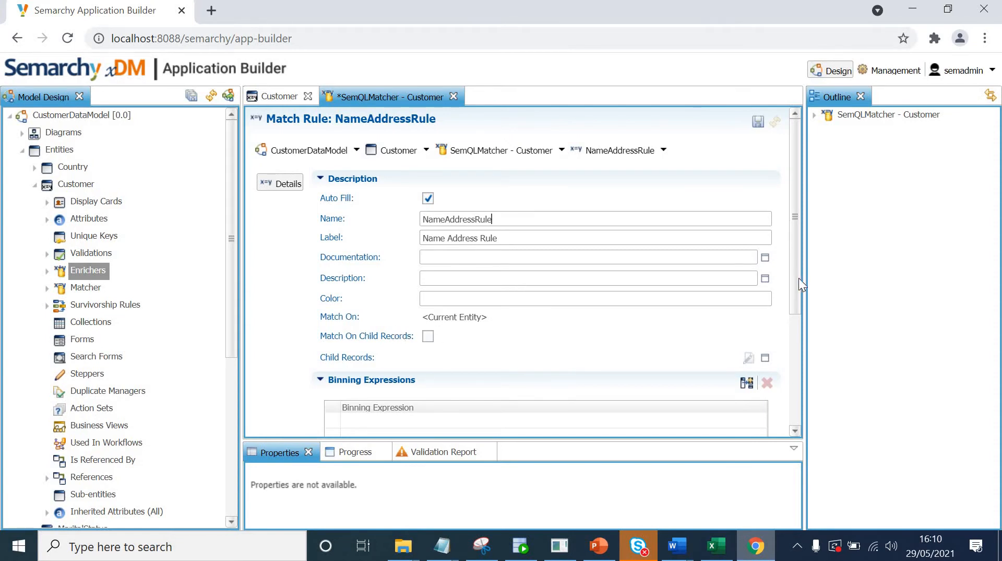
scroll("down", 3)
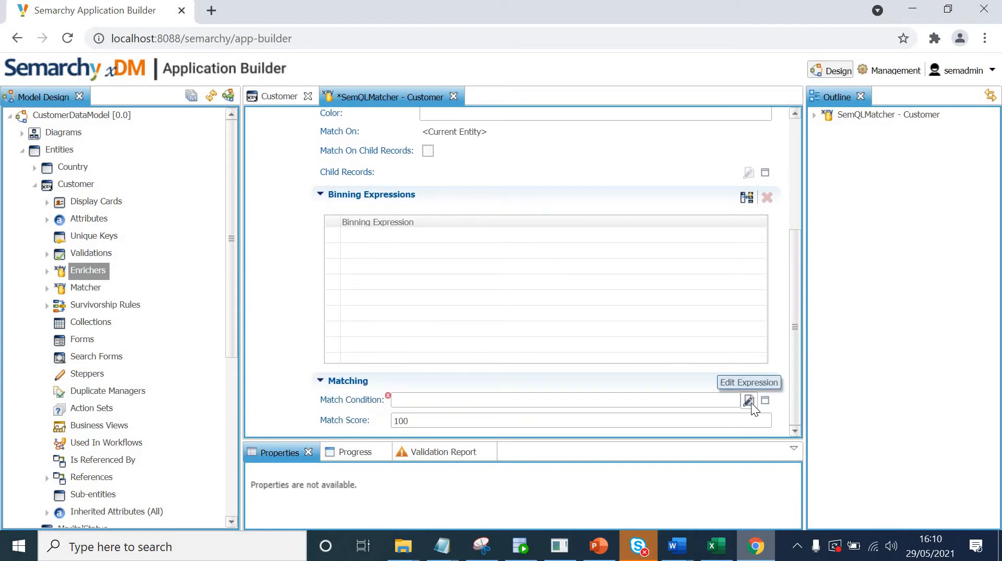
In the condition editor, browse Functions > Matching to SEM_EDIT_DISTANCE_SIMILARITY.
left_click(749, 400)
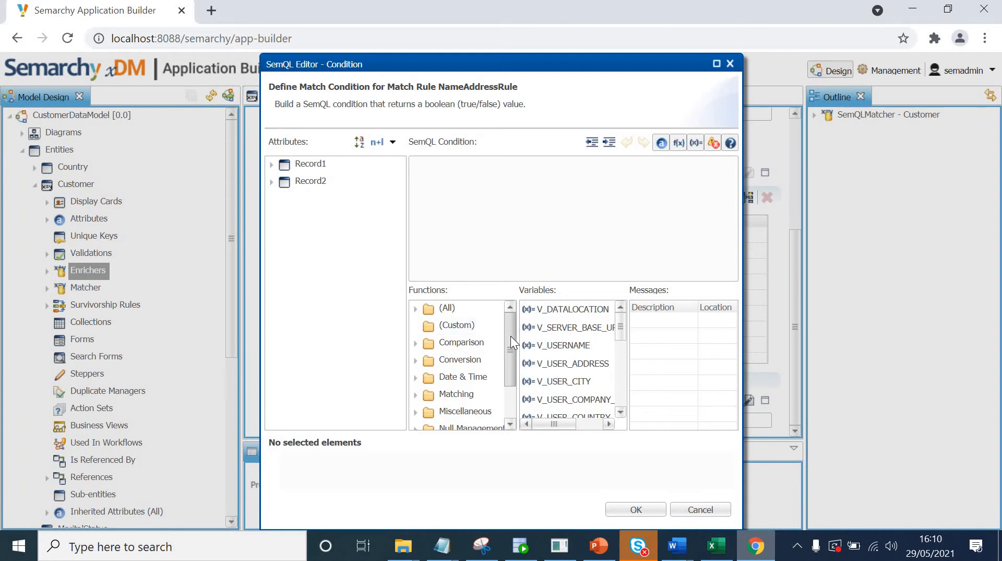
scroll("down", 3)
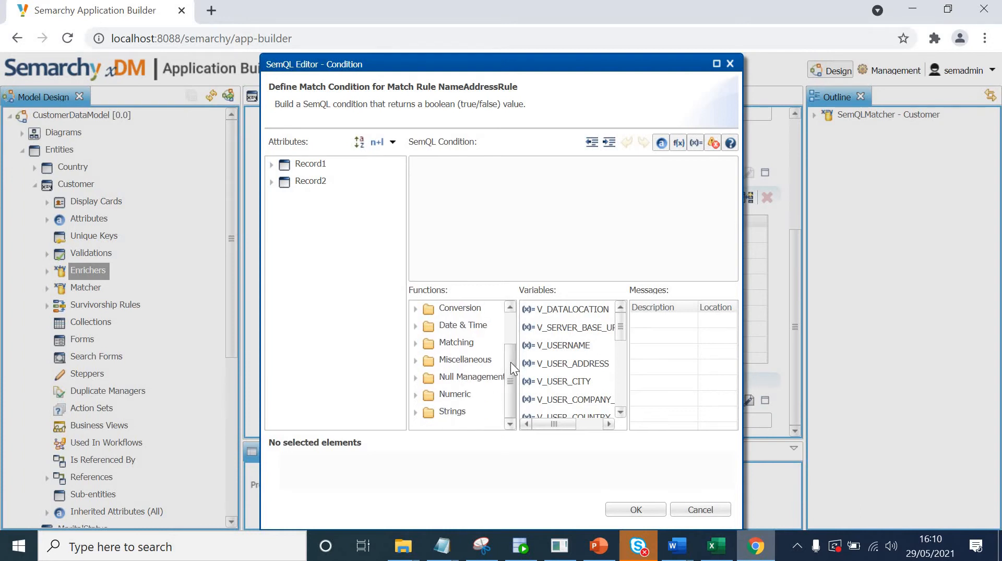
mouse_move(274, 171)
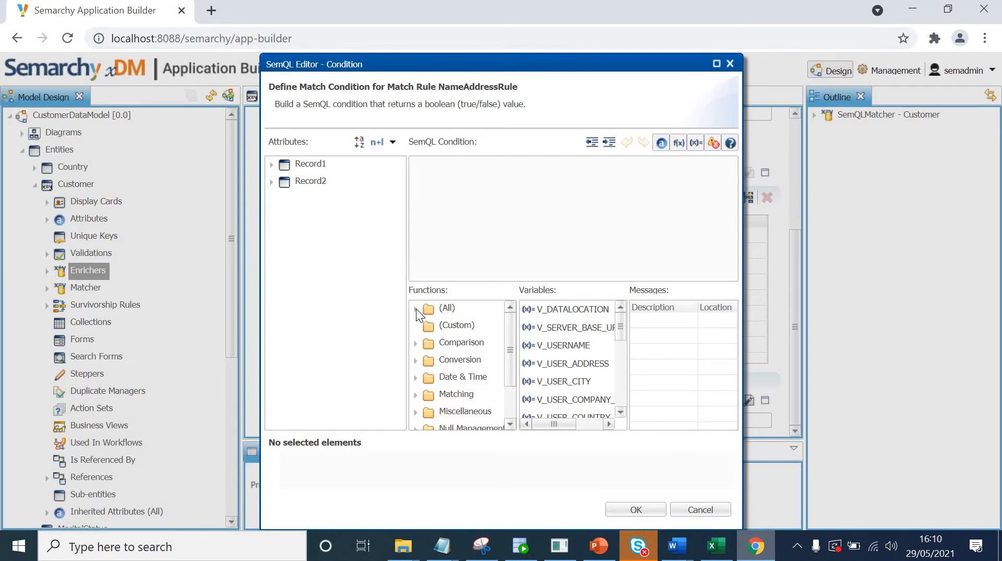
left_click(446, 308)
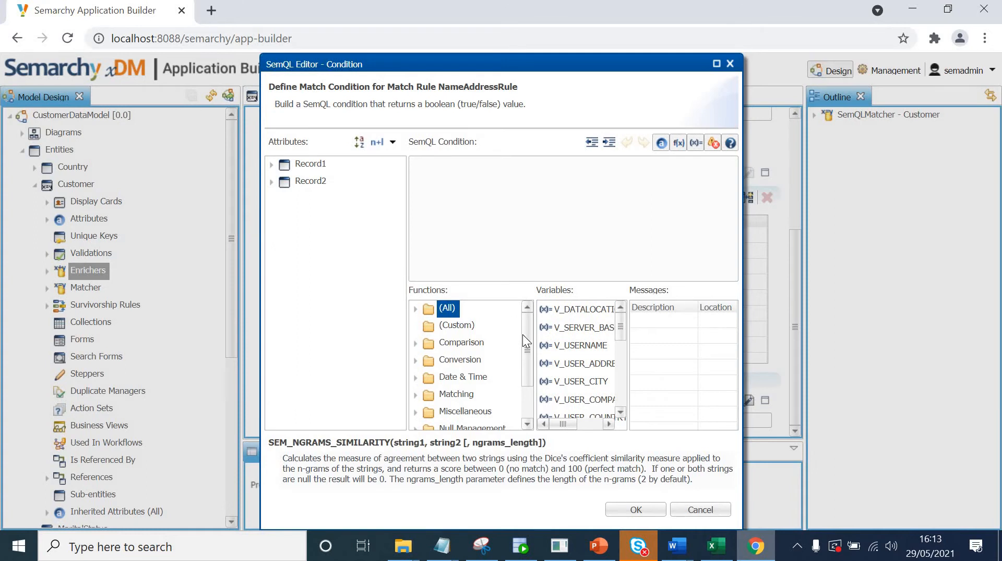
scroll("down", 3)
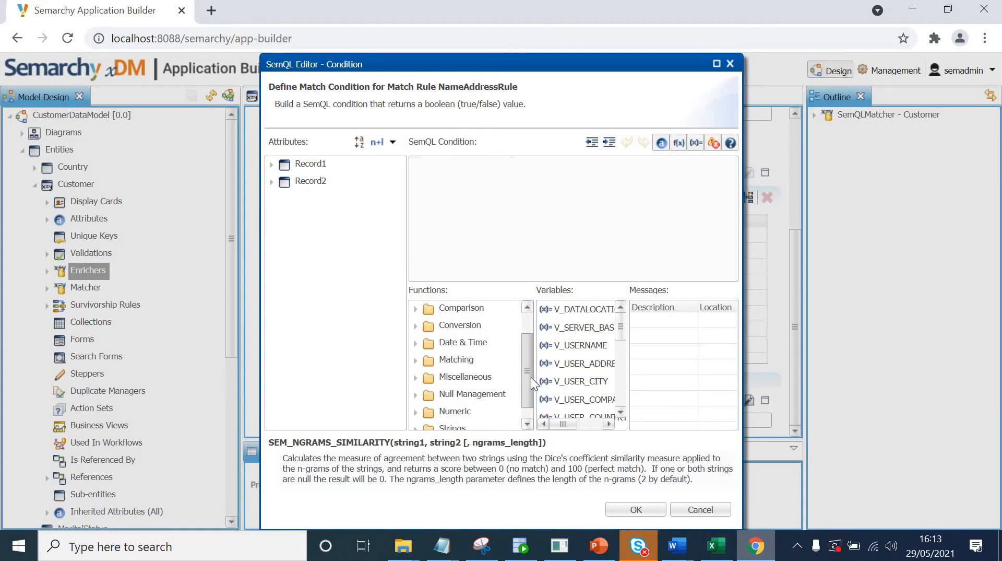
scroll("down", 3)
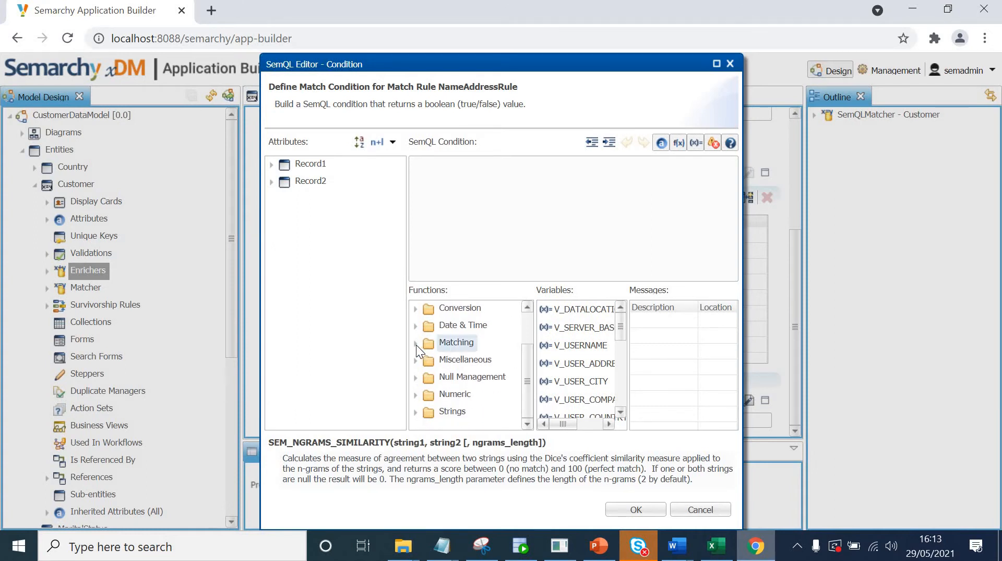
left_click(415, 343)
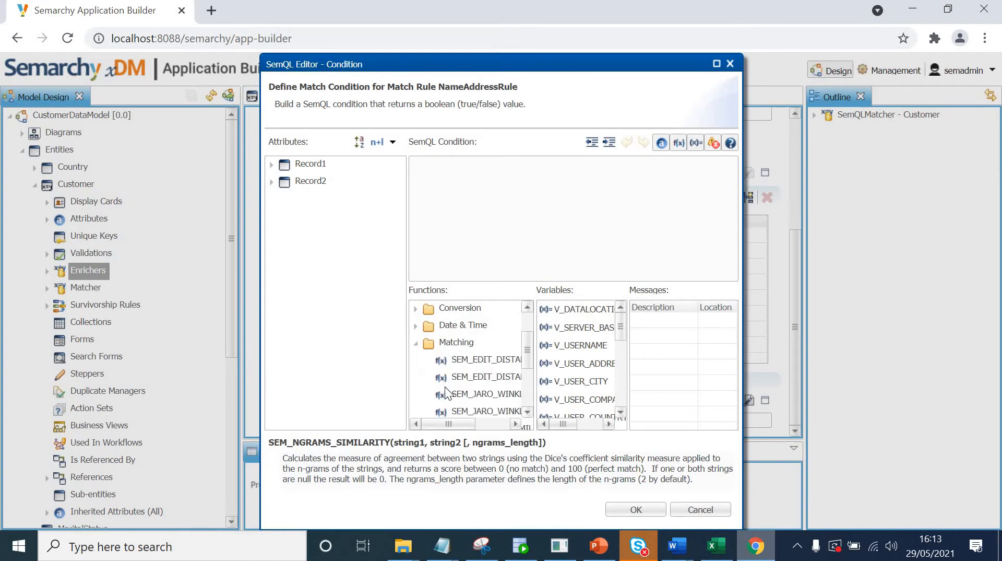
left_click(485, 377)
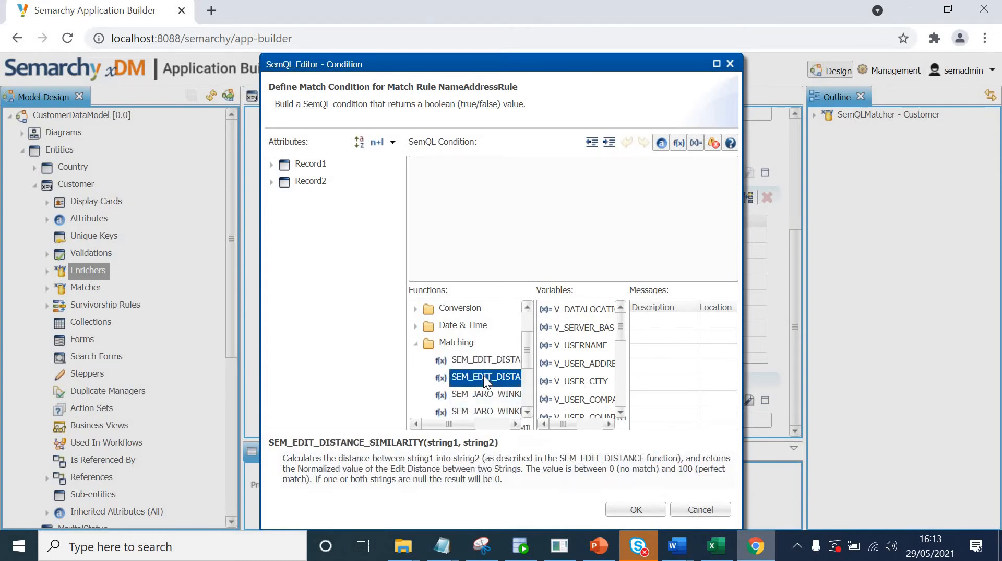
mouse_move(454, 449)
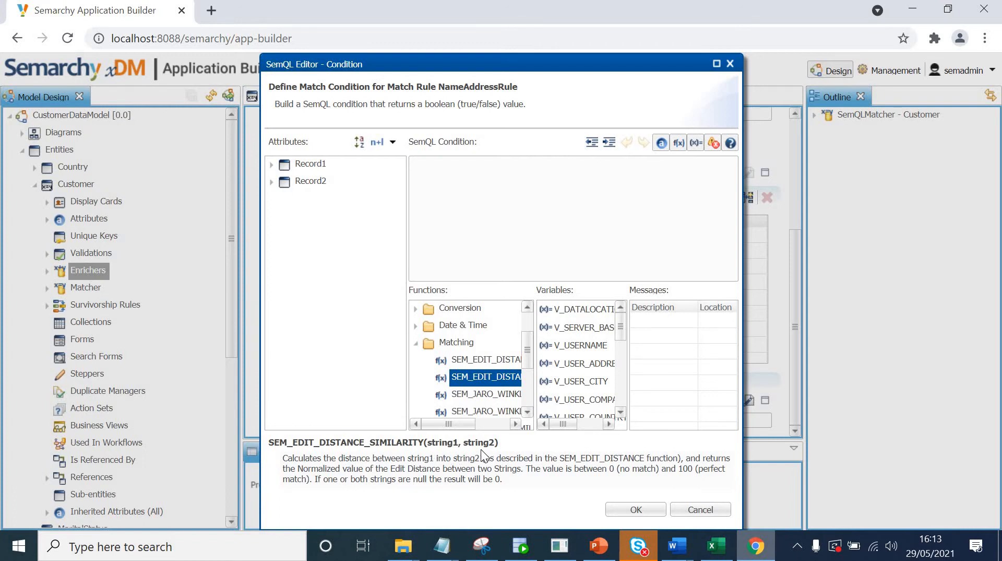
mouse_move(466, 451)
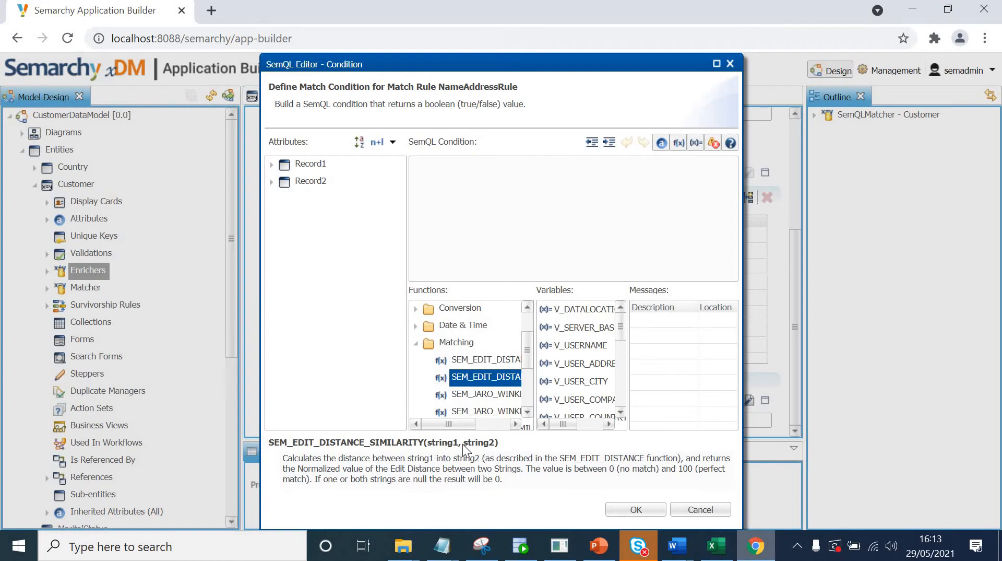
mouse_move(478, 448)
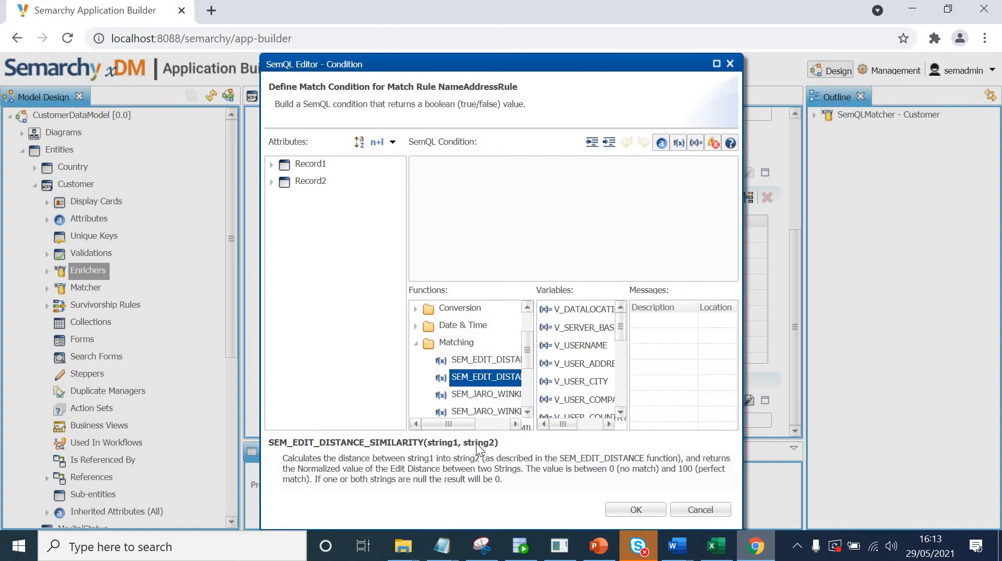
Insert SEM_EDIT_DISTANCE_SIMILARITY comparing Record1.FirstName with Record2.FirstName.
double_click(485, 377)
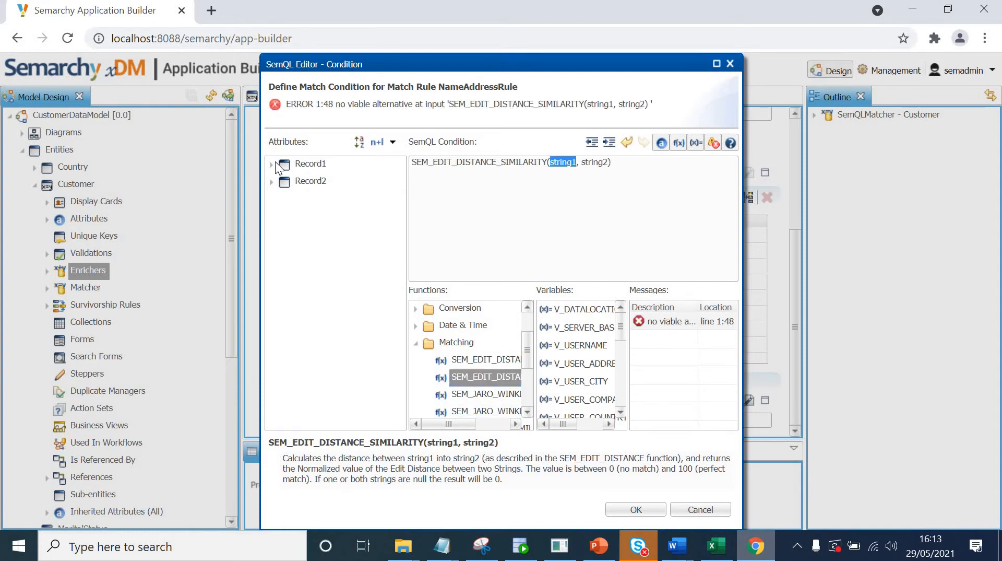
left_click(272, 164)
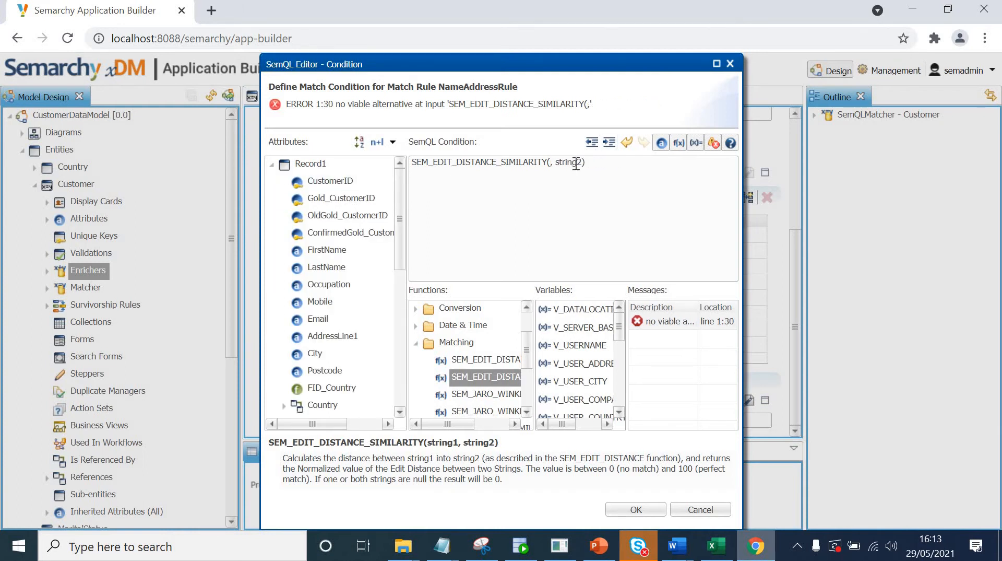
key("Backspace")
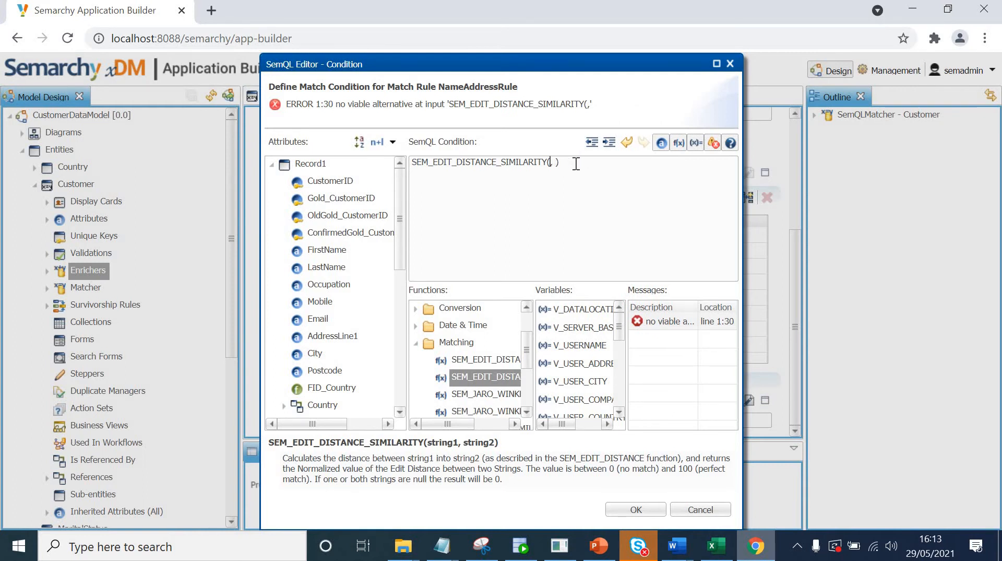
left_click(327, 249)
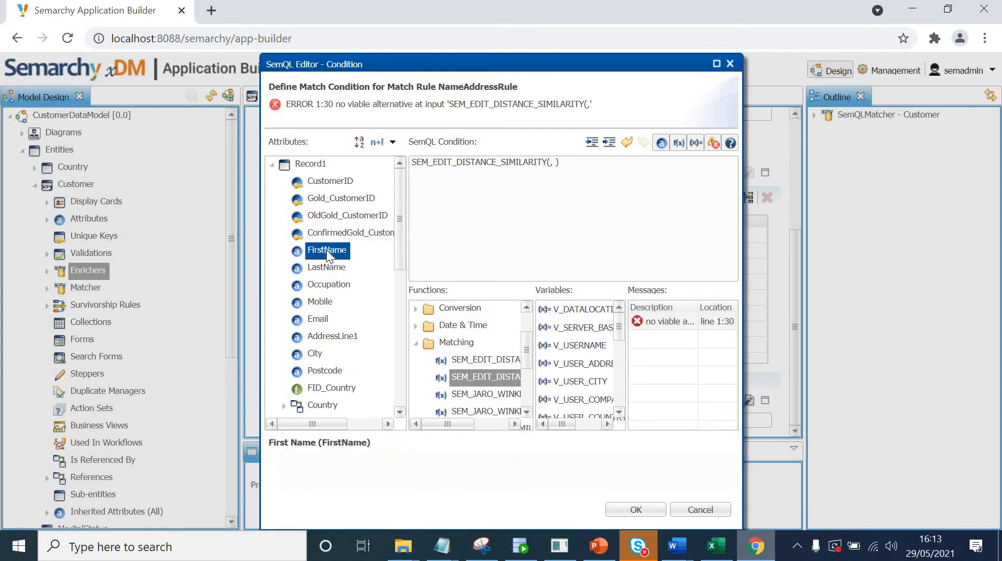
double_click(327, 250)
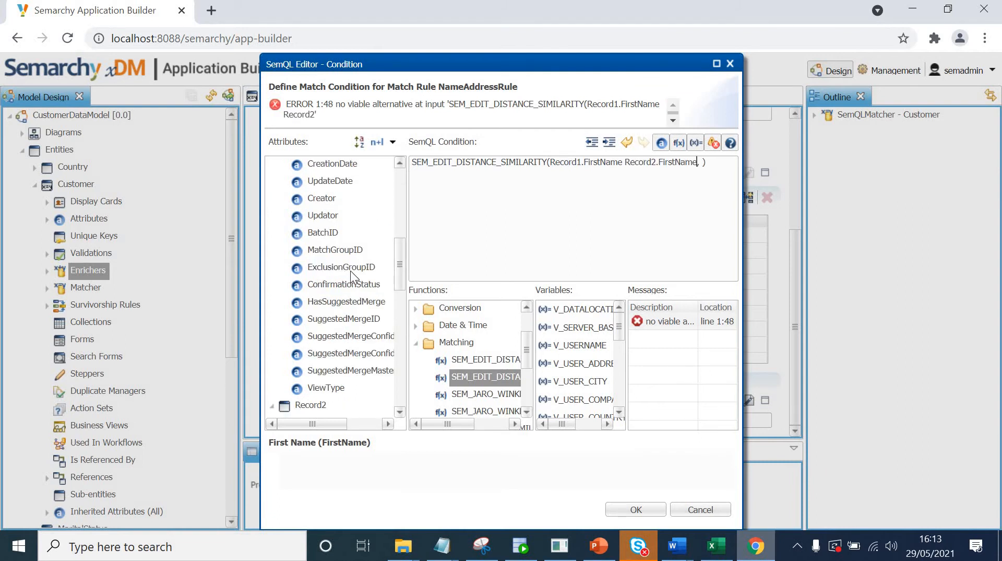
key("Backspace")
type(",")
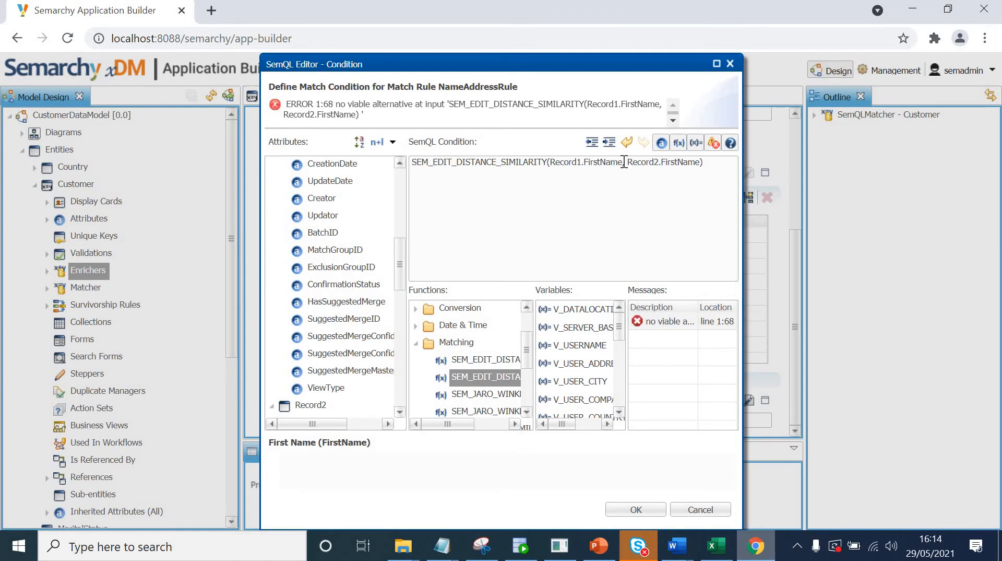
Require the first-name similarity to exceed 80 and begin the AND for the next clause.
type(">")
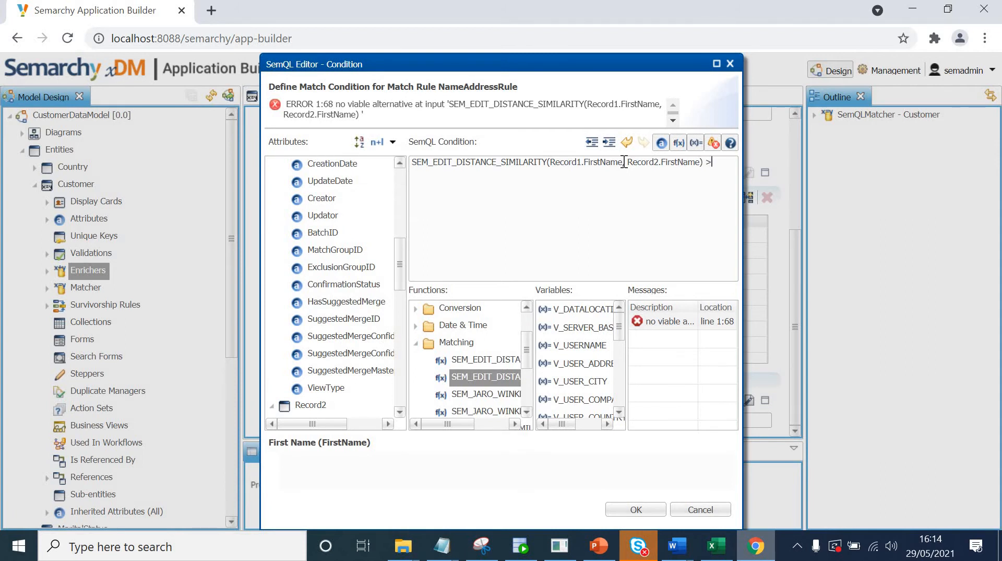
type("80")
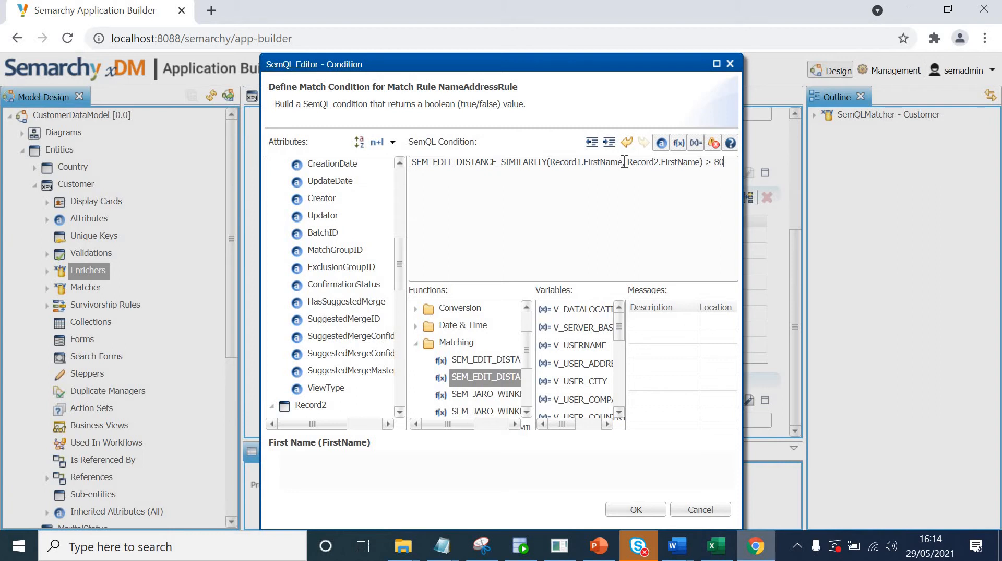
type("AND")
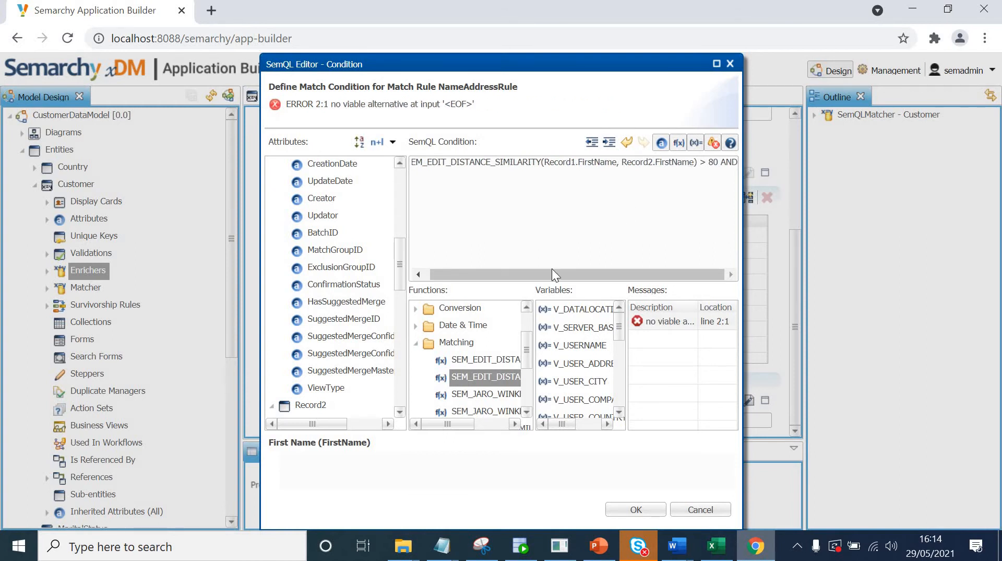
Add a LastName edit-distance similarity clause requiring a score above 80.
double_click(485, 375)
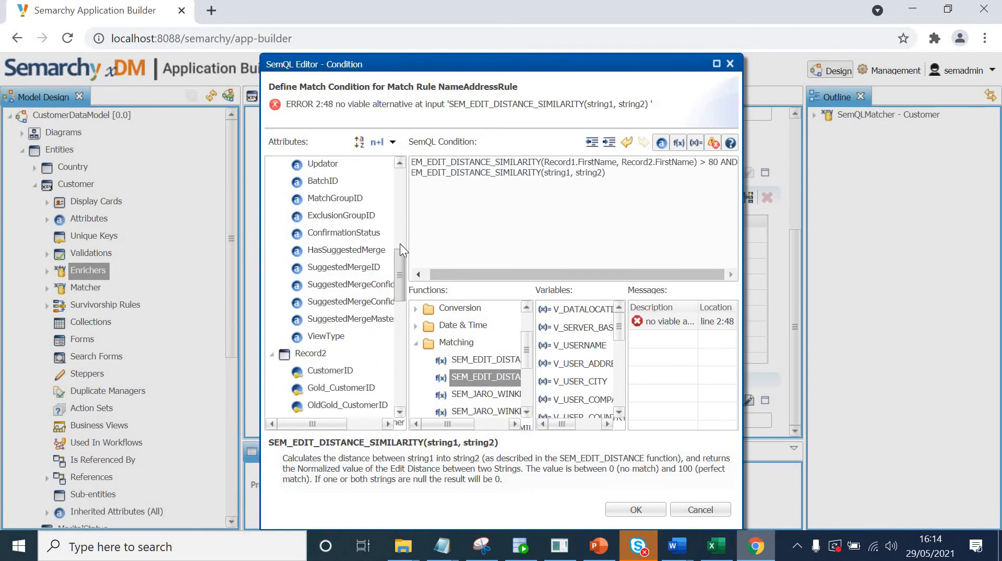
scroll("down", 3)
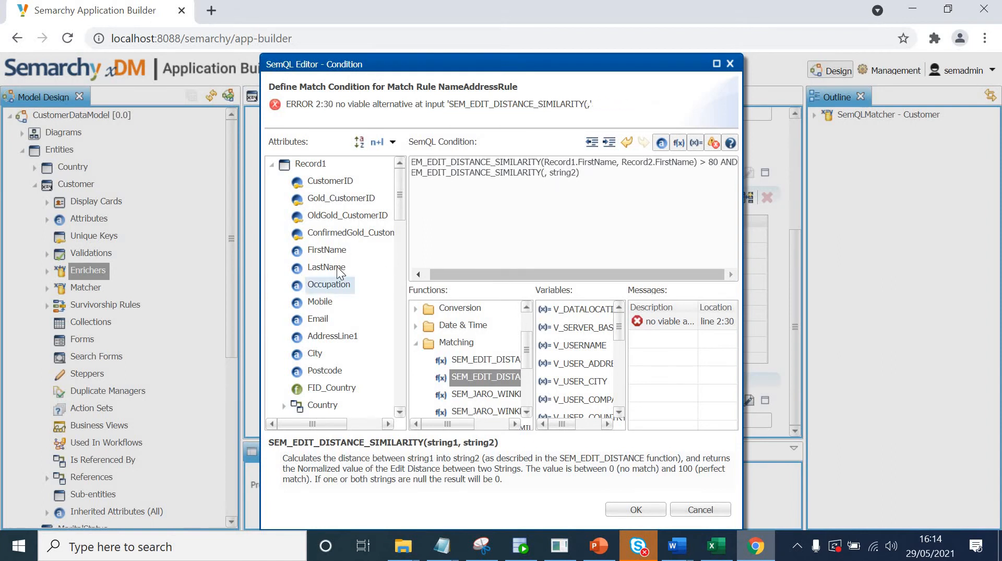
double_click(327, 267)
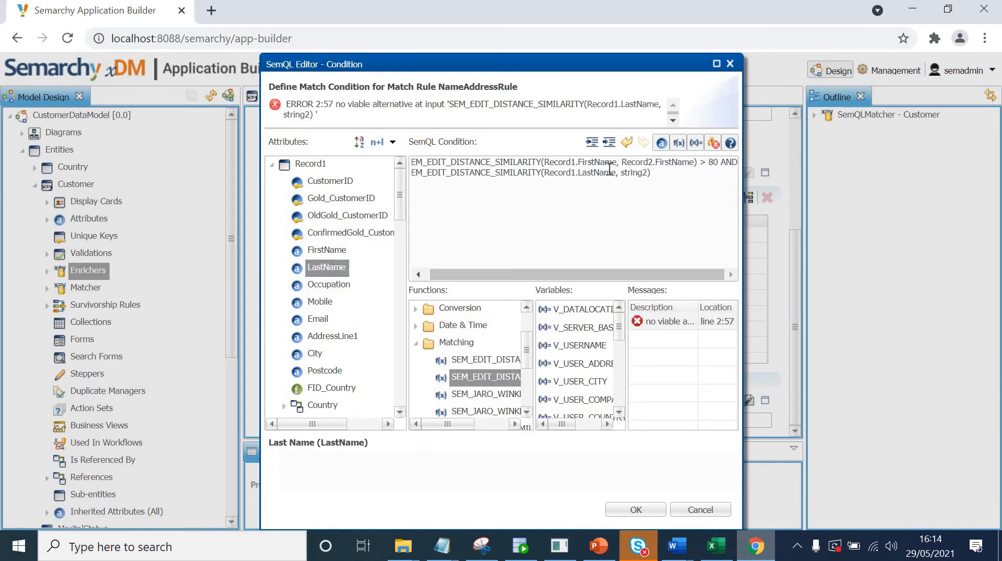
double_click(578, 172)
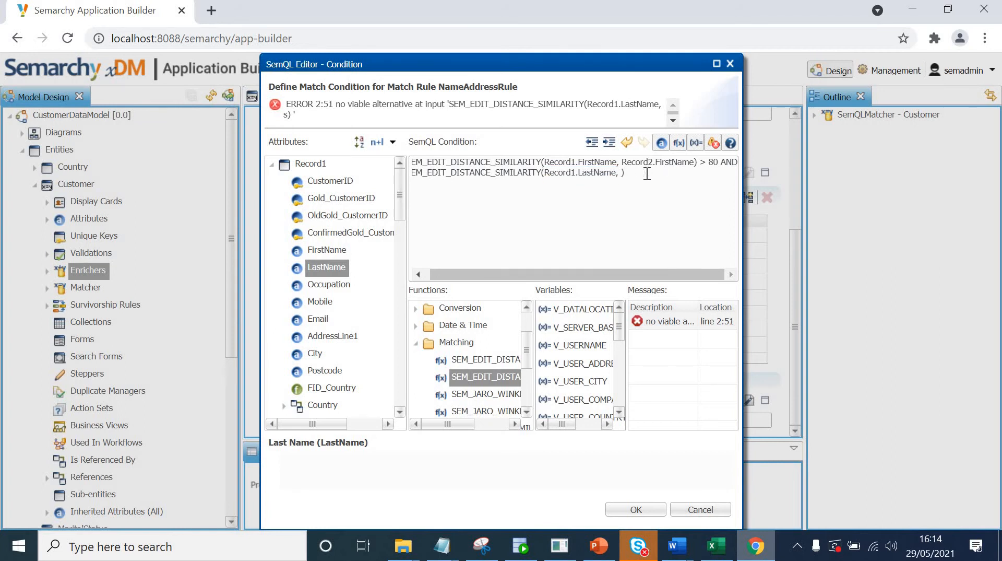
type("Record1.LastName")
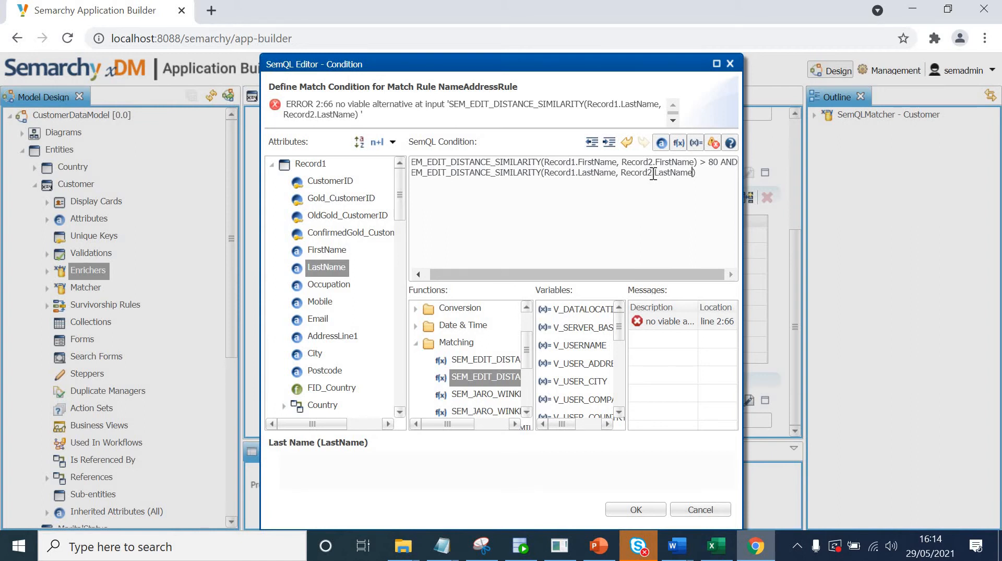
type("> 80 AND")
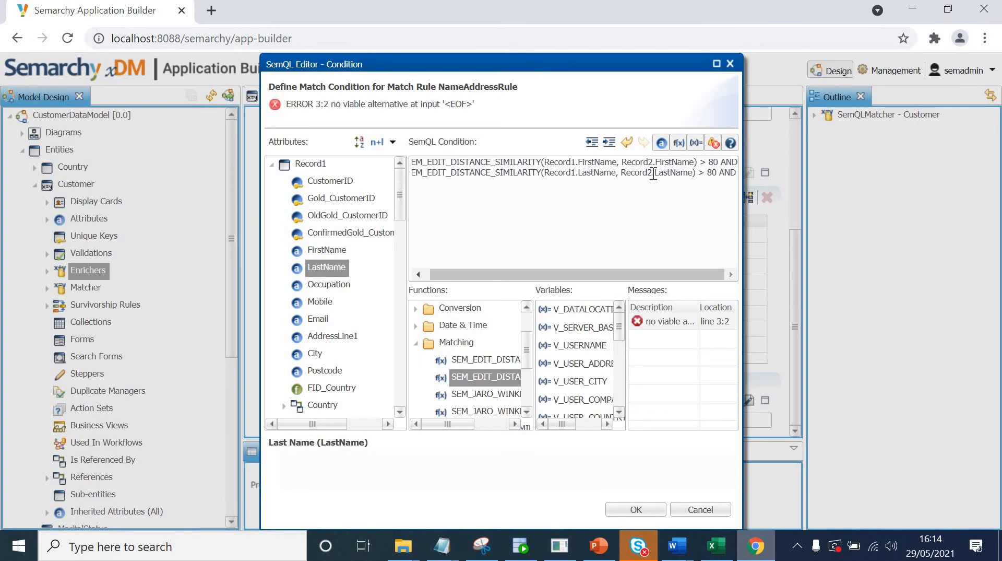
Add an AddressLine1 similarity clause above 80, AND-joined to the next line.
left_click(485, 377)
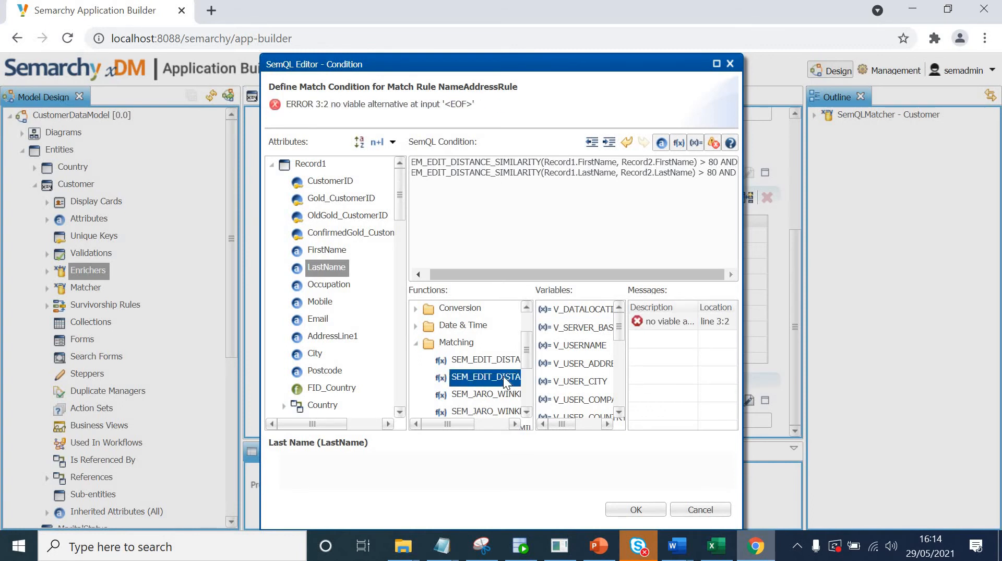
double_click(484, 376)
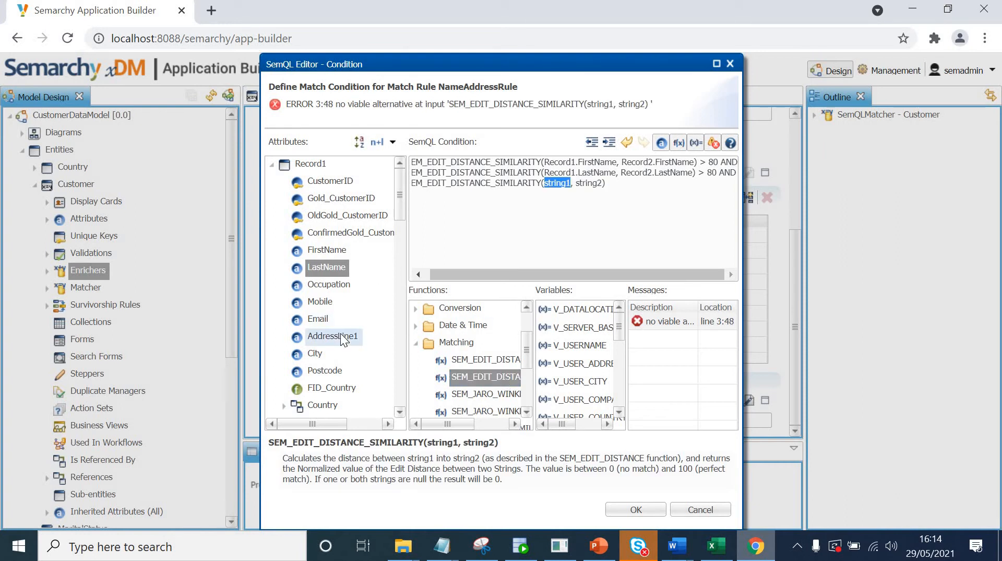
double_click(332, 335)
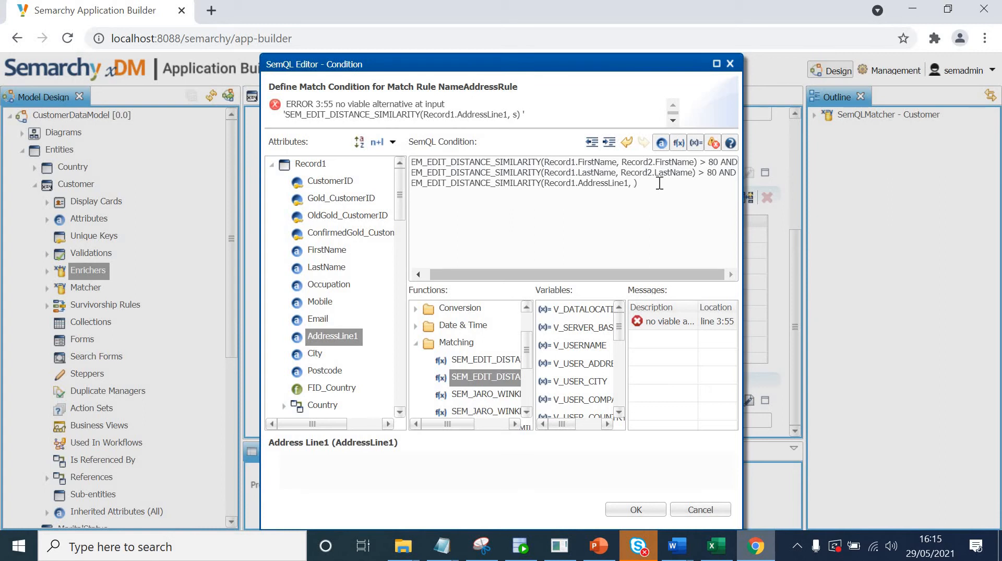
type("Record1.AddressLine1")
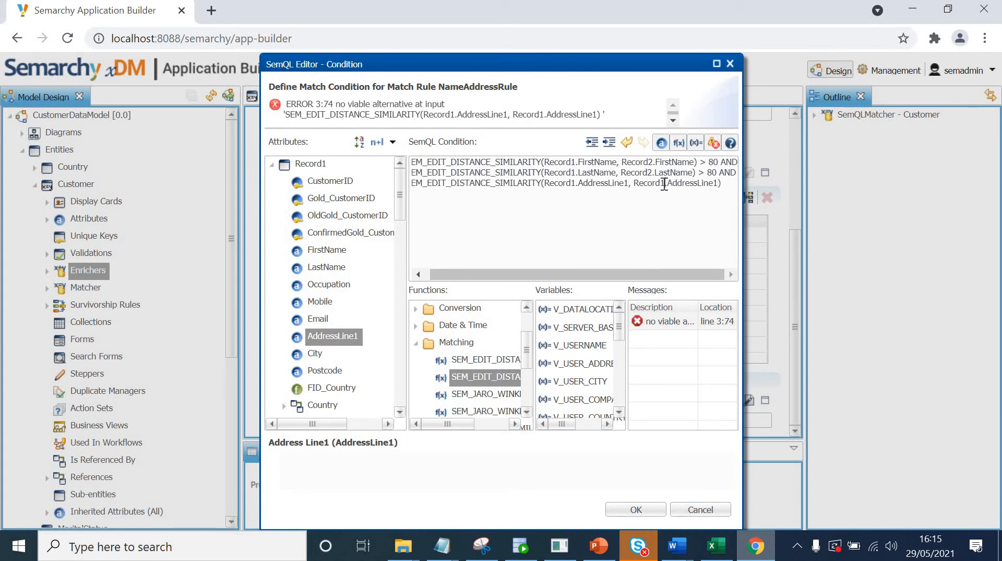
type("> 80")
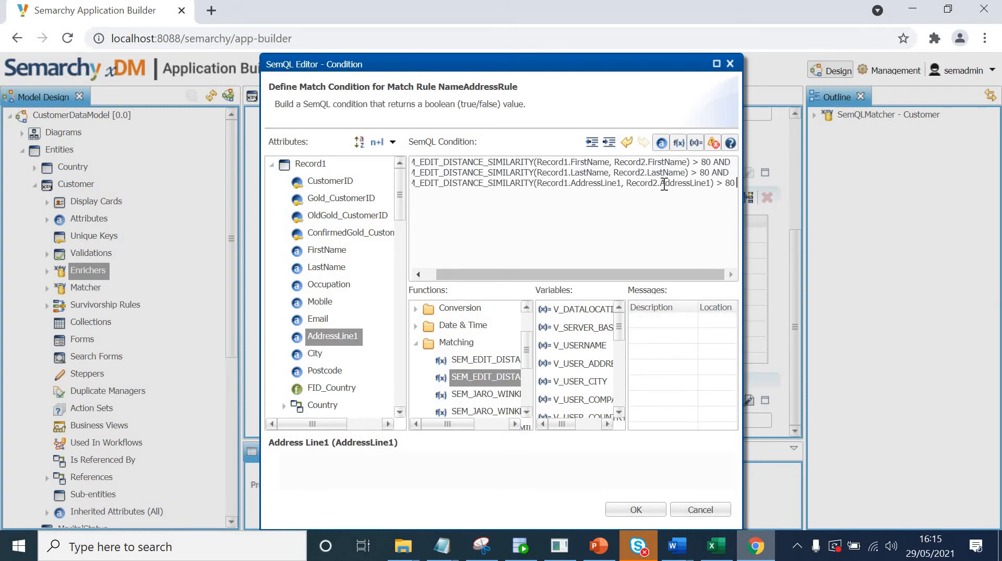
type("AND")
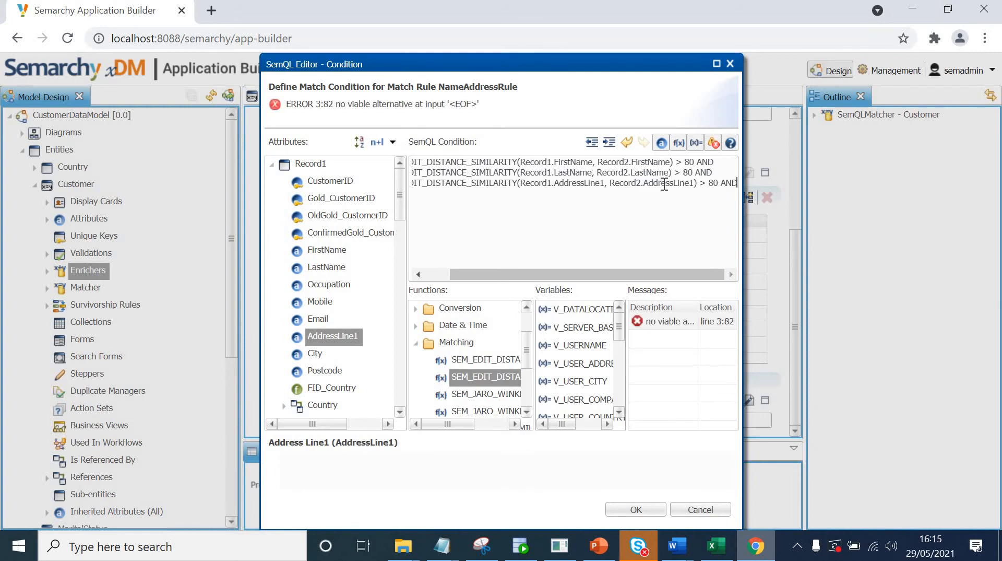
key("enter")
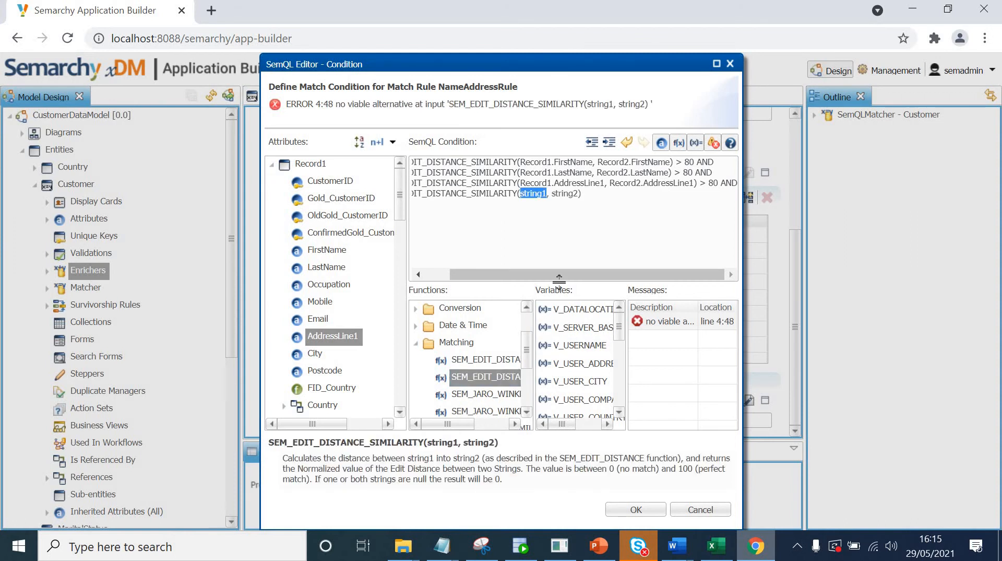
mouse_move(329, 377)
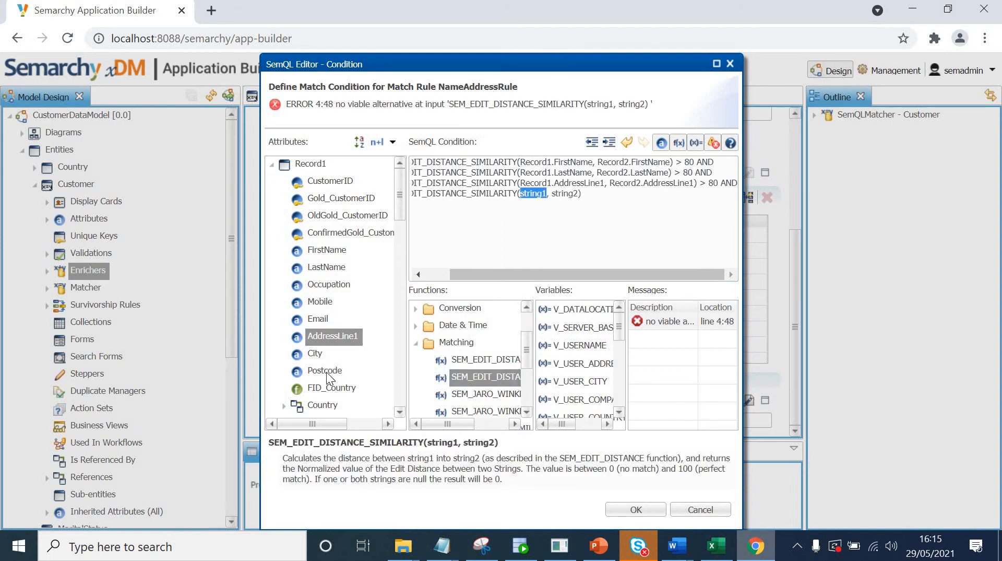
mouse_move(324, 371)
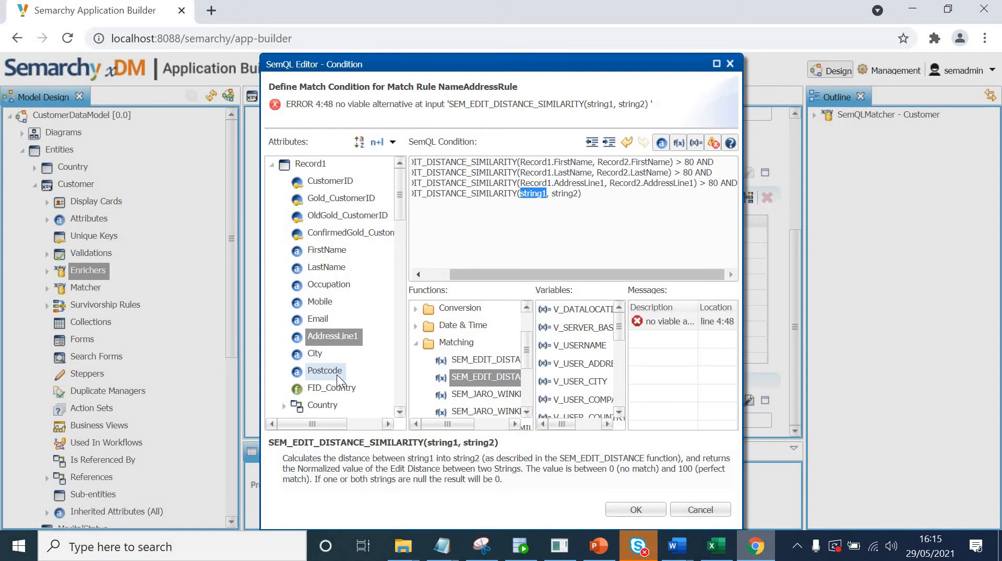
mouse_move(337, 377)
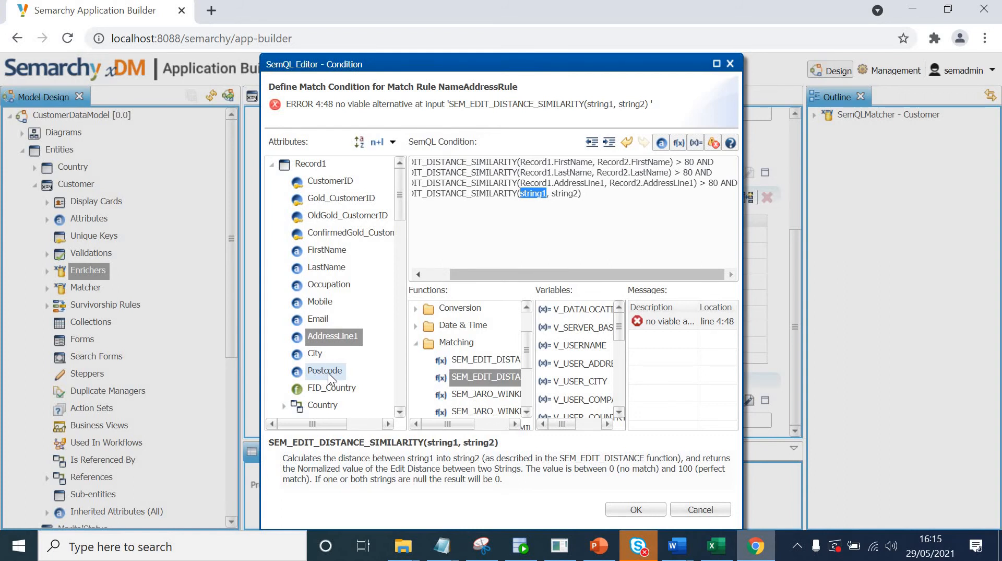
Add the Postcode similarity clause above 80 and accept the finished condition.
double_click(324, 371)
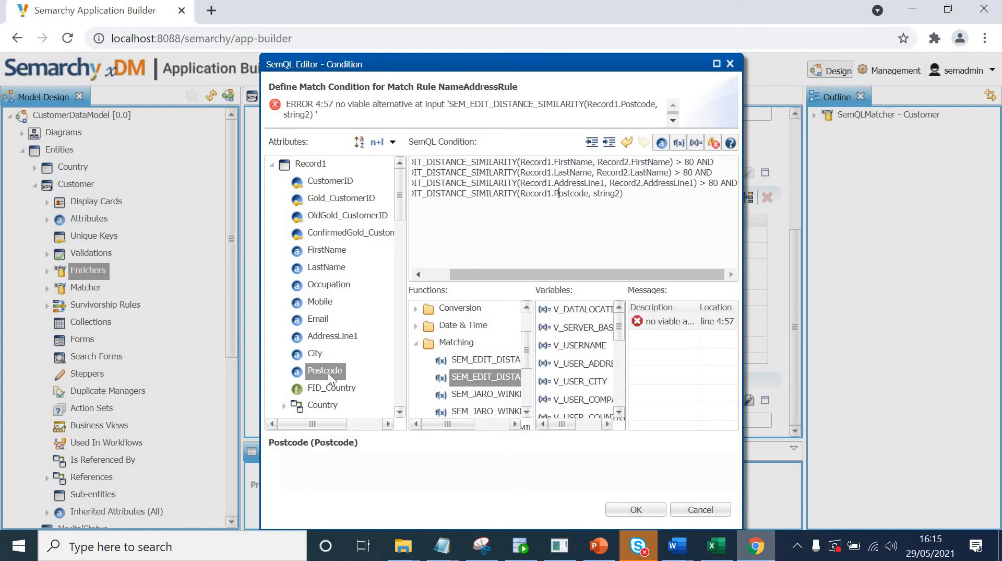
key("BackSpace")
type("Record2.Postcode")
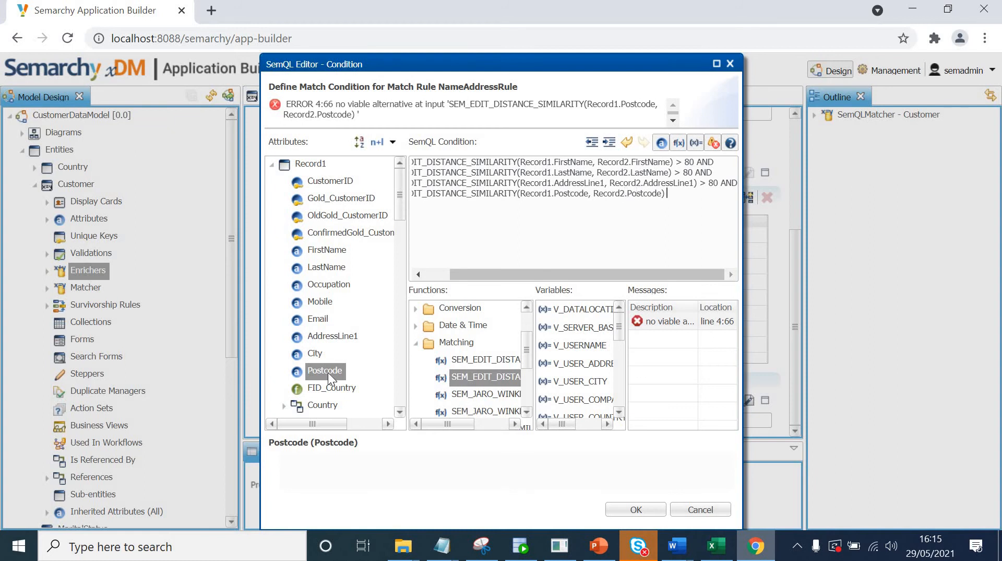
type("> 80")
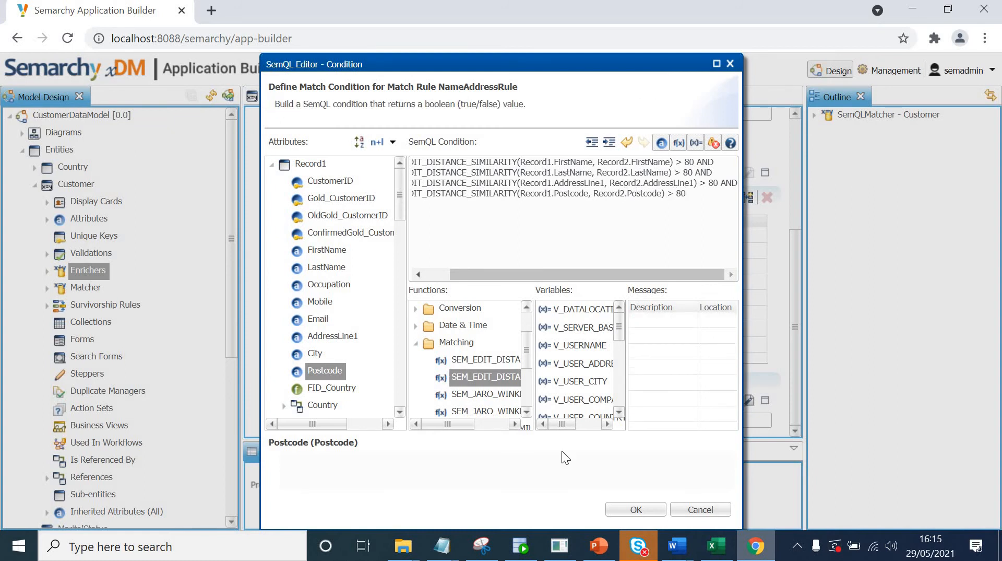
mouse_move(738, 288)
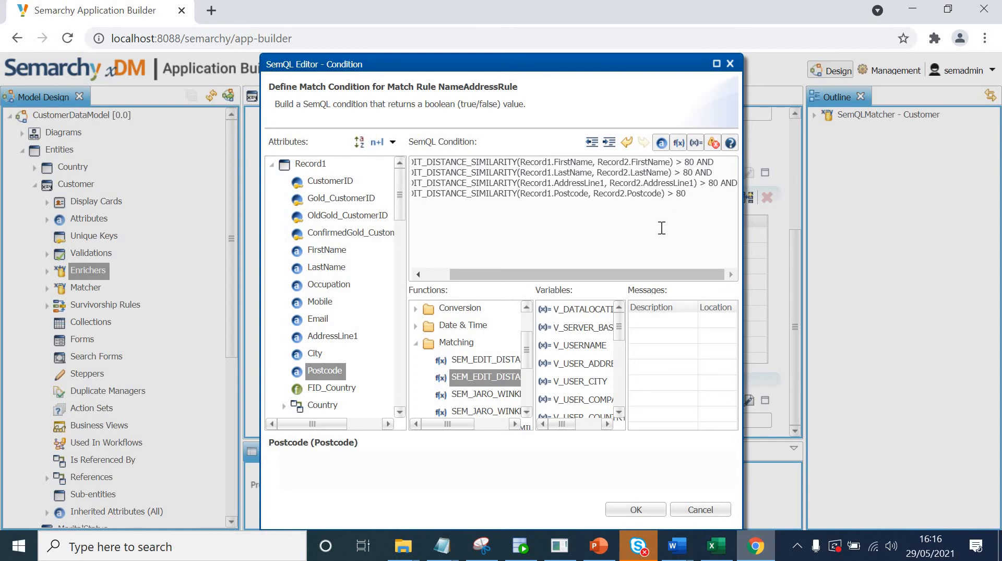
left_click(636, 508)
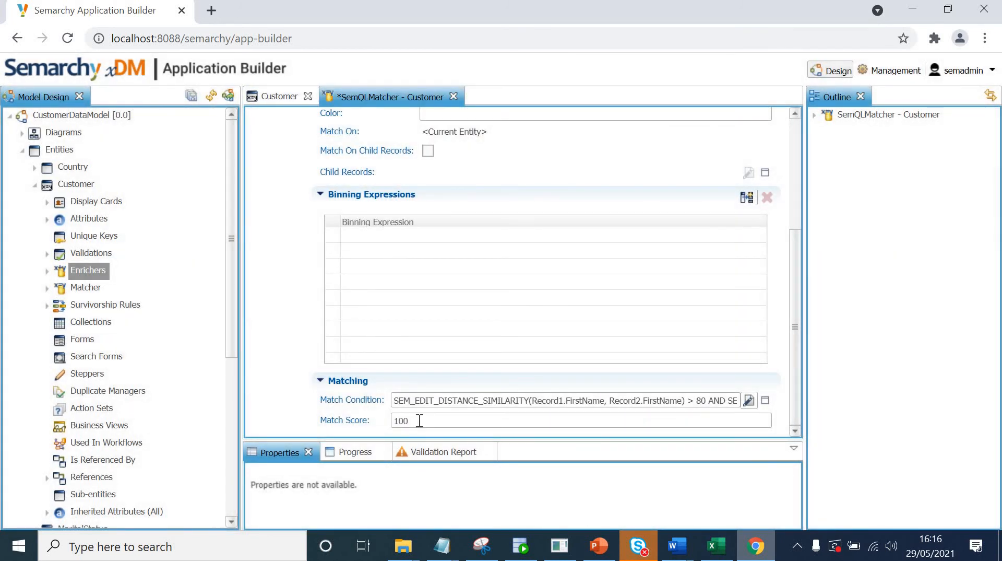
Change NameAddressRule's match score from 100 to 80 and save the matcher.
type("8")
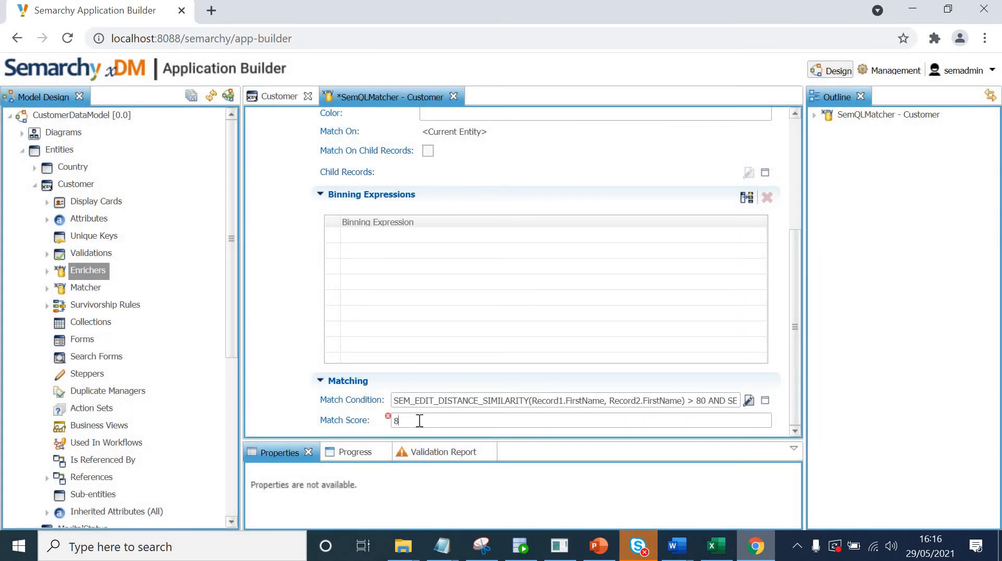
type("0")
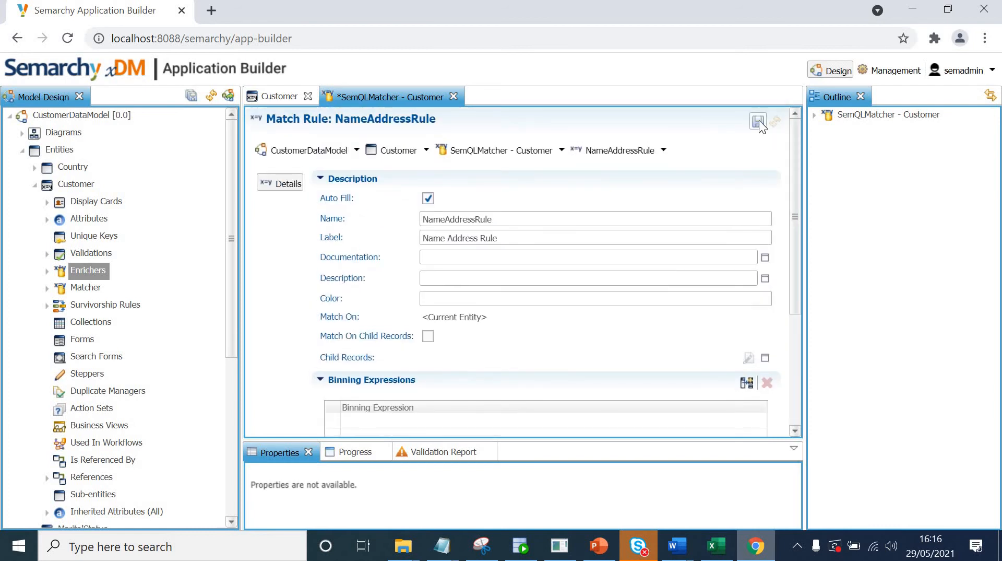
left_click(757, 121)
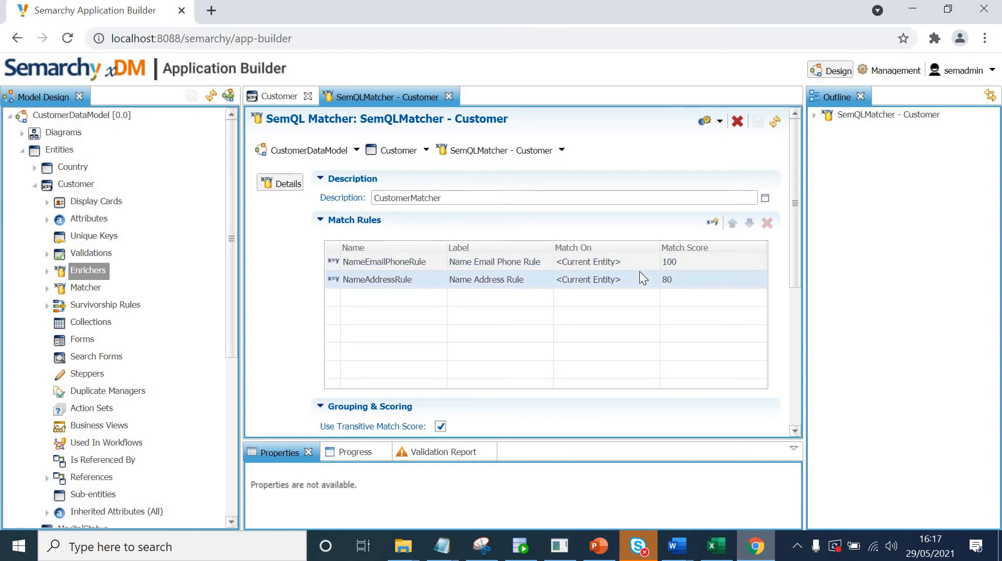
mouse_move(703, 288)
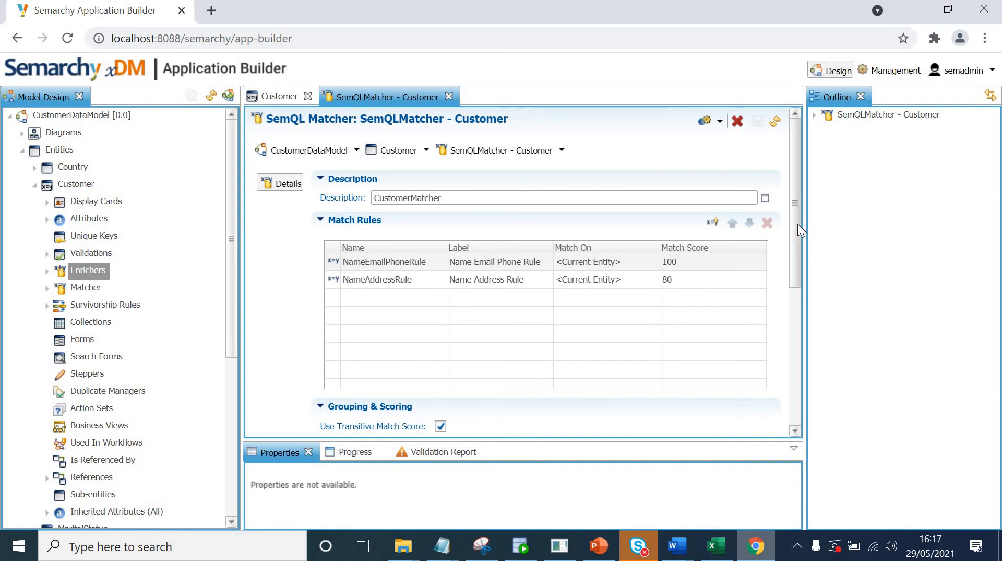
In Grouping & Scoring, uncheck Use Transitive Match Score and Multi-Iteration Grouping.
scroll("down", 3)
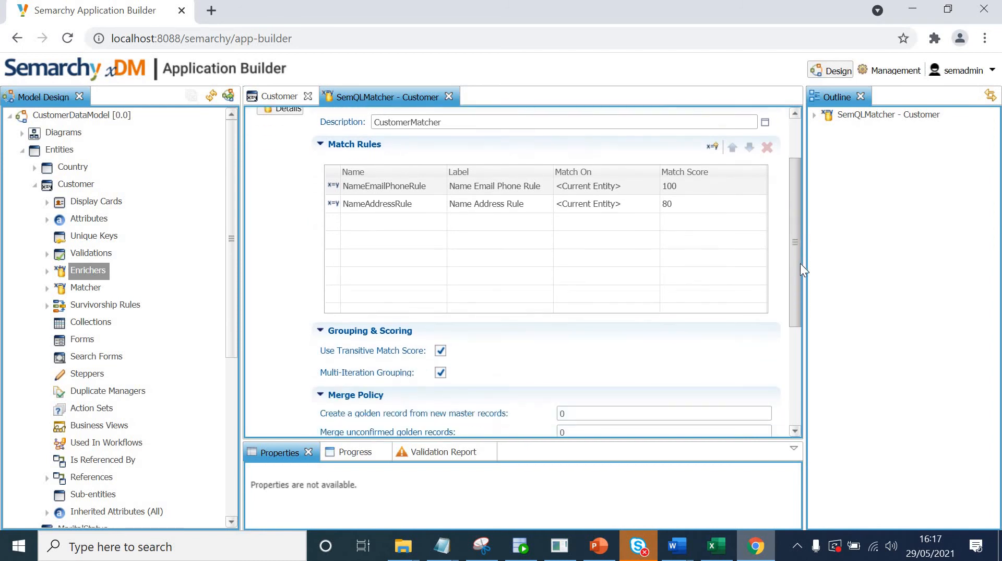
scroll("down", 3)
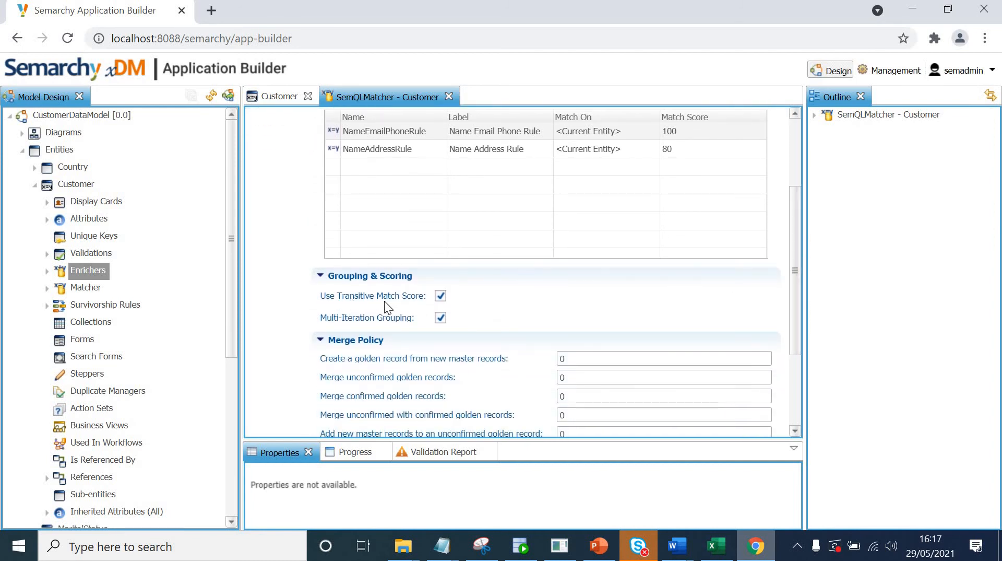
mouse_move(408, 310)
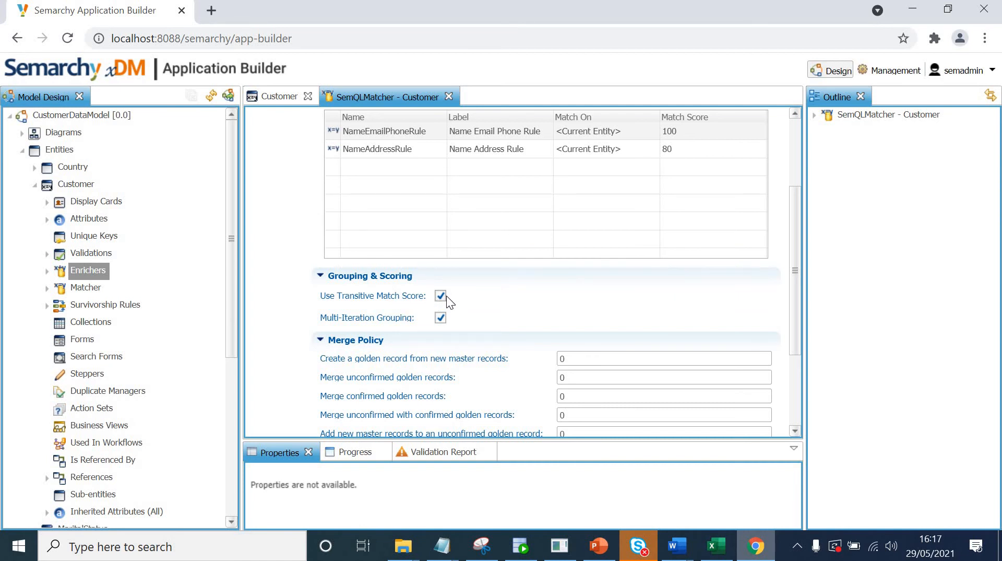
left_click(440, 295)
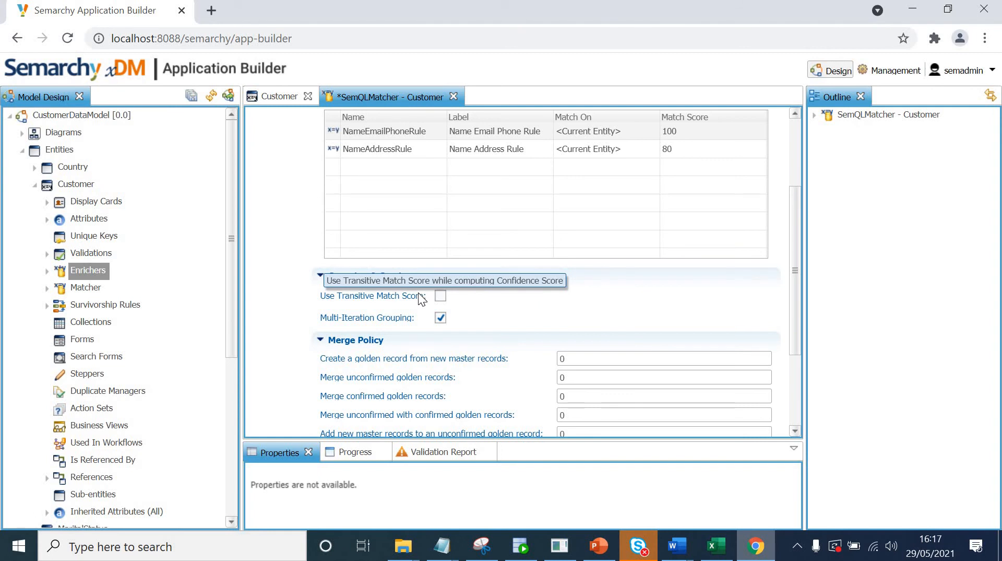
mouse_move(353, 331)
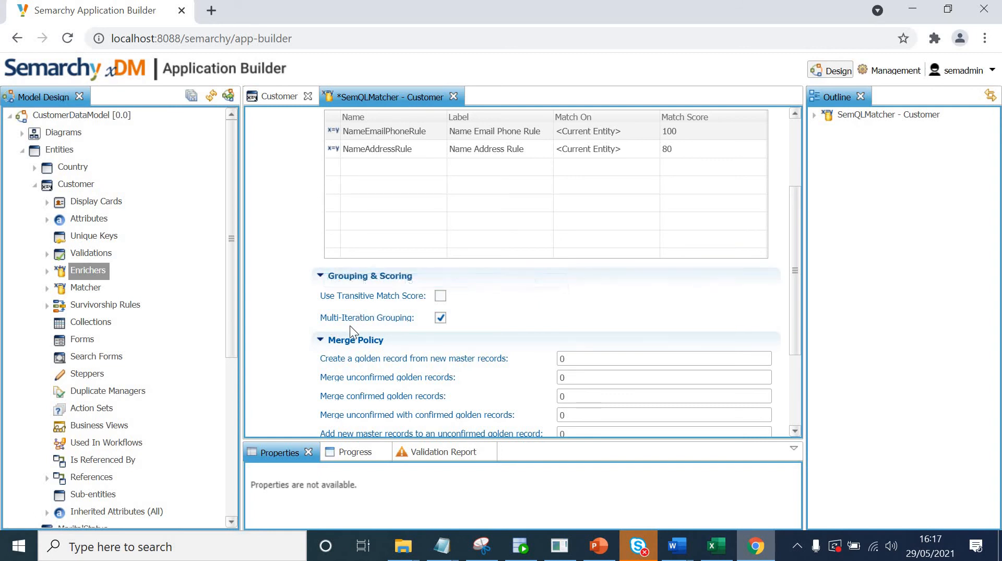
mouse_move(415, 331)
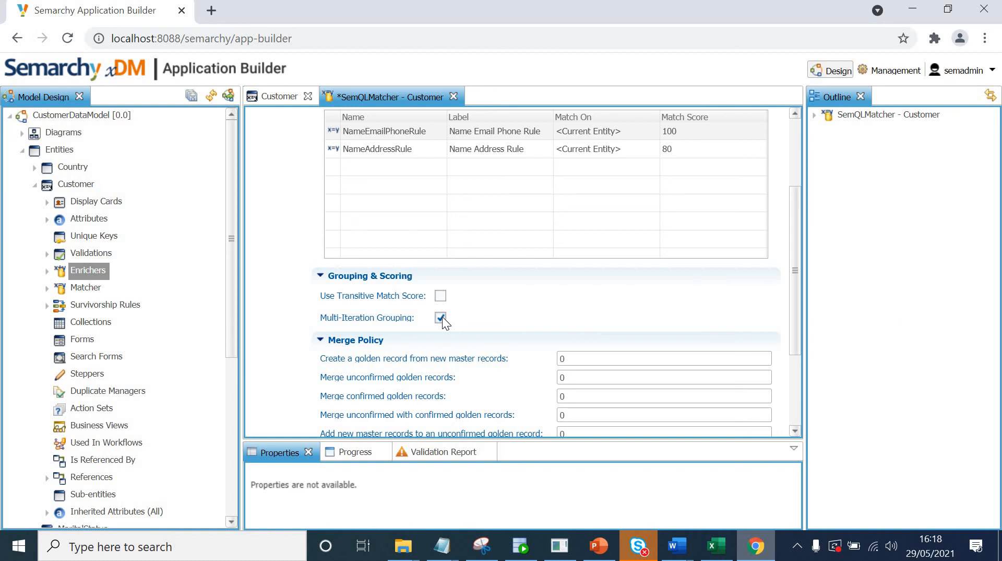
left_click(440, 317)
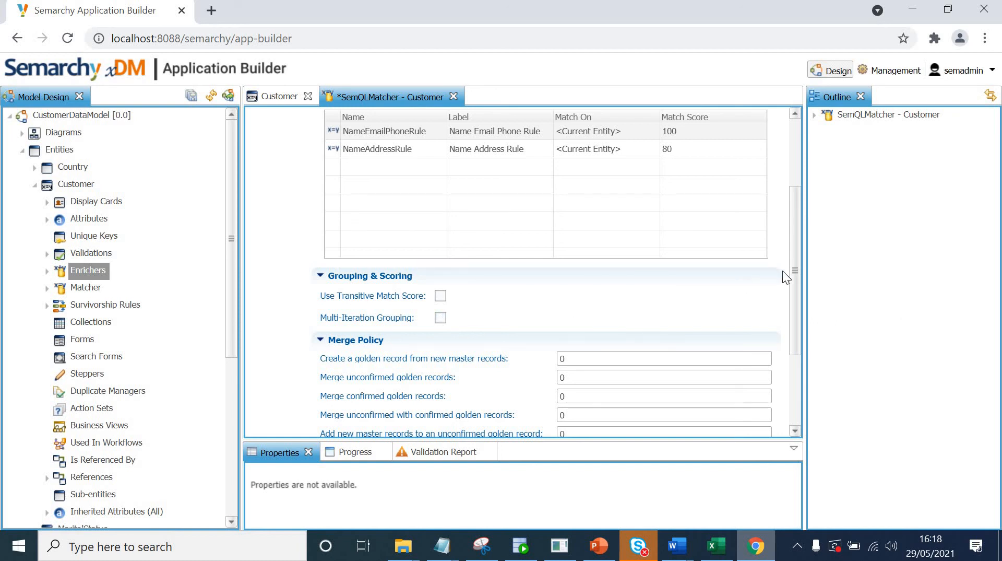
Enter merge thresholds of 80 and 90, auto-confirm golden records at 80, and auto-confirm singletons.
scroll("down", 3)
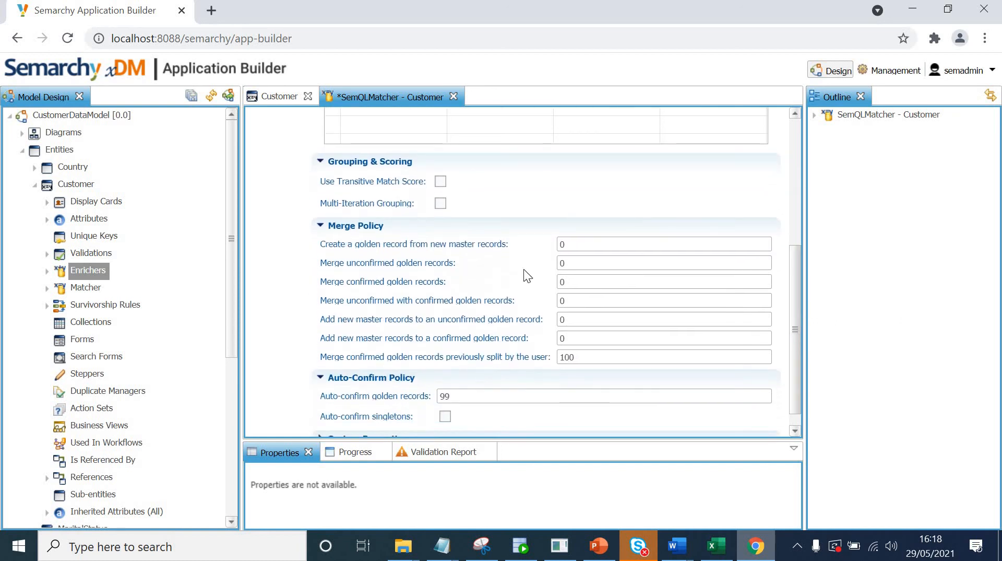
left_click(663, 244)
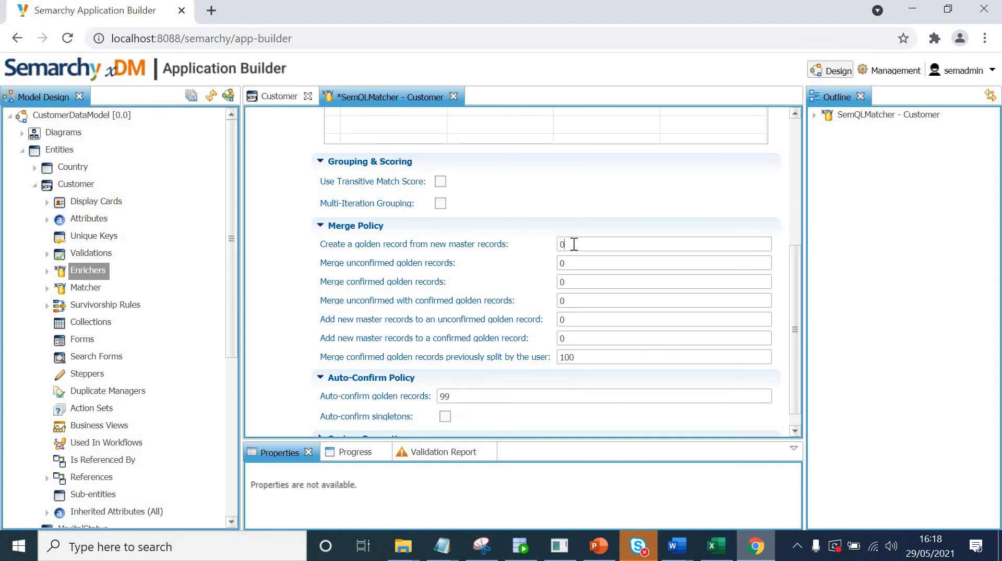
type("8")
left_click(664, 262)
type("90")
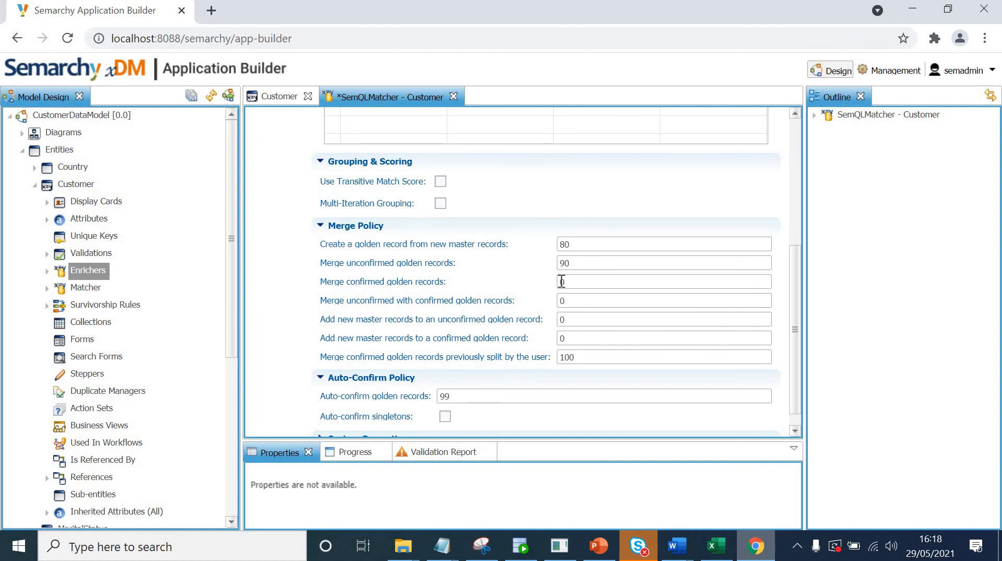
type("80")
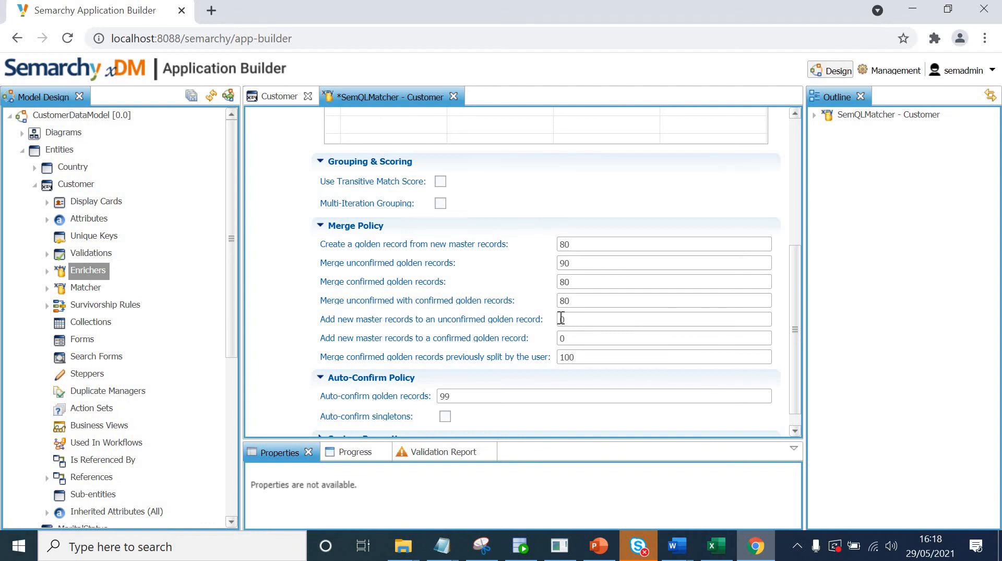
type("80")
type("90")
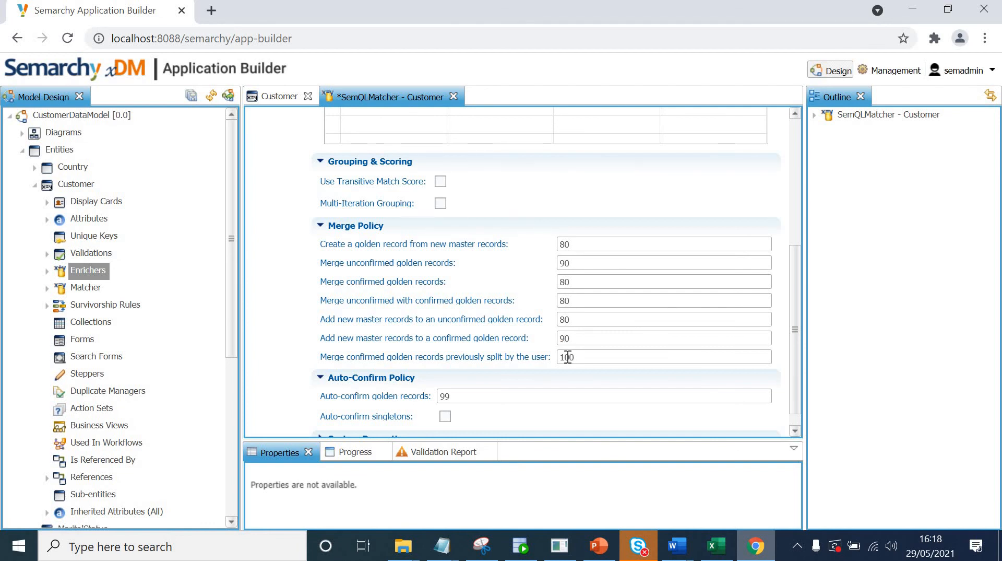
triple_click(663, 356)
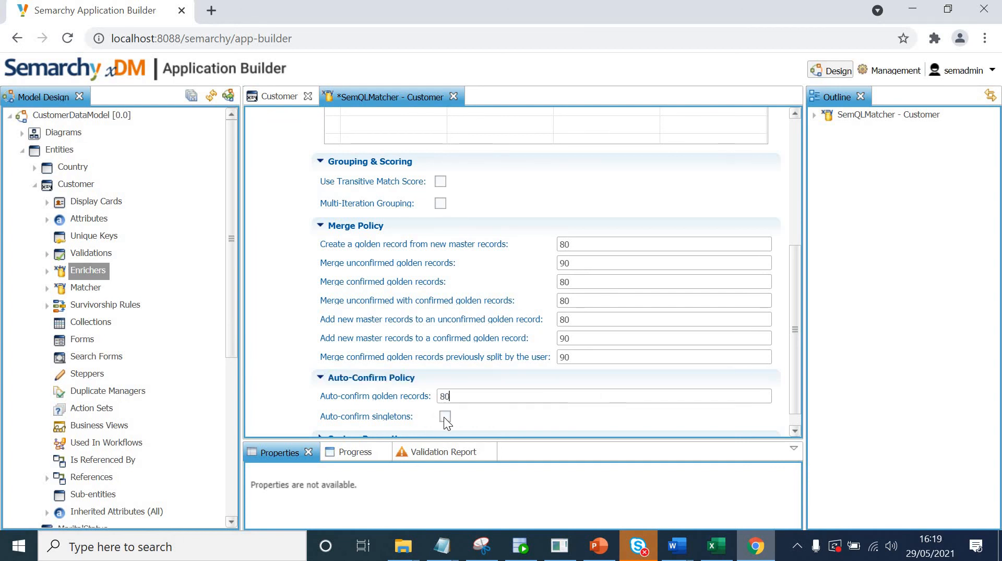
left_click(445, 417)
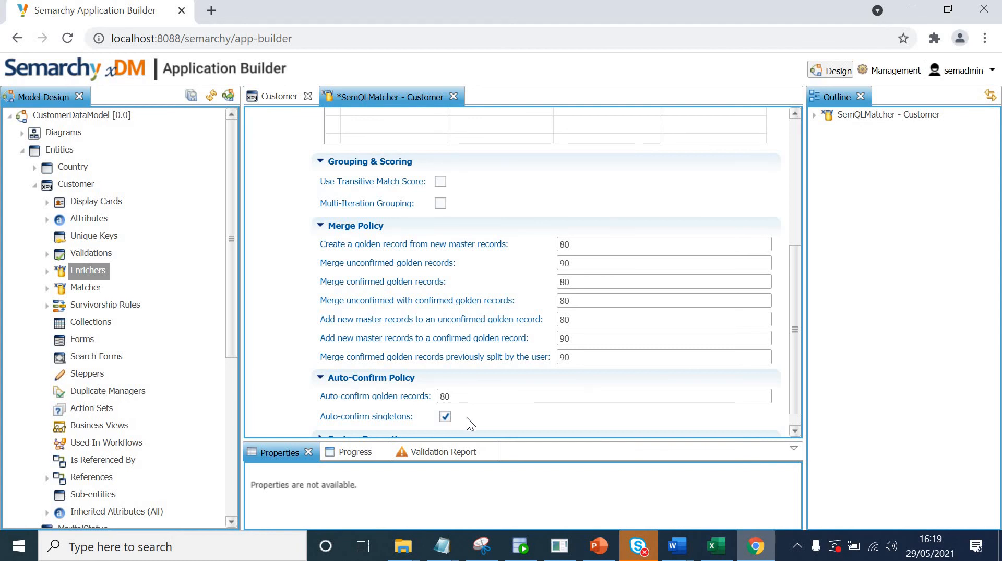
mouse_move(429, 411)
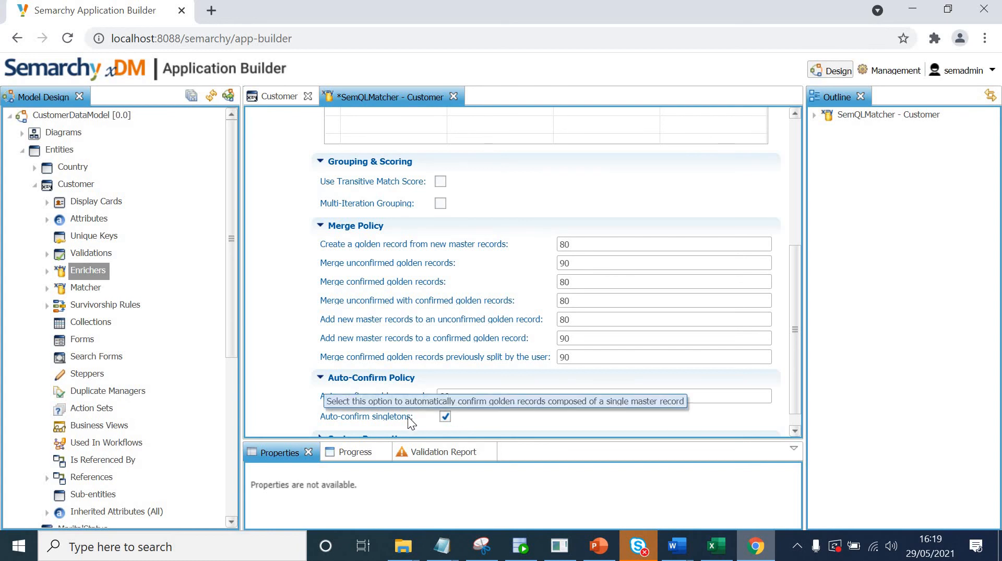
mouse_move(457, 433)
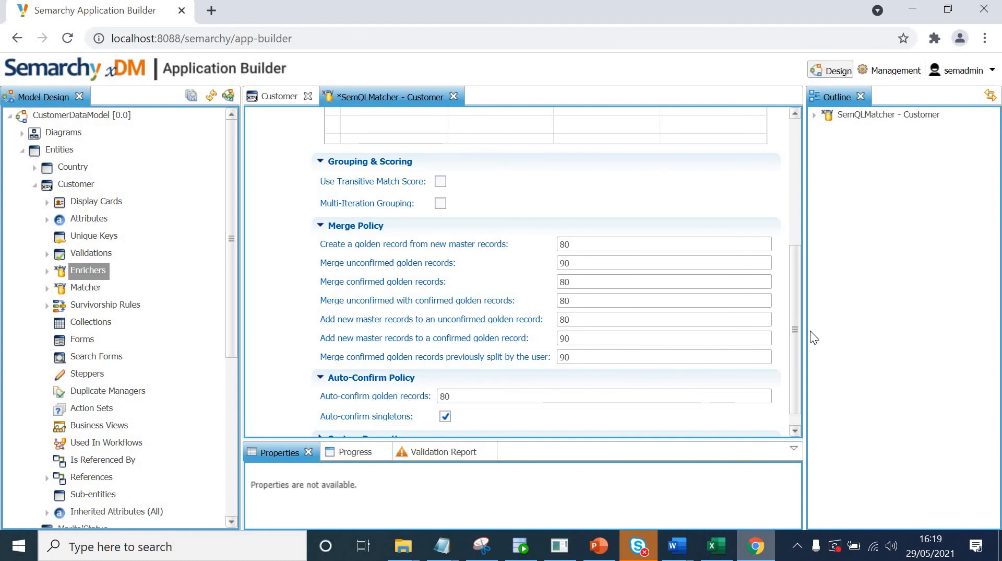
Save the Customer matcher's grouping, merge and auto-confirm settings.
scroll("down", 3)
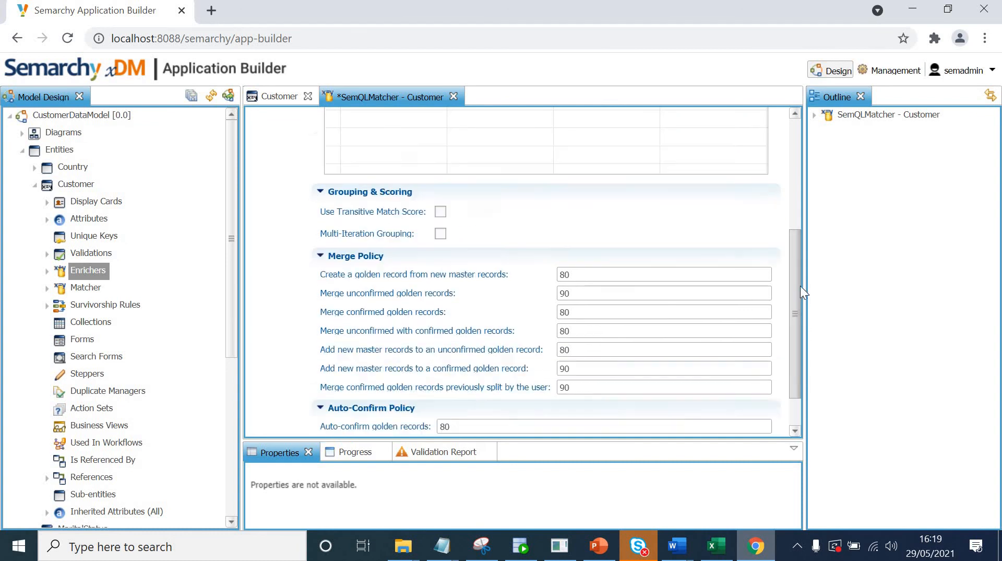
scroll("up", 3)
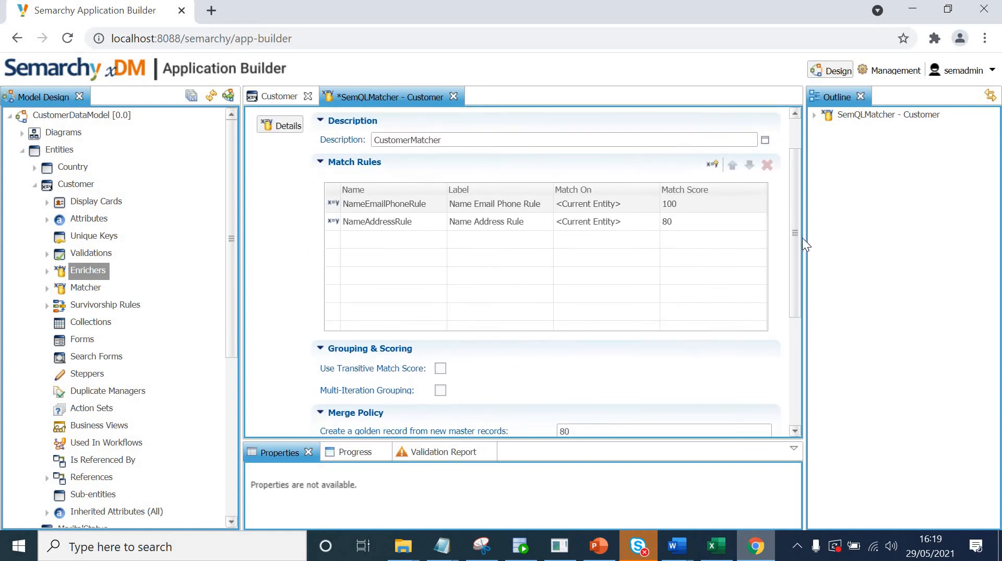
scroll("down", 3)
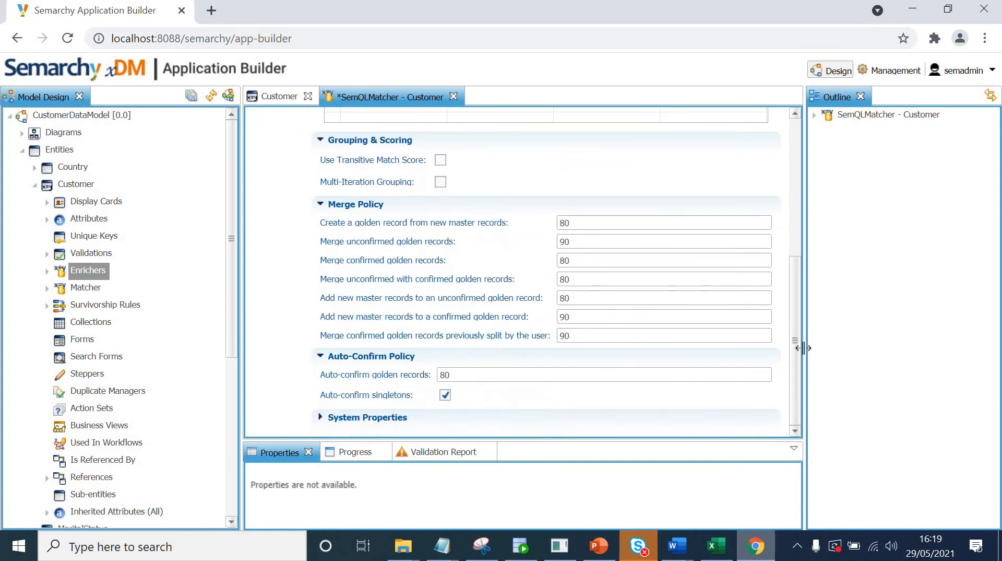
mouse_move(804, 322)
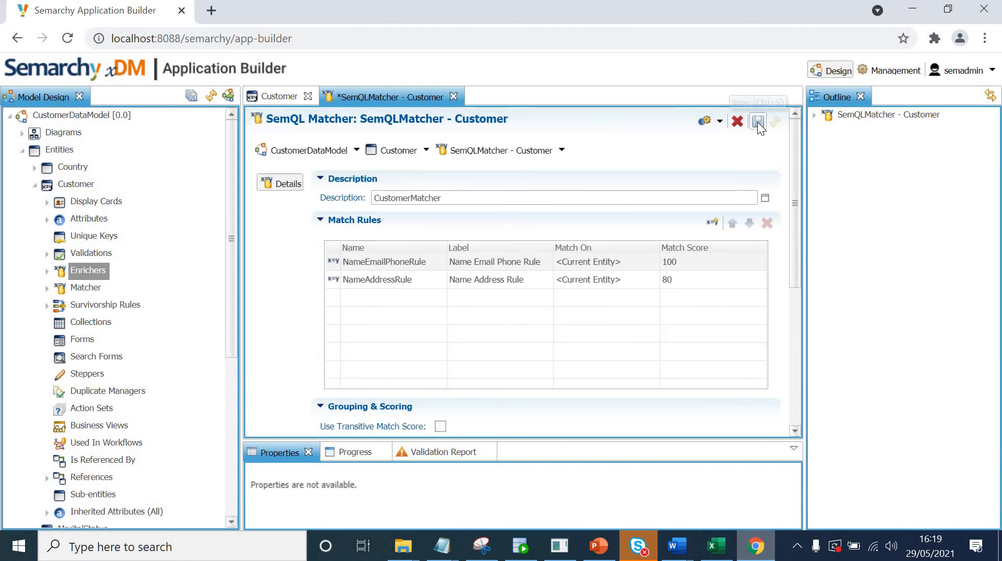
left_click(758, 121)
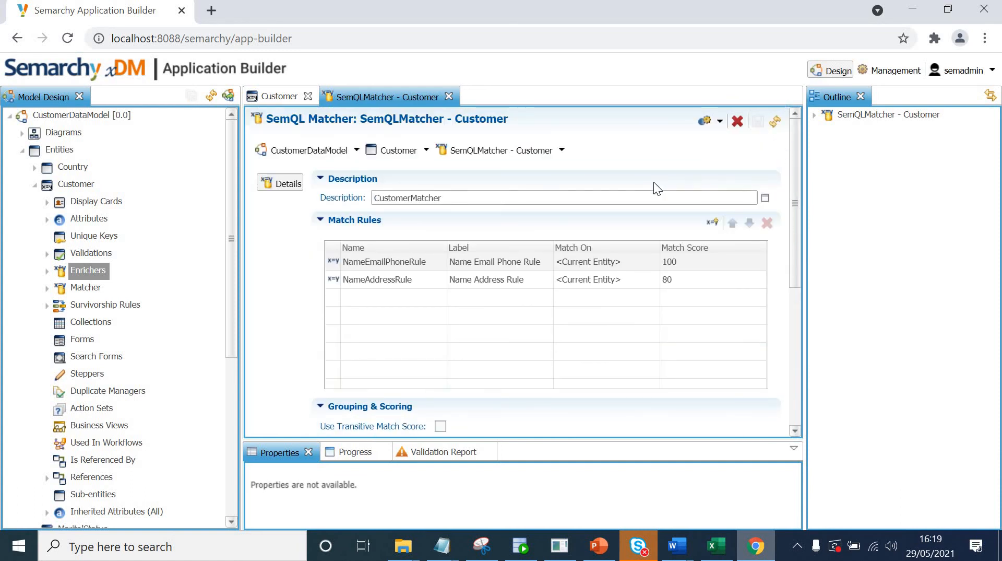